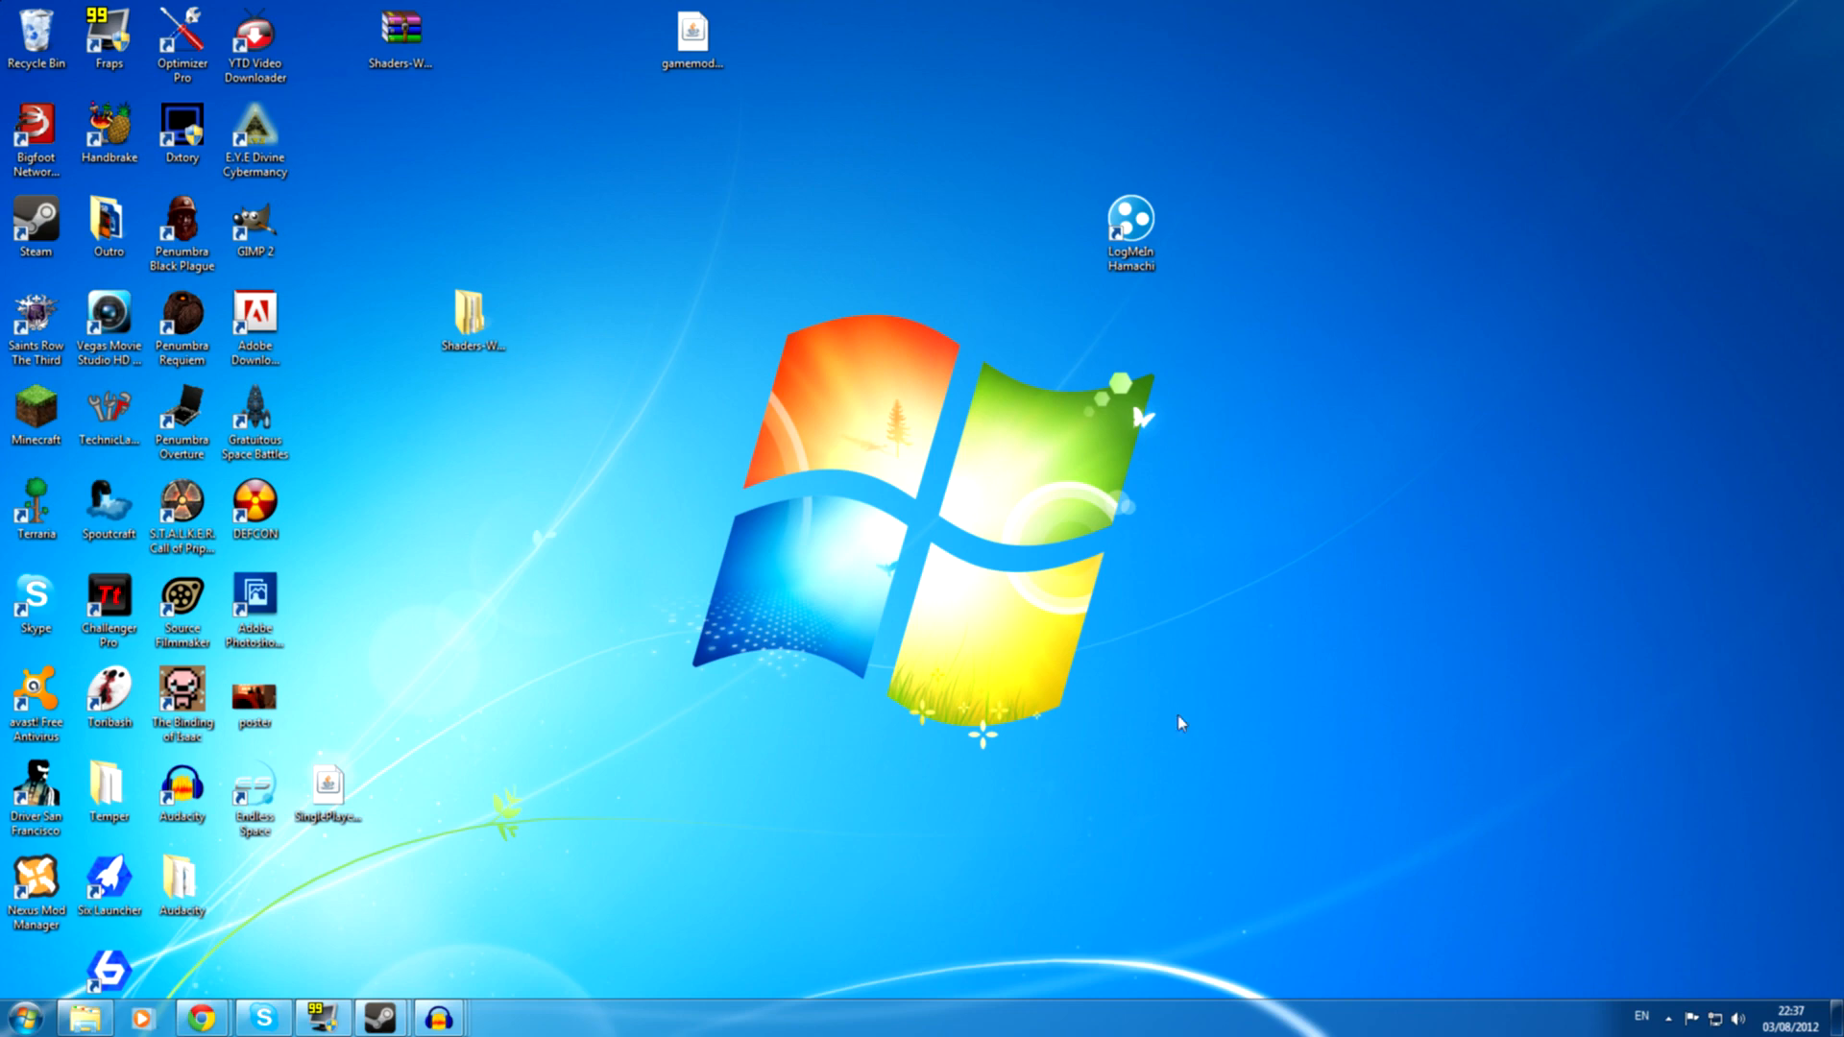
# - Go to the Minecraft download page in Chrome
pyautogui.click(82, 1018)
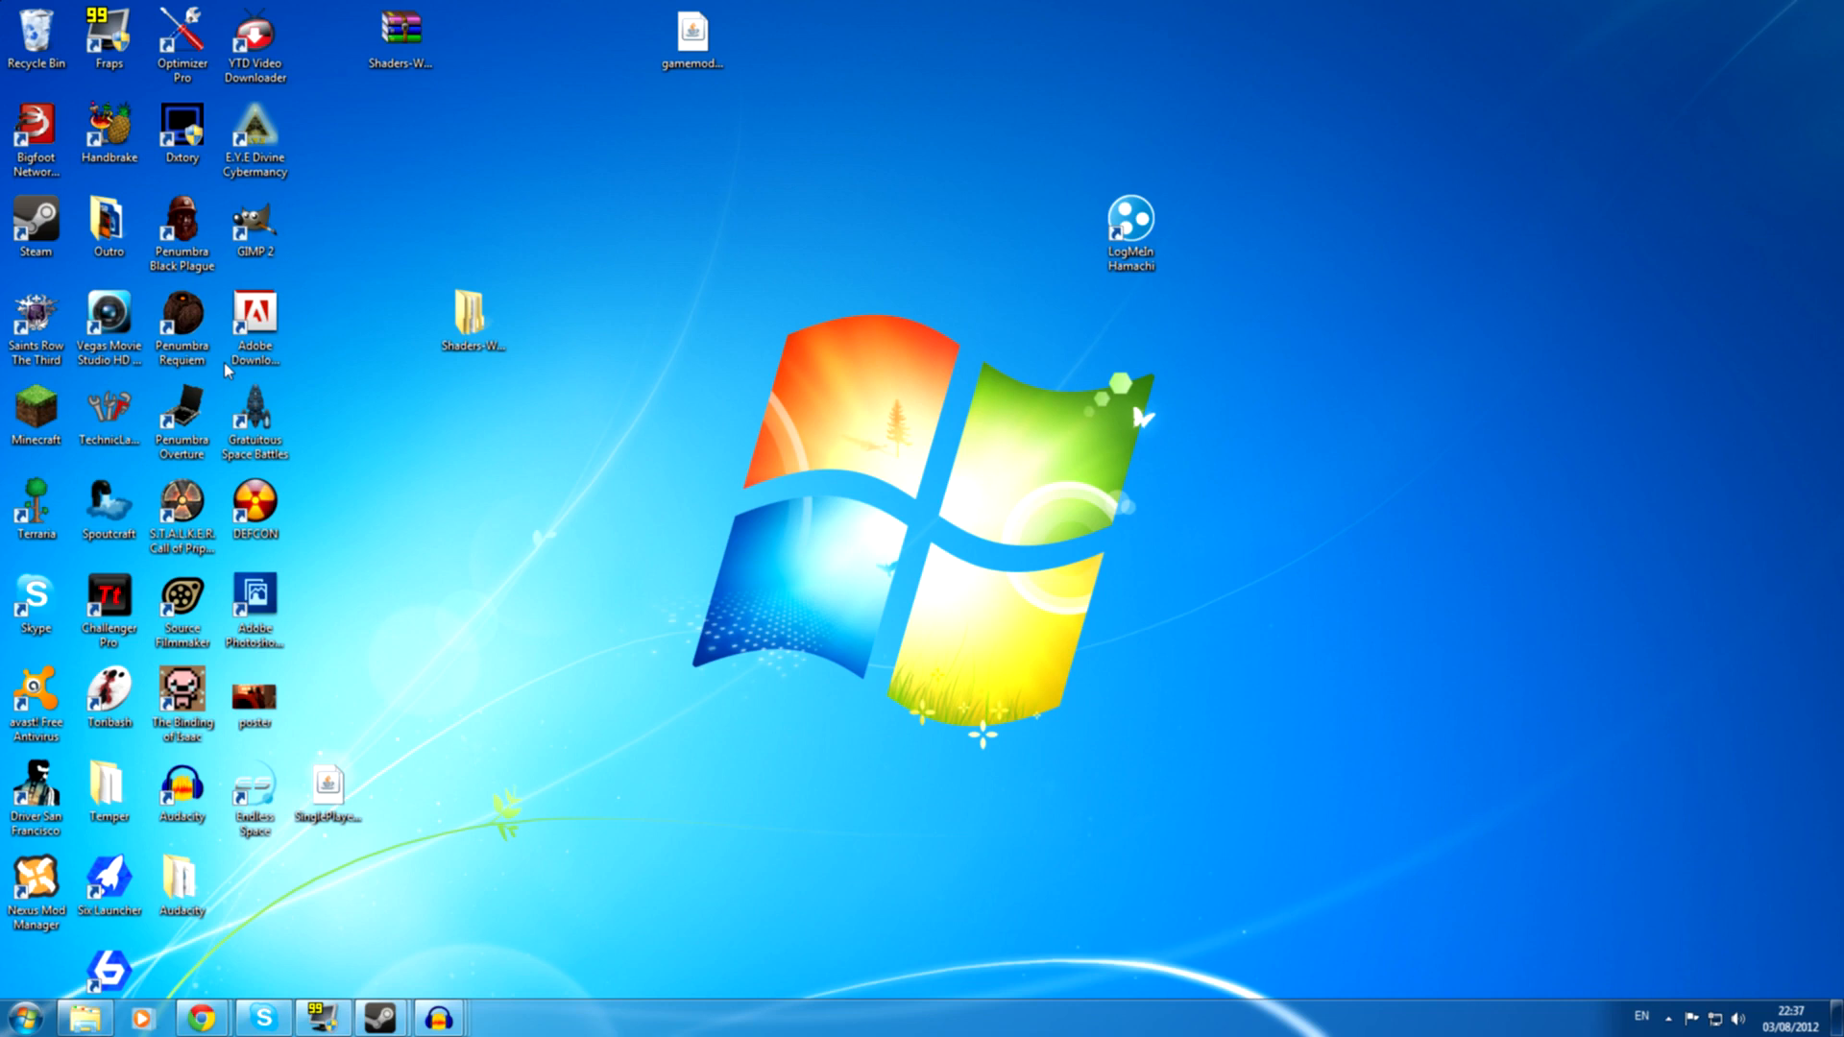
pyautogui.moveTo(732, 663)
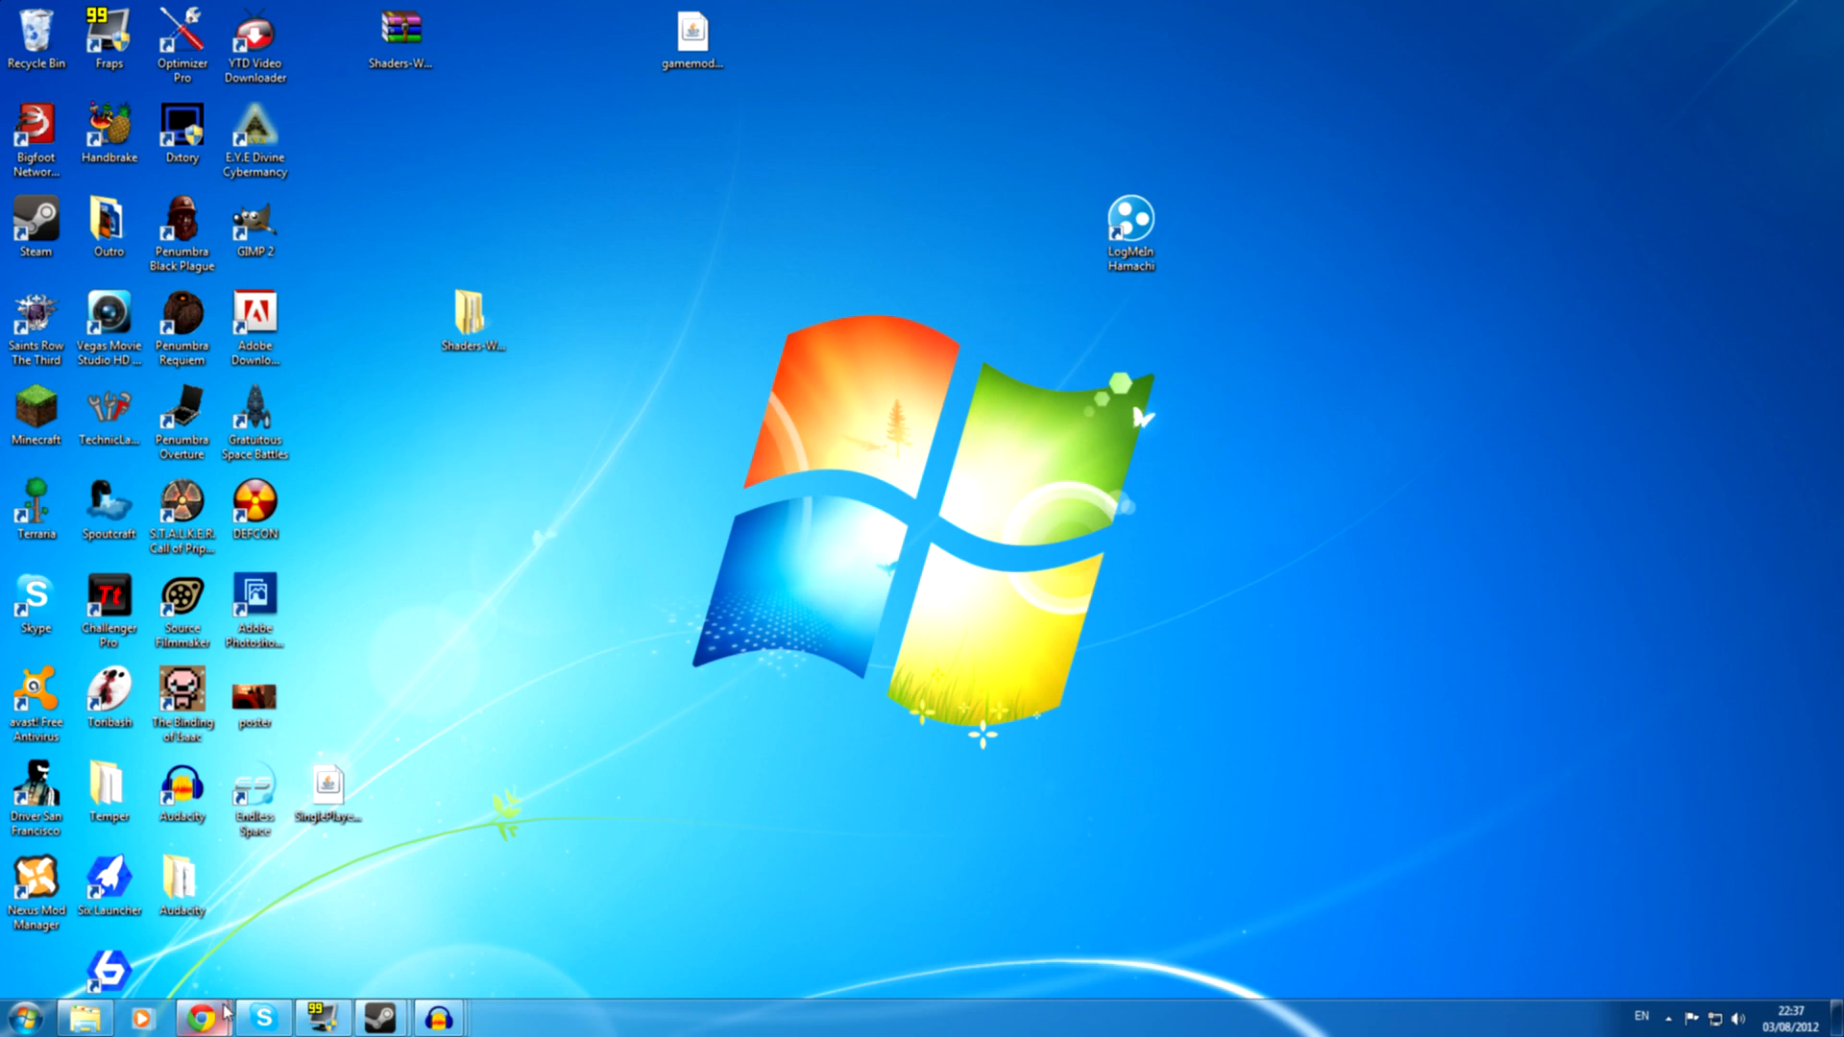
pyautogui.click(204, 1018)
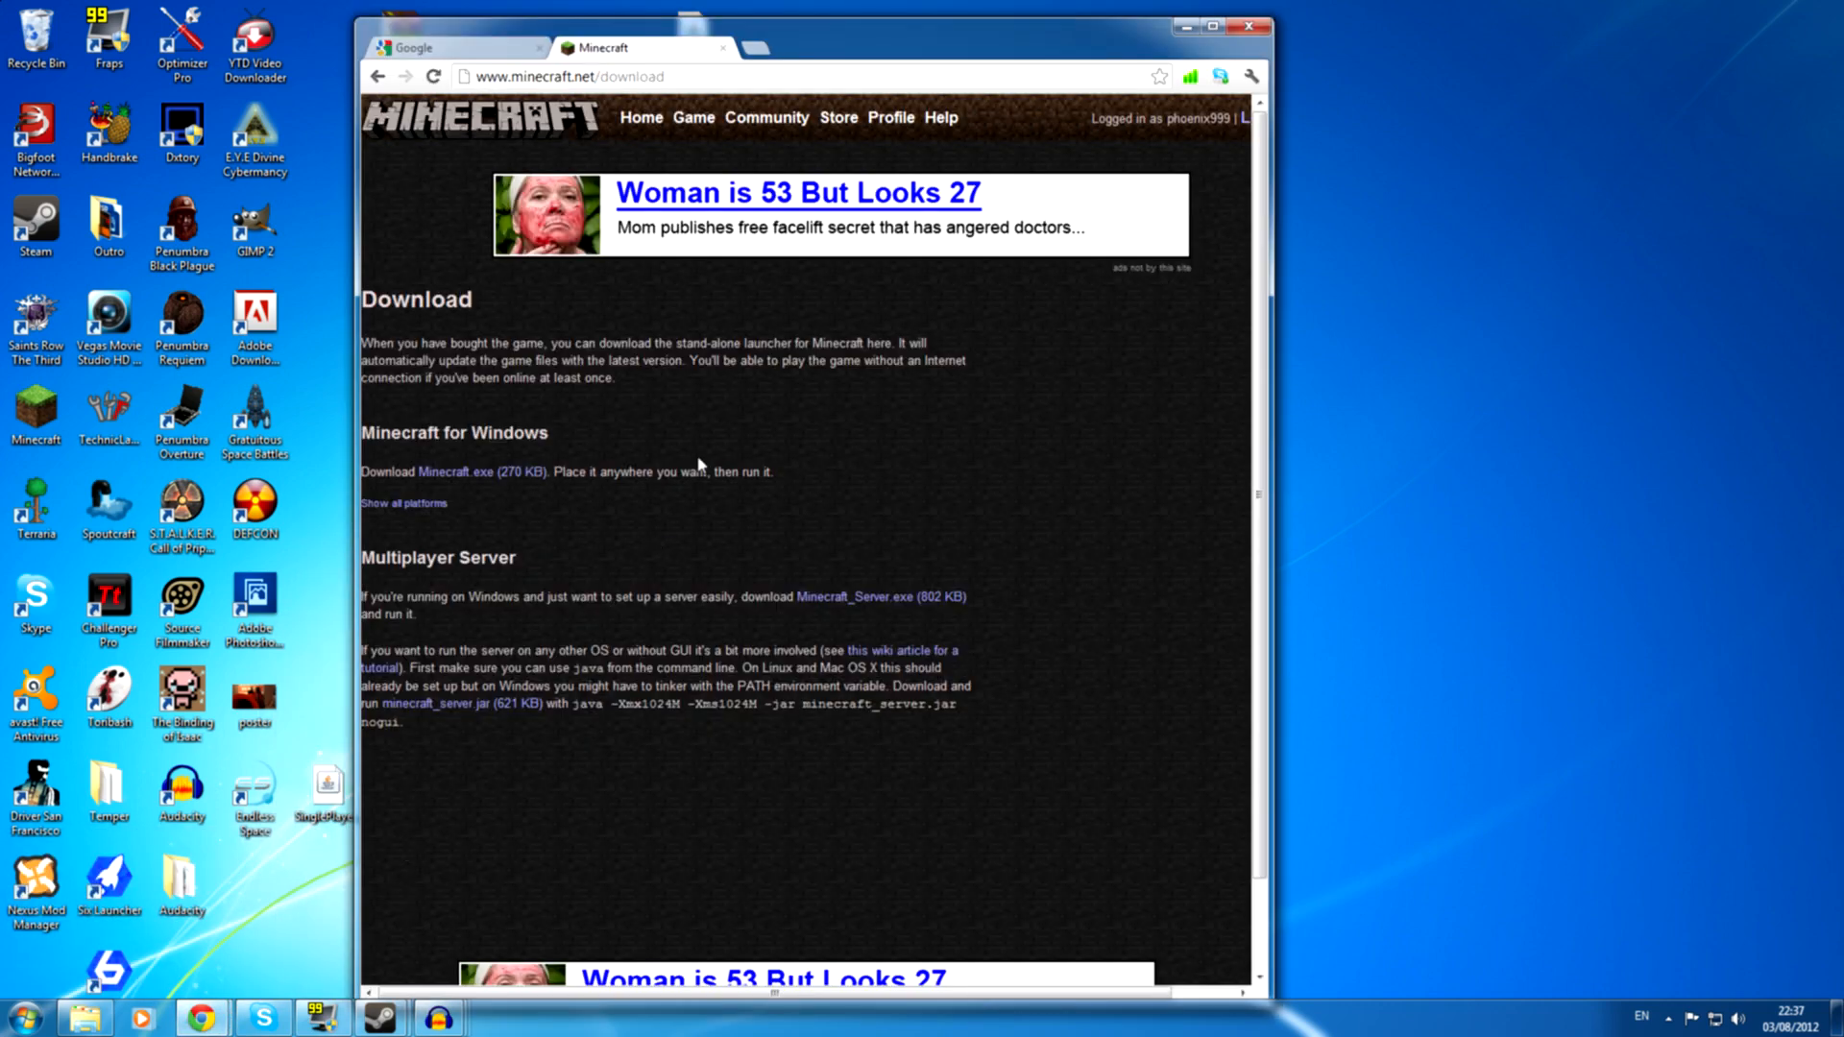
pyautogui.click(1212, 27)
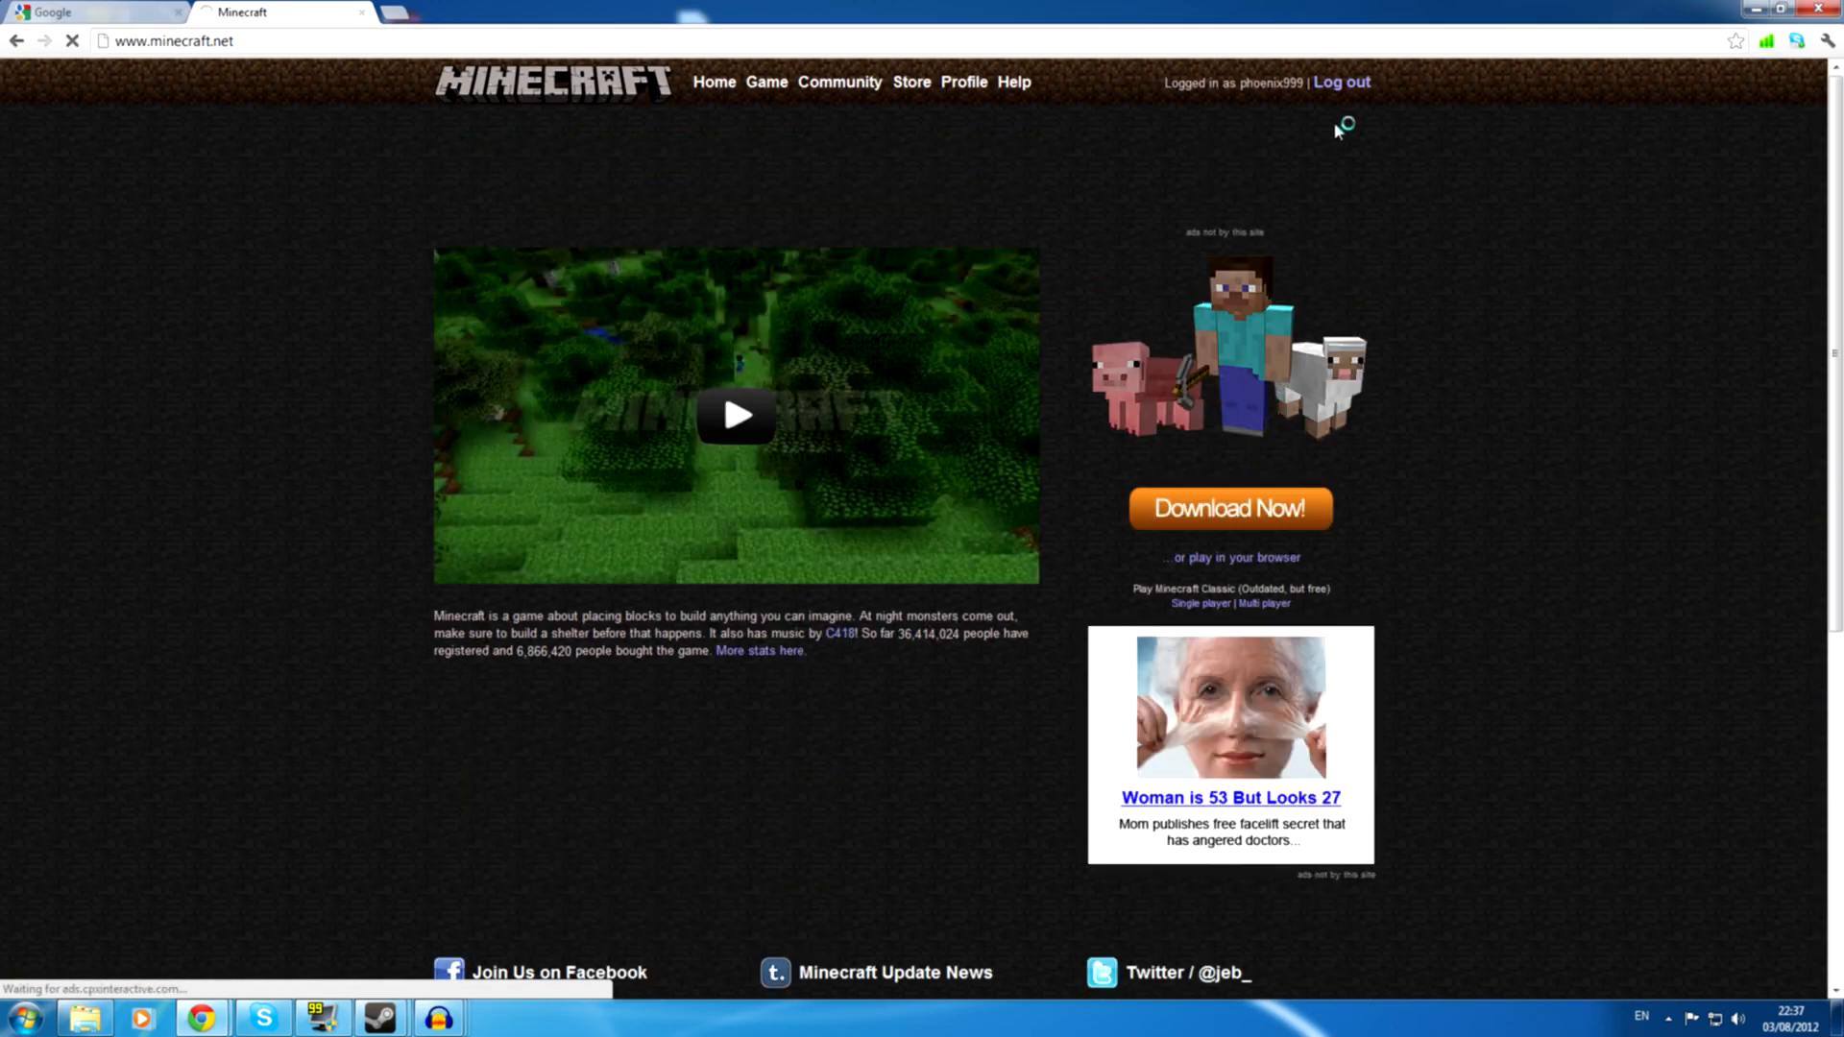
pyautogui.click(1227, 507)
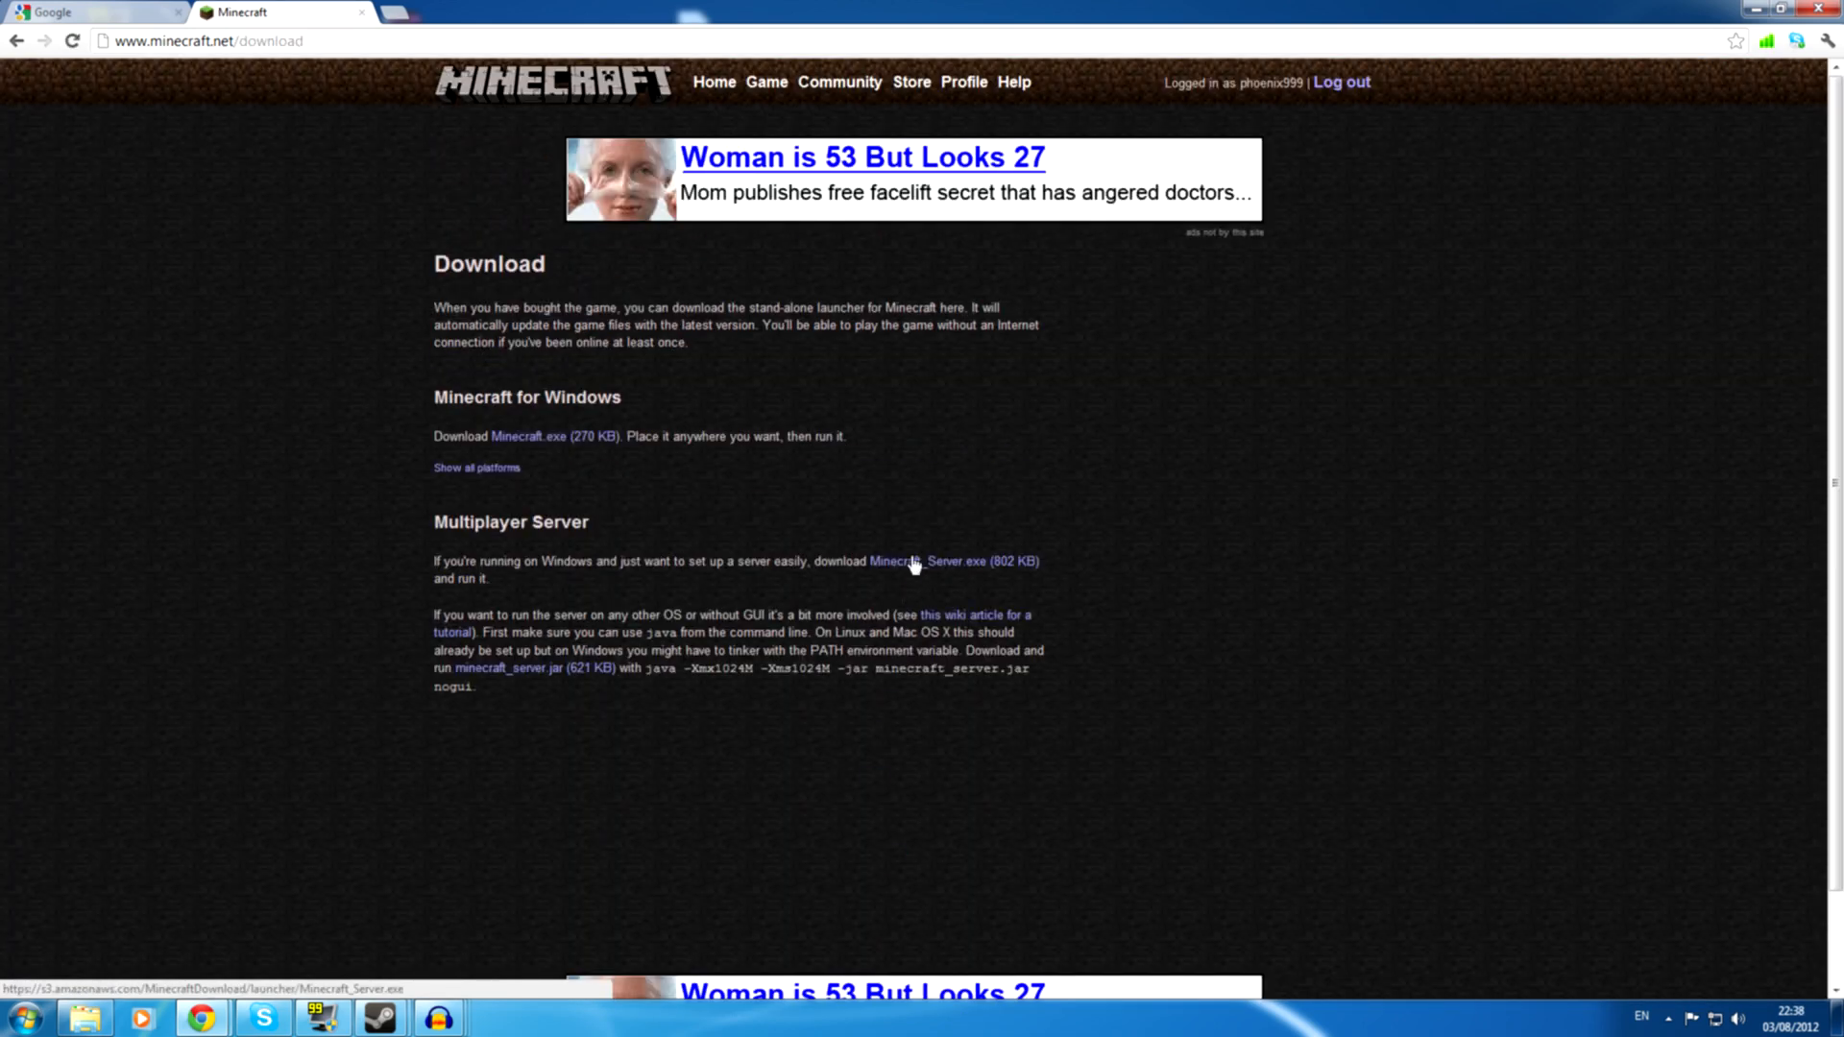
# - Download Minecraft_Server.exe for Windows and launch the finished download
pyautogui.click(923, 561)
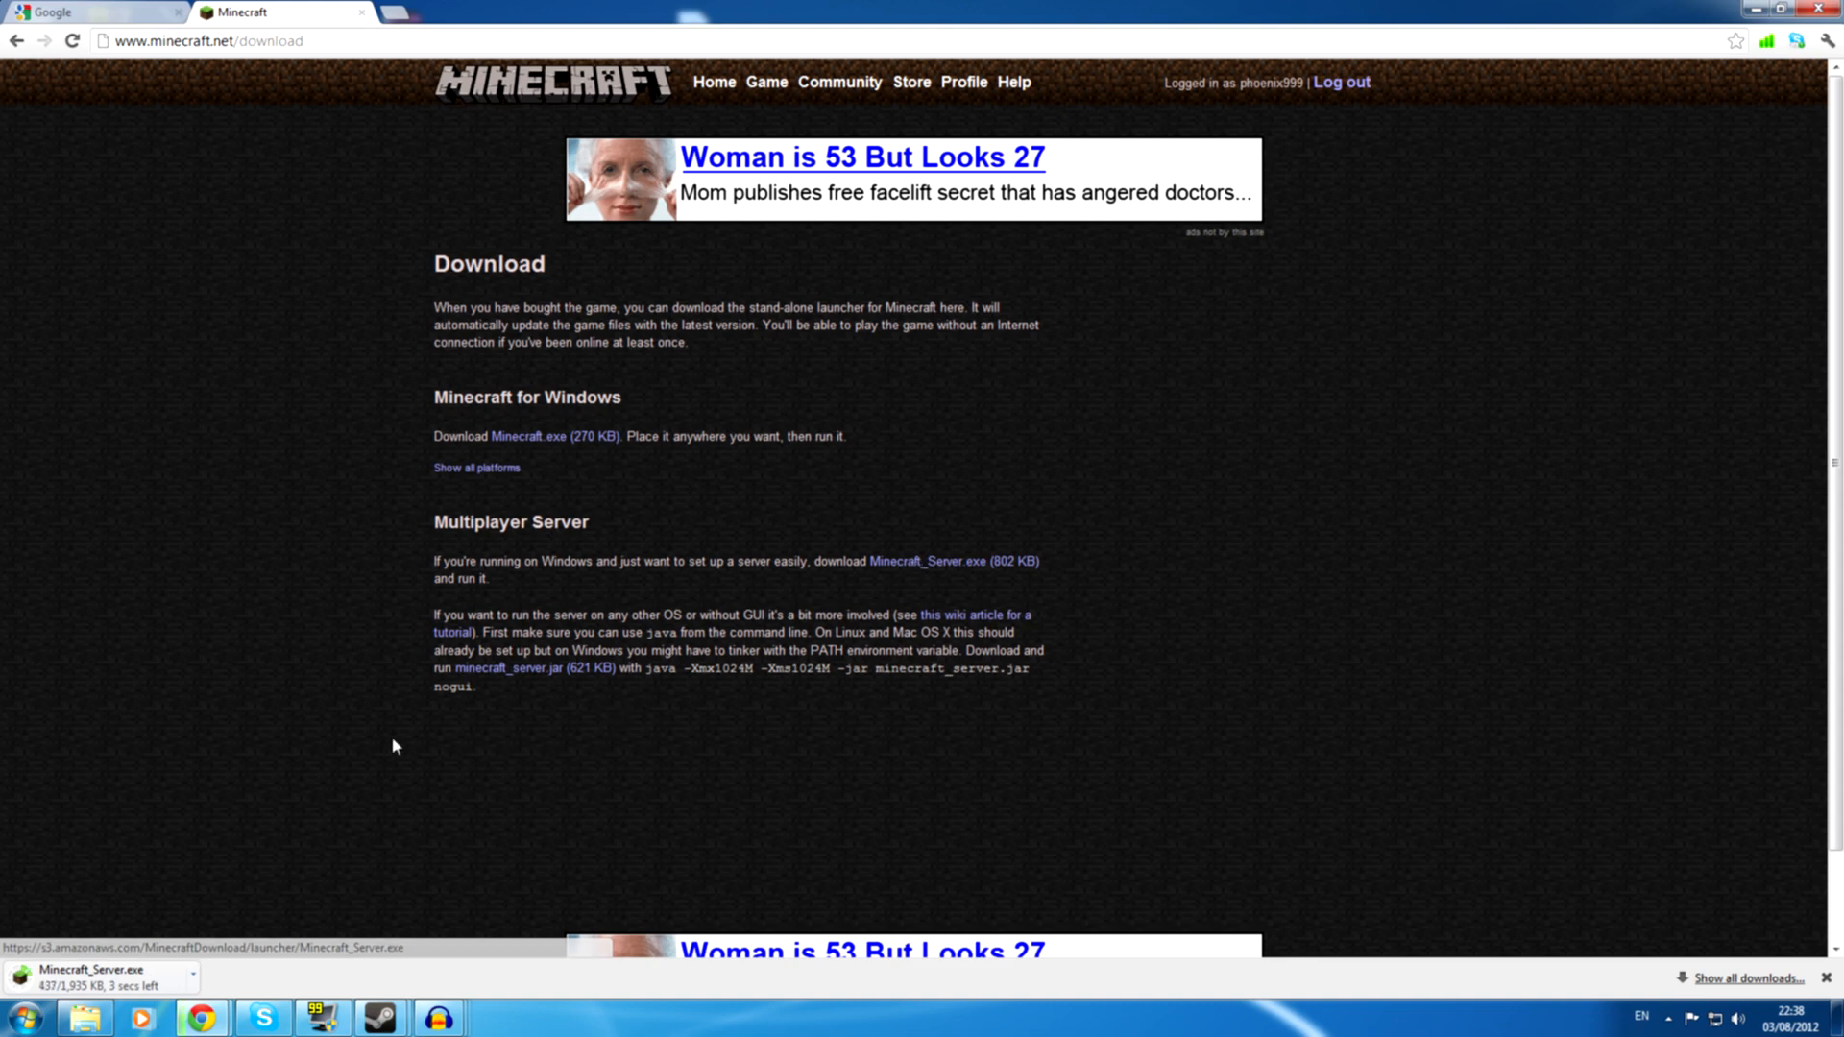
pyautogui.moveTo(344, 726)
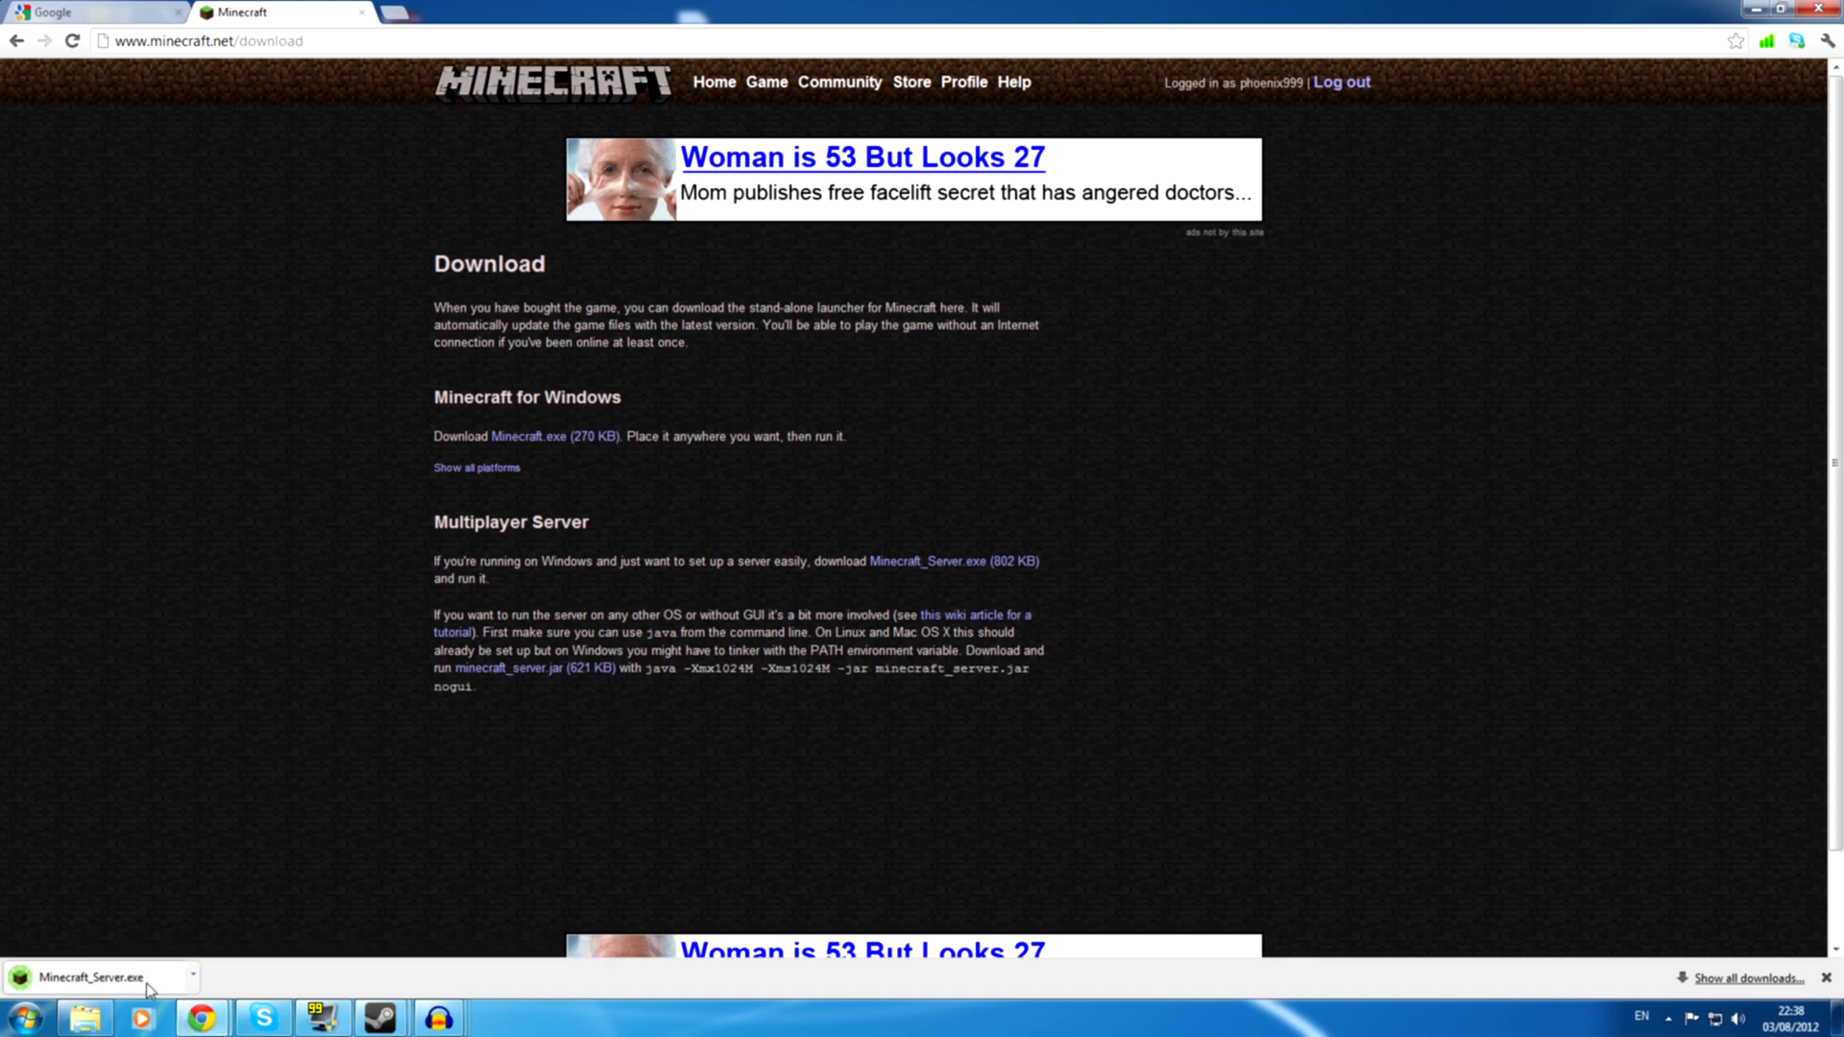
pyautogui.click(100, 977)
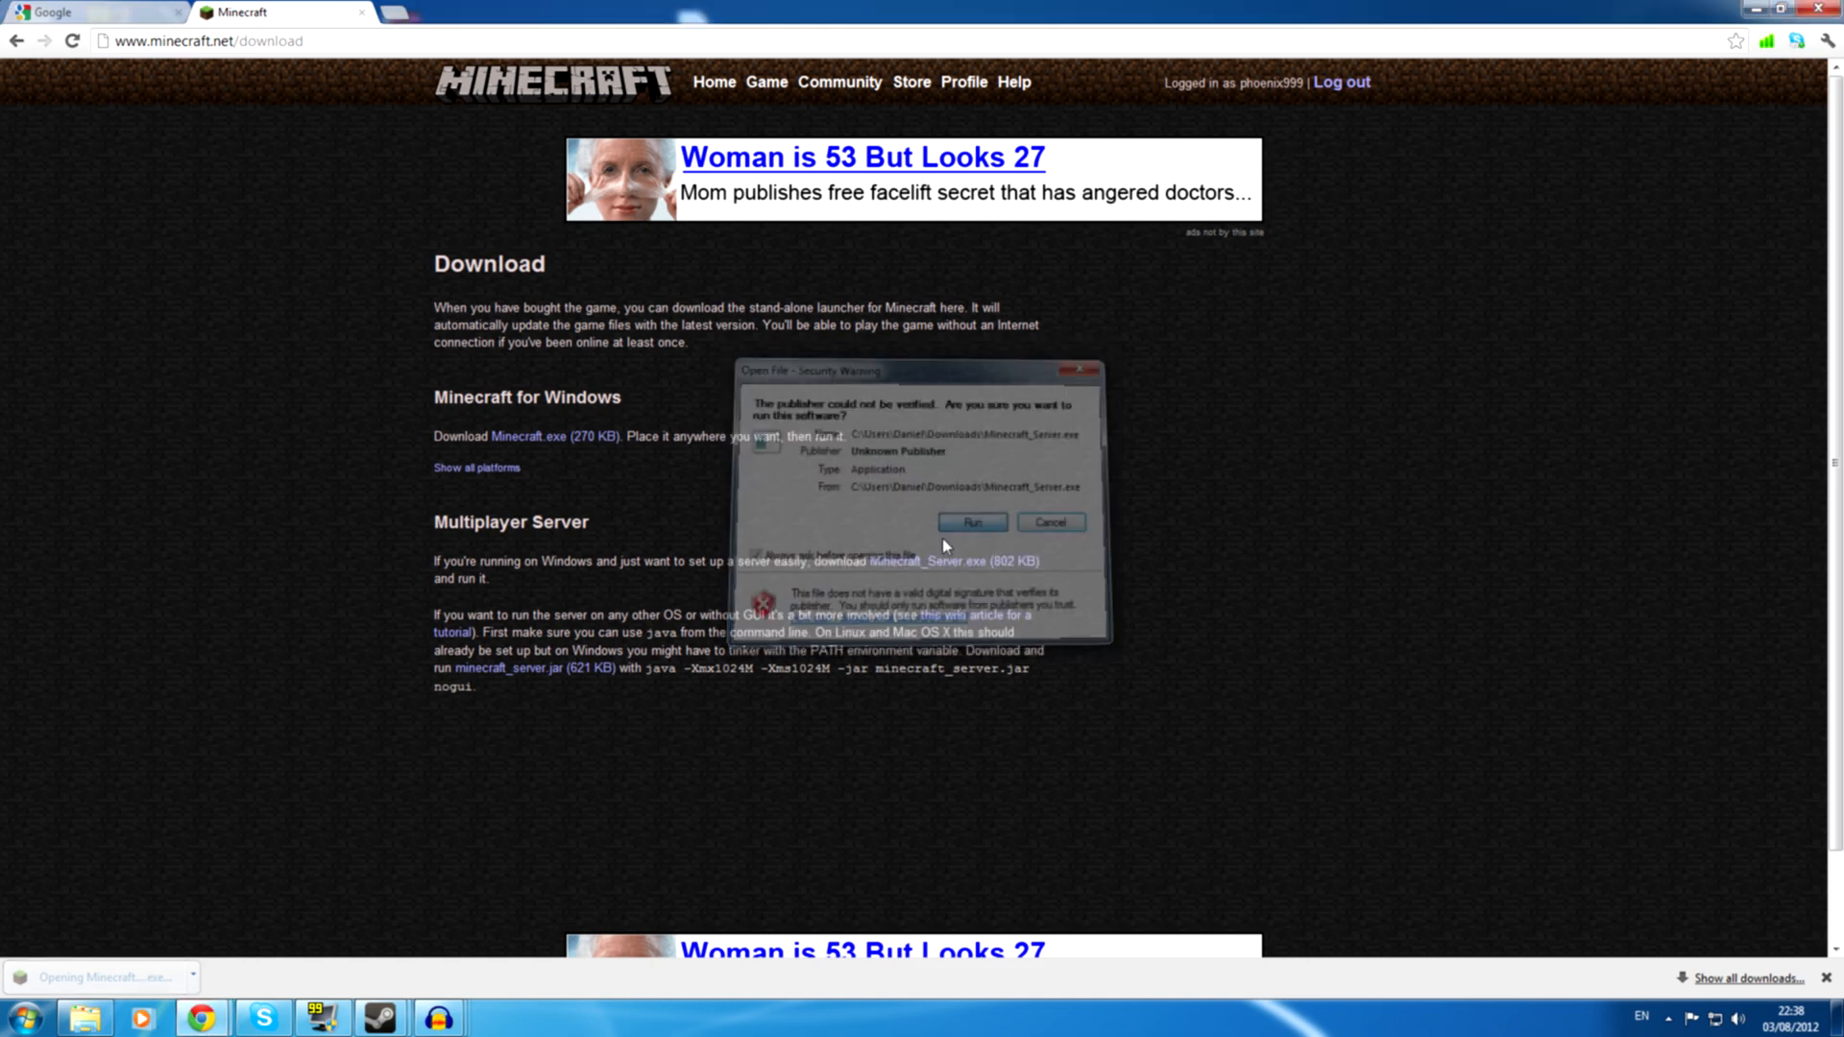
# - Run the server, make player phoenix9 an operator via /op, then hide the server window
pyautogui.click(972, 523)
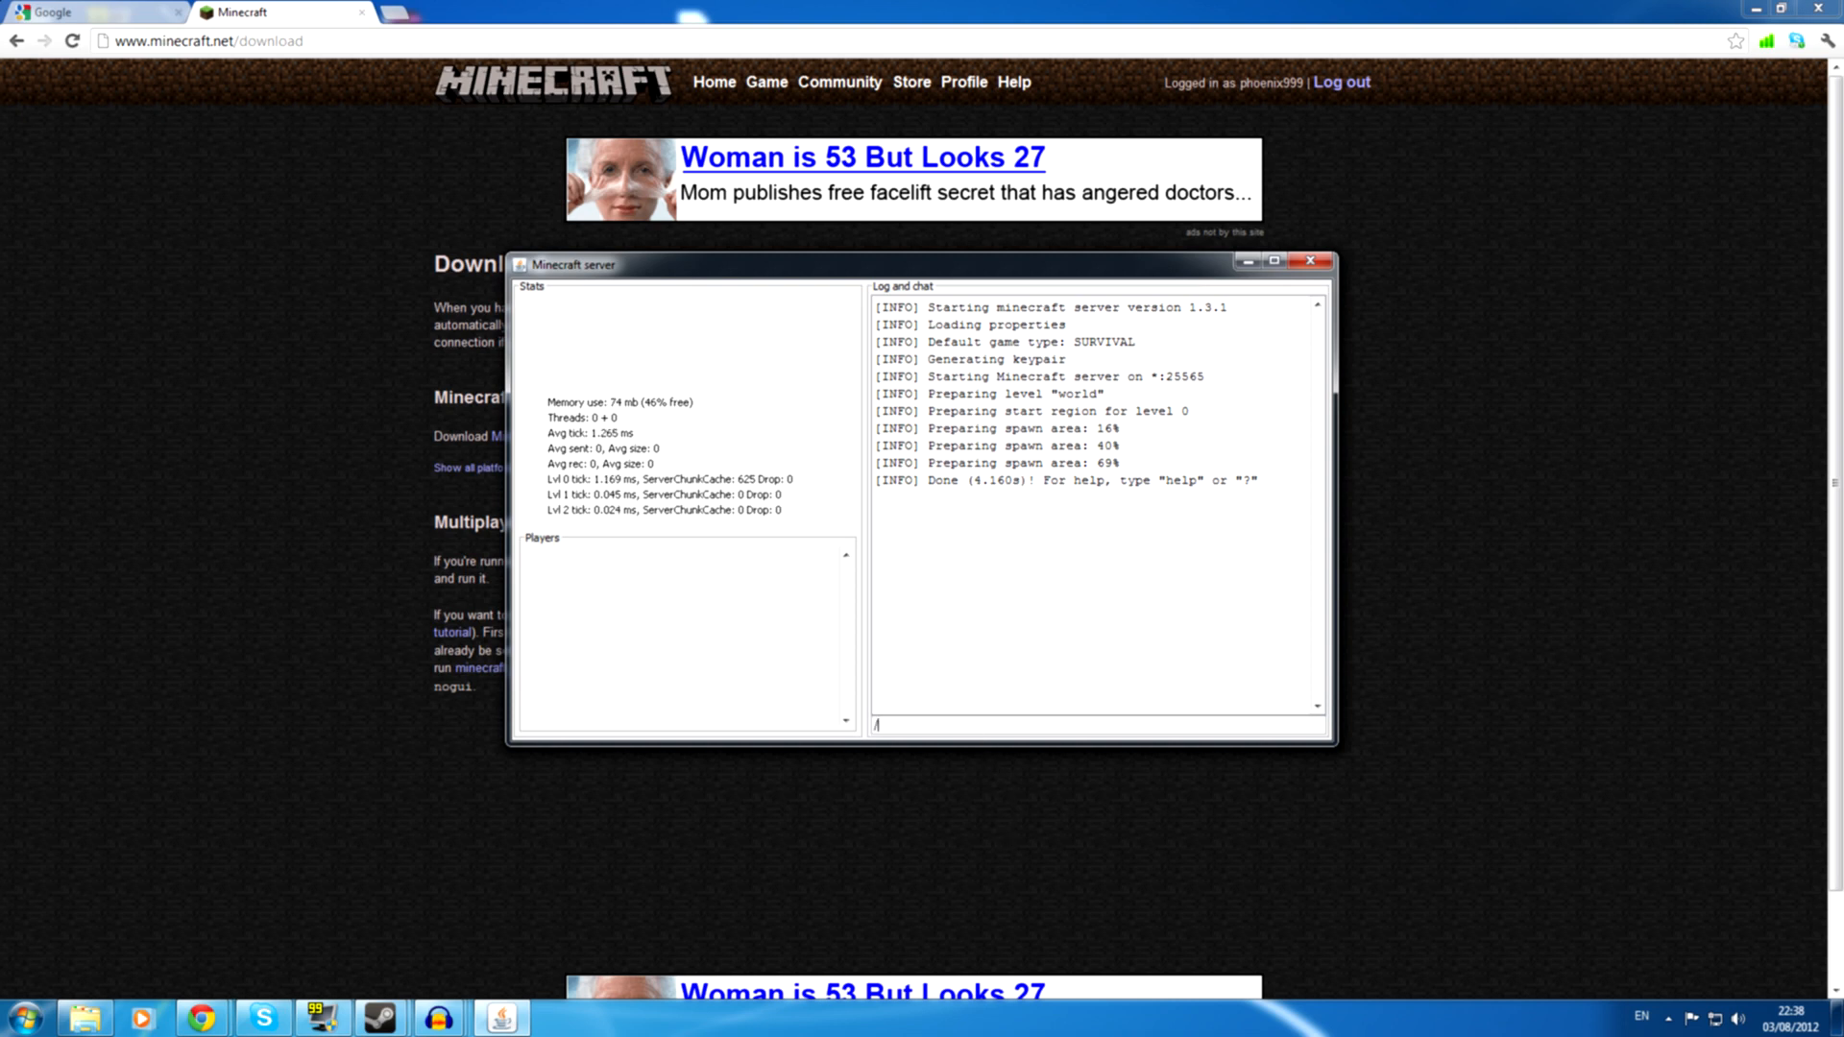
pyautogui.write('/op phoenix')
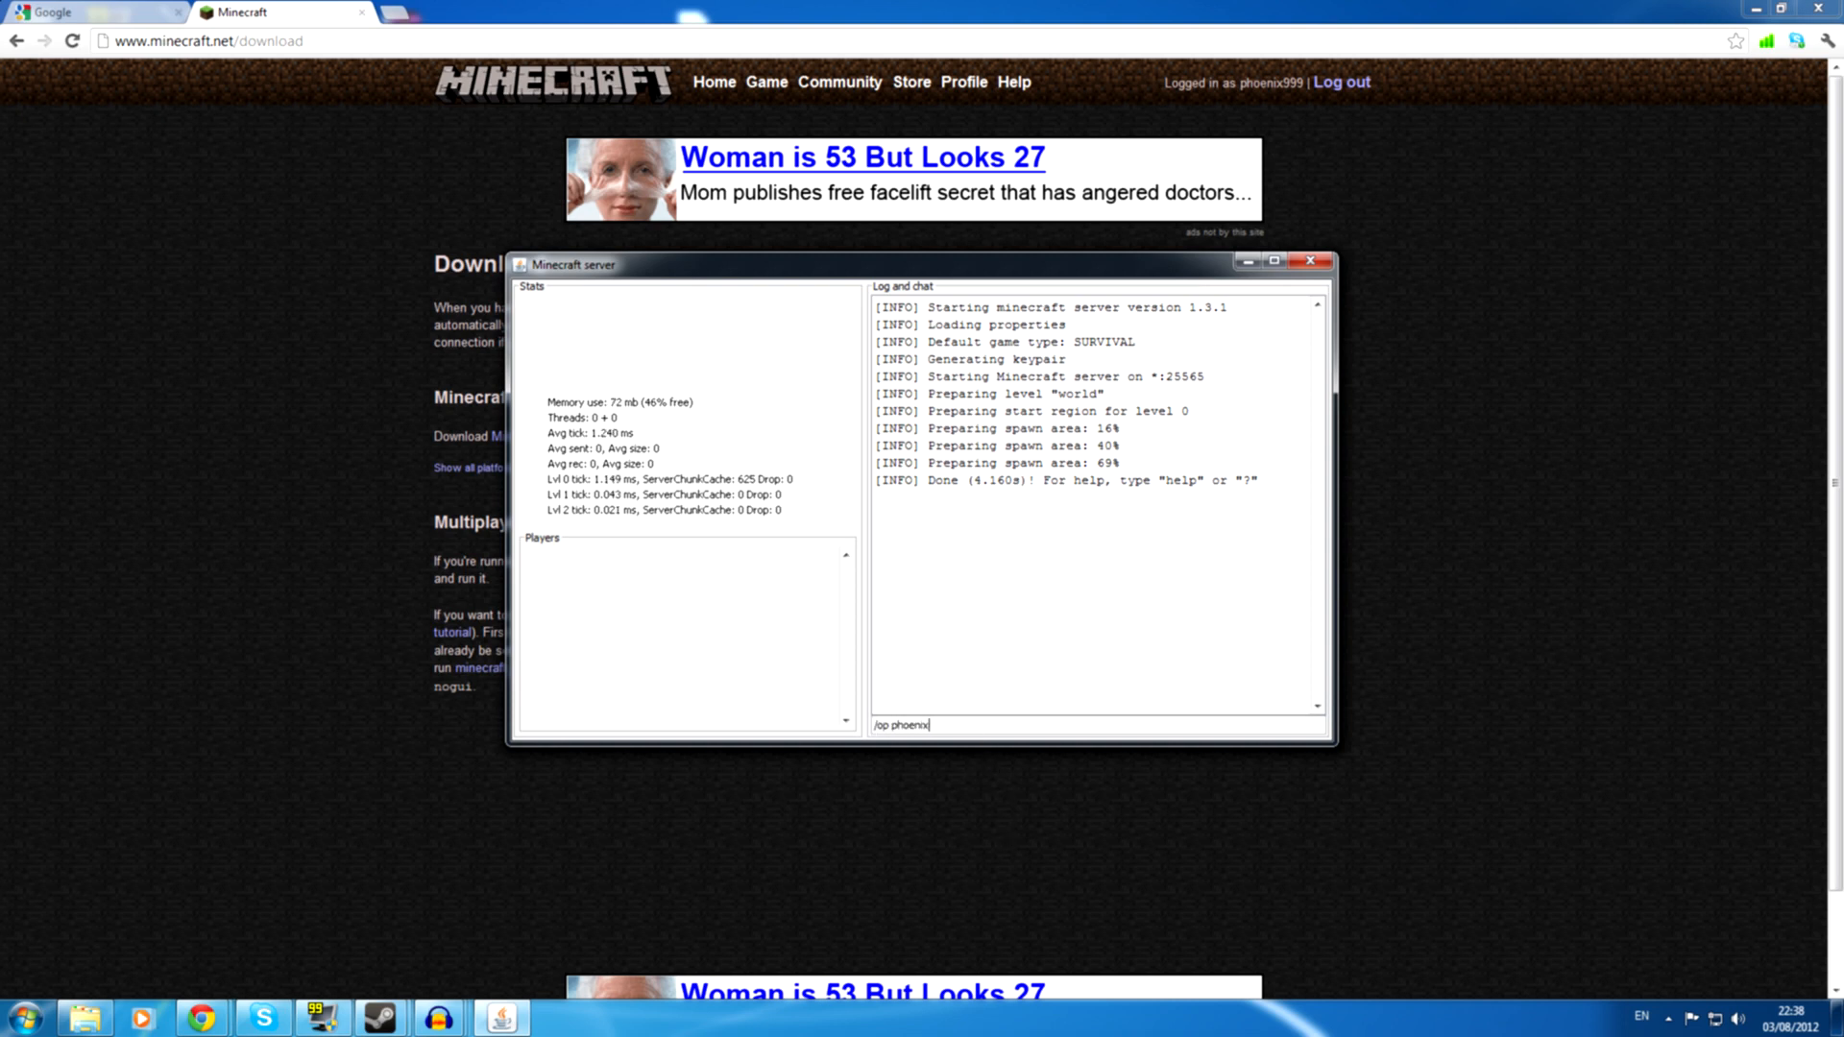
pyautogui.write('9')
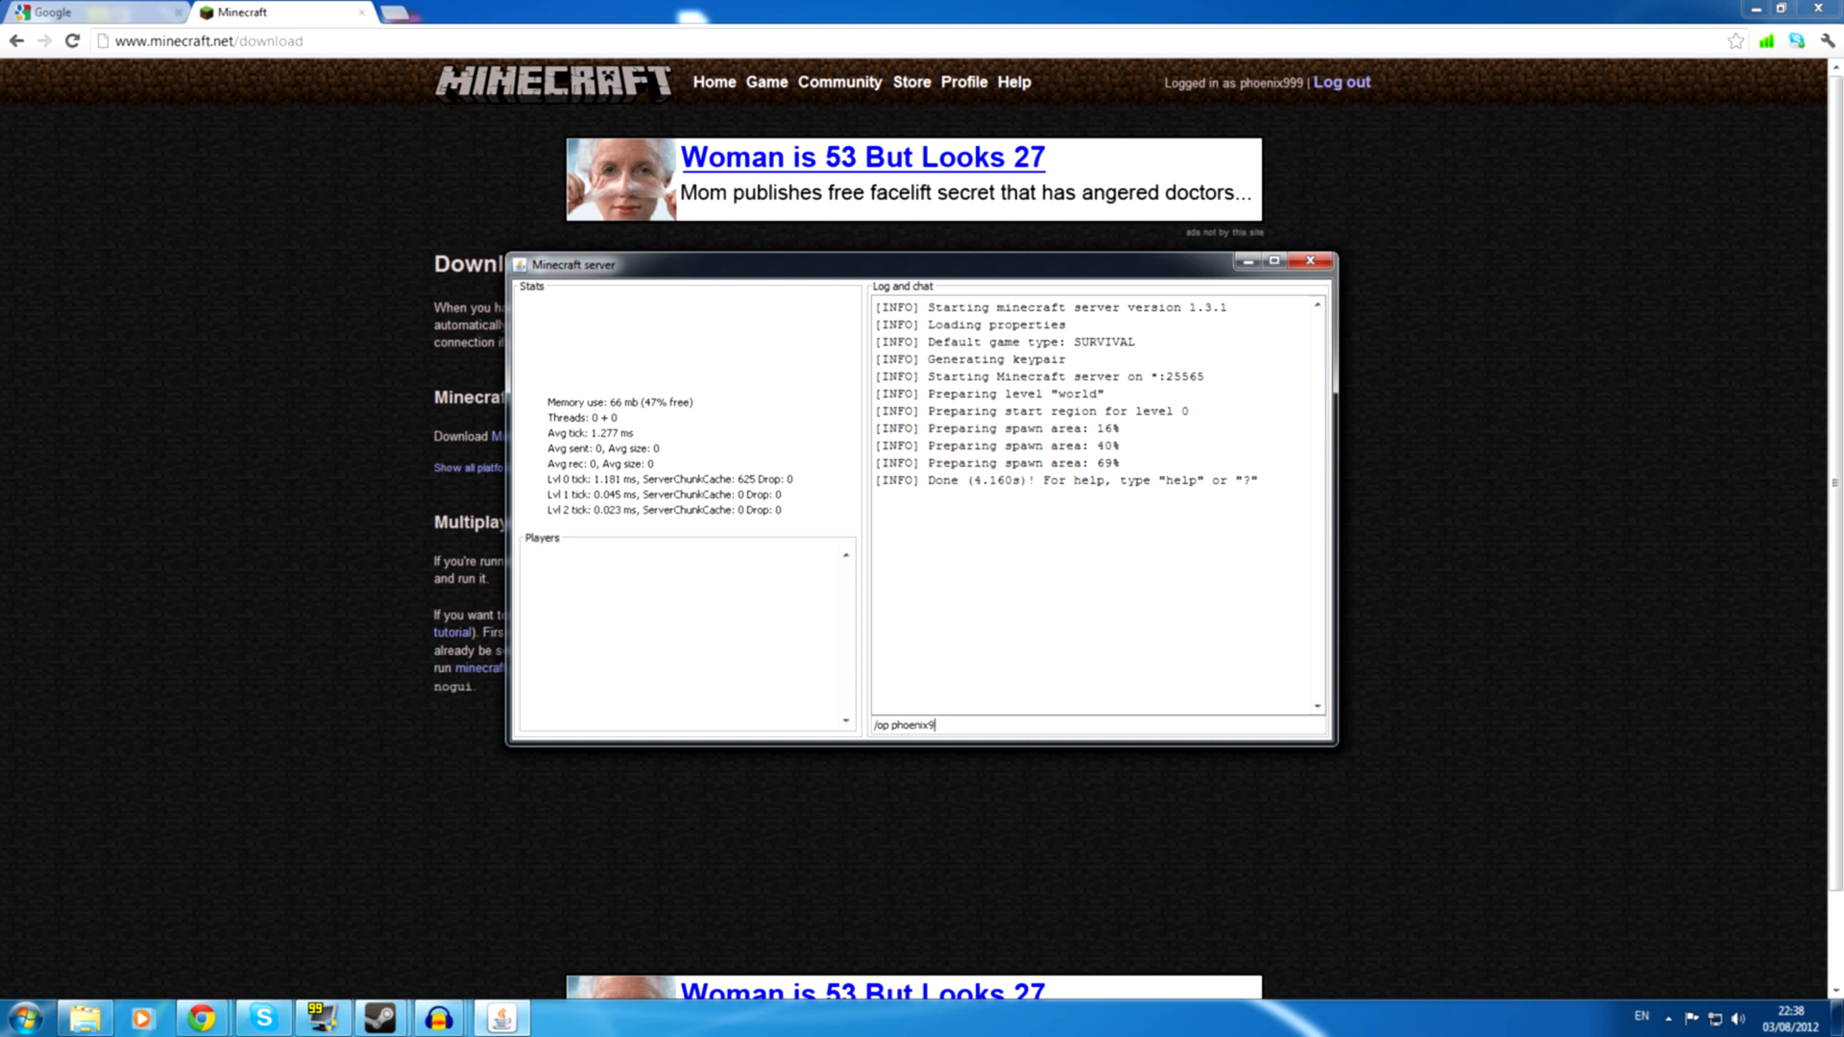
pyautogui.press('enter')
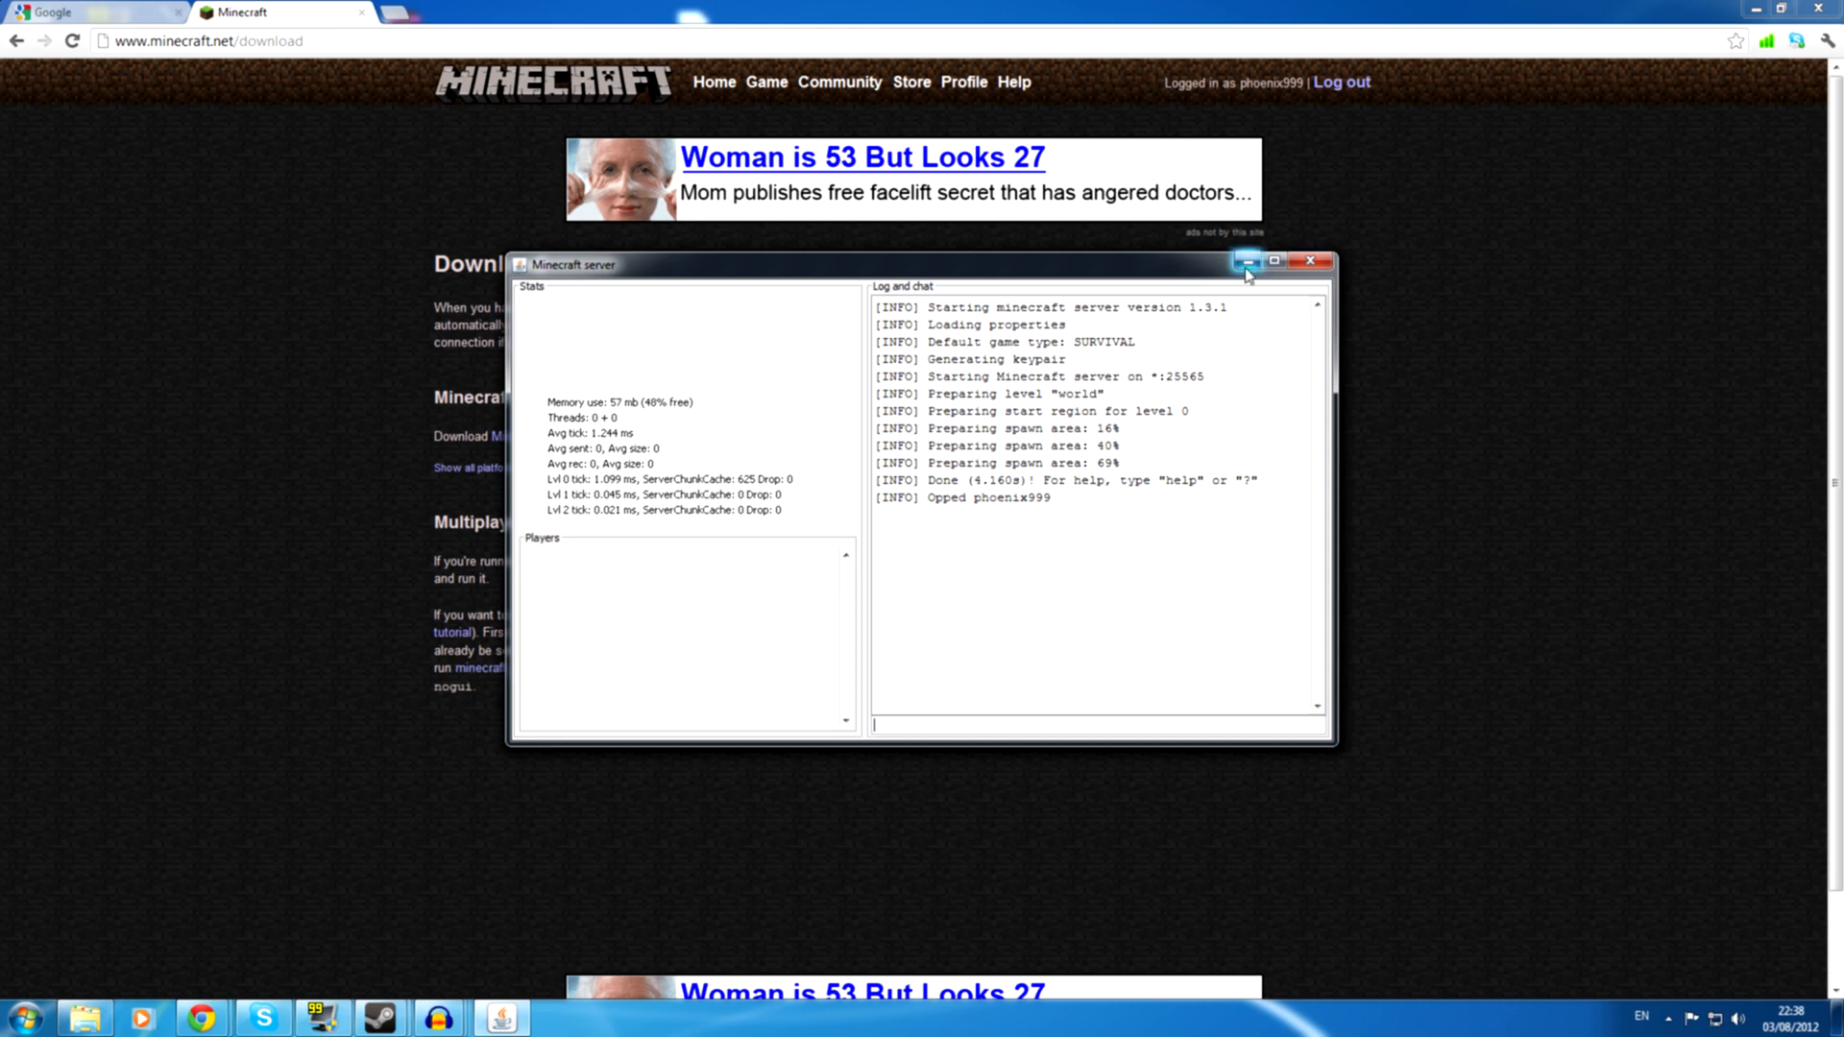
pyautogui.click(1245, 259)
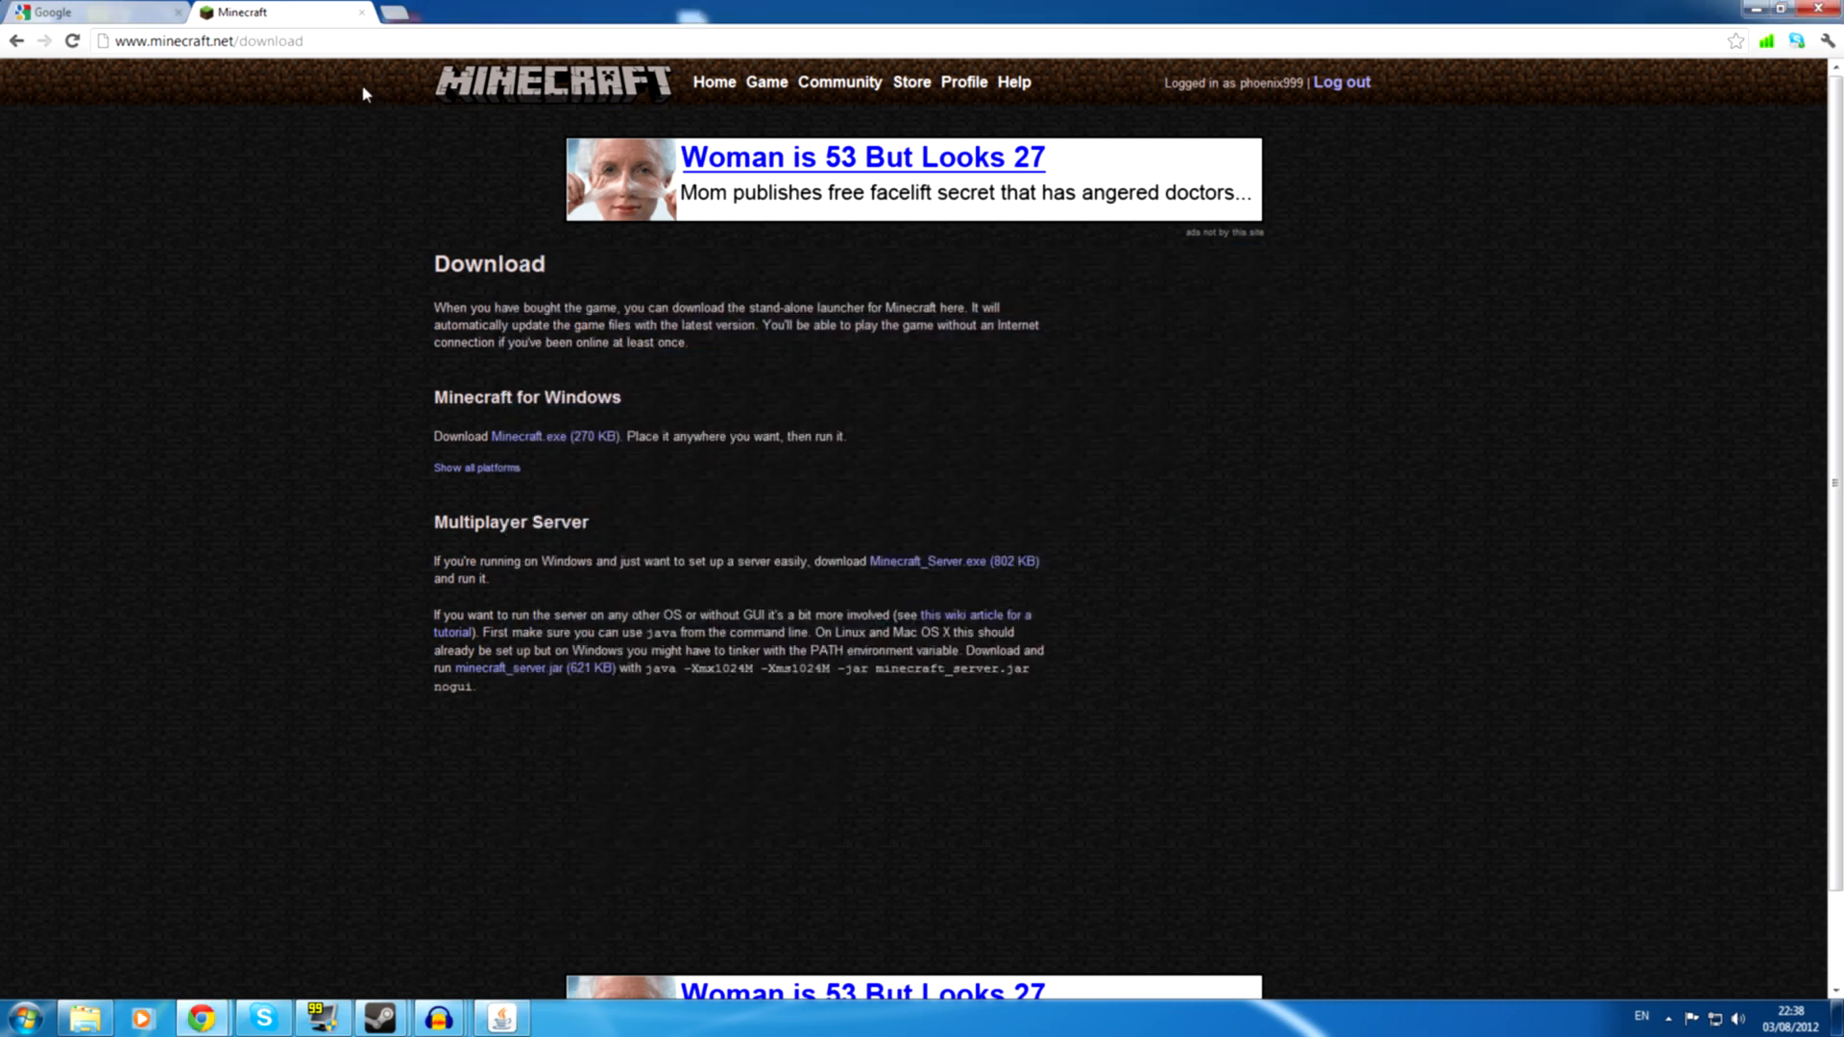
pyautogui.moveTo(283, 404)
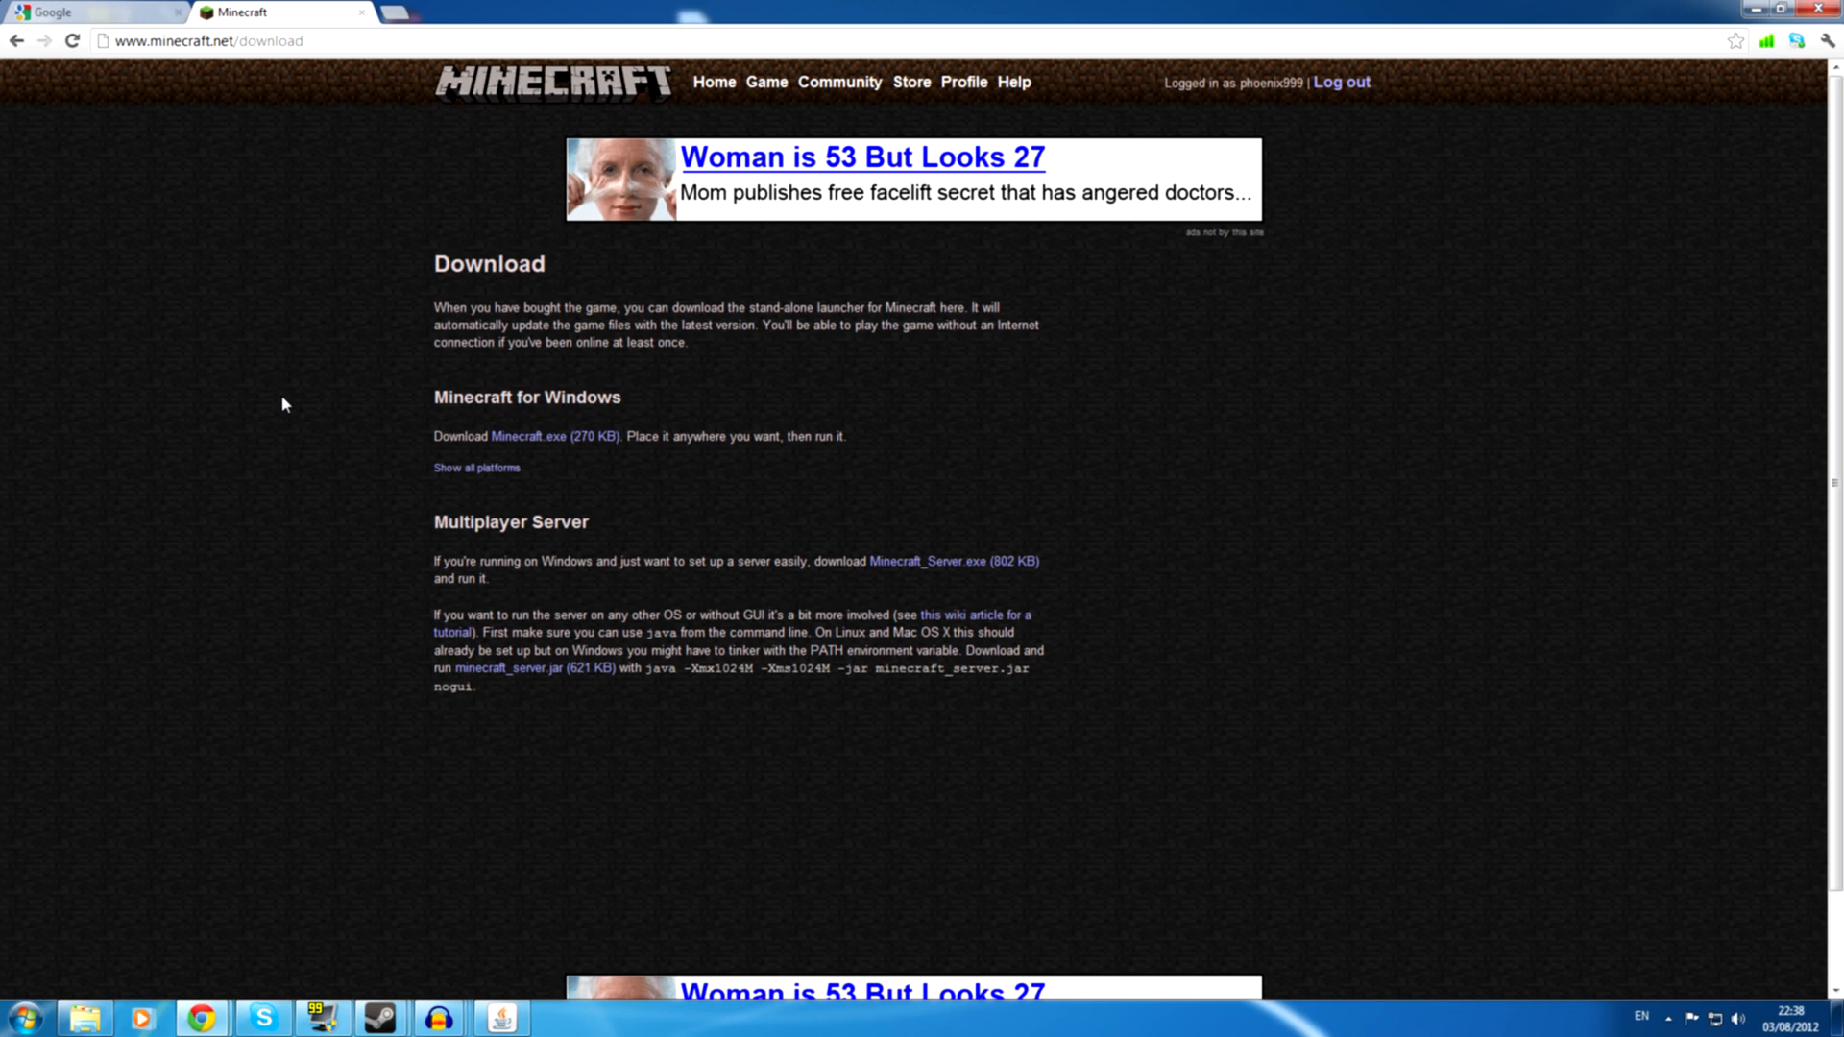
pyautogui.moveTo(309, 712)
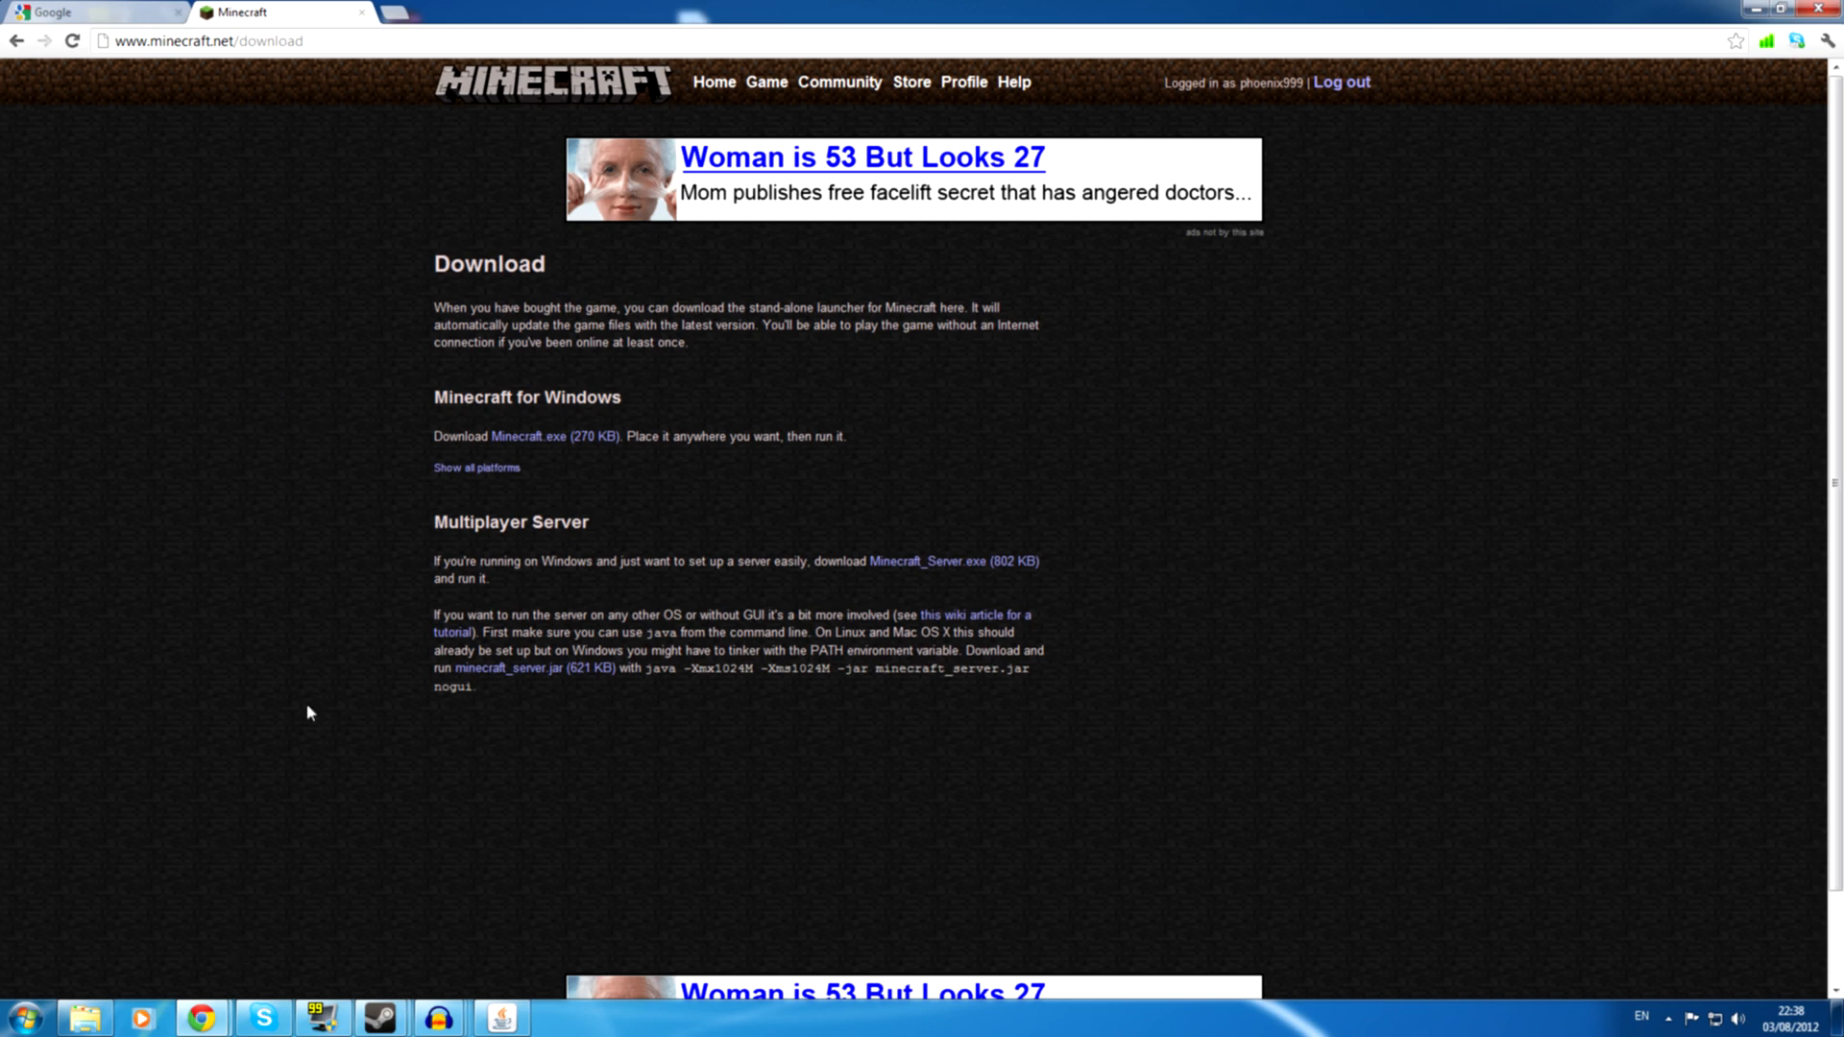
# - Search Google for logmein hamachi
pyautogui.click(94, 12)
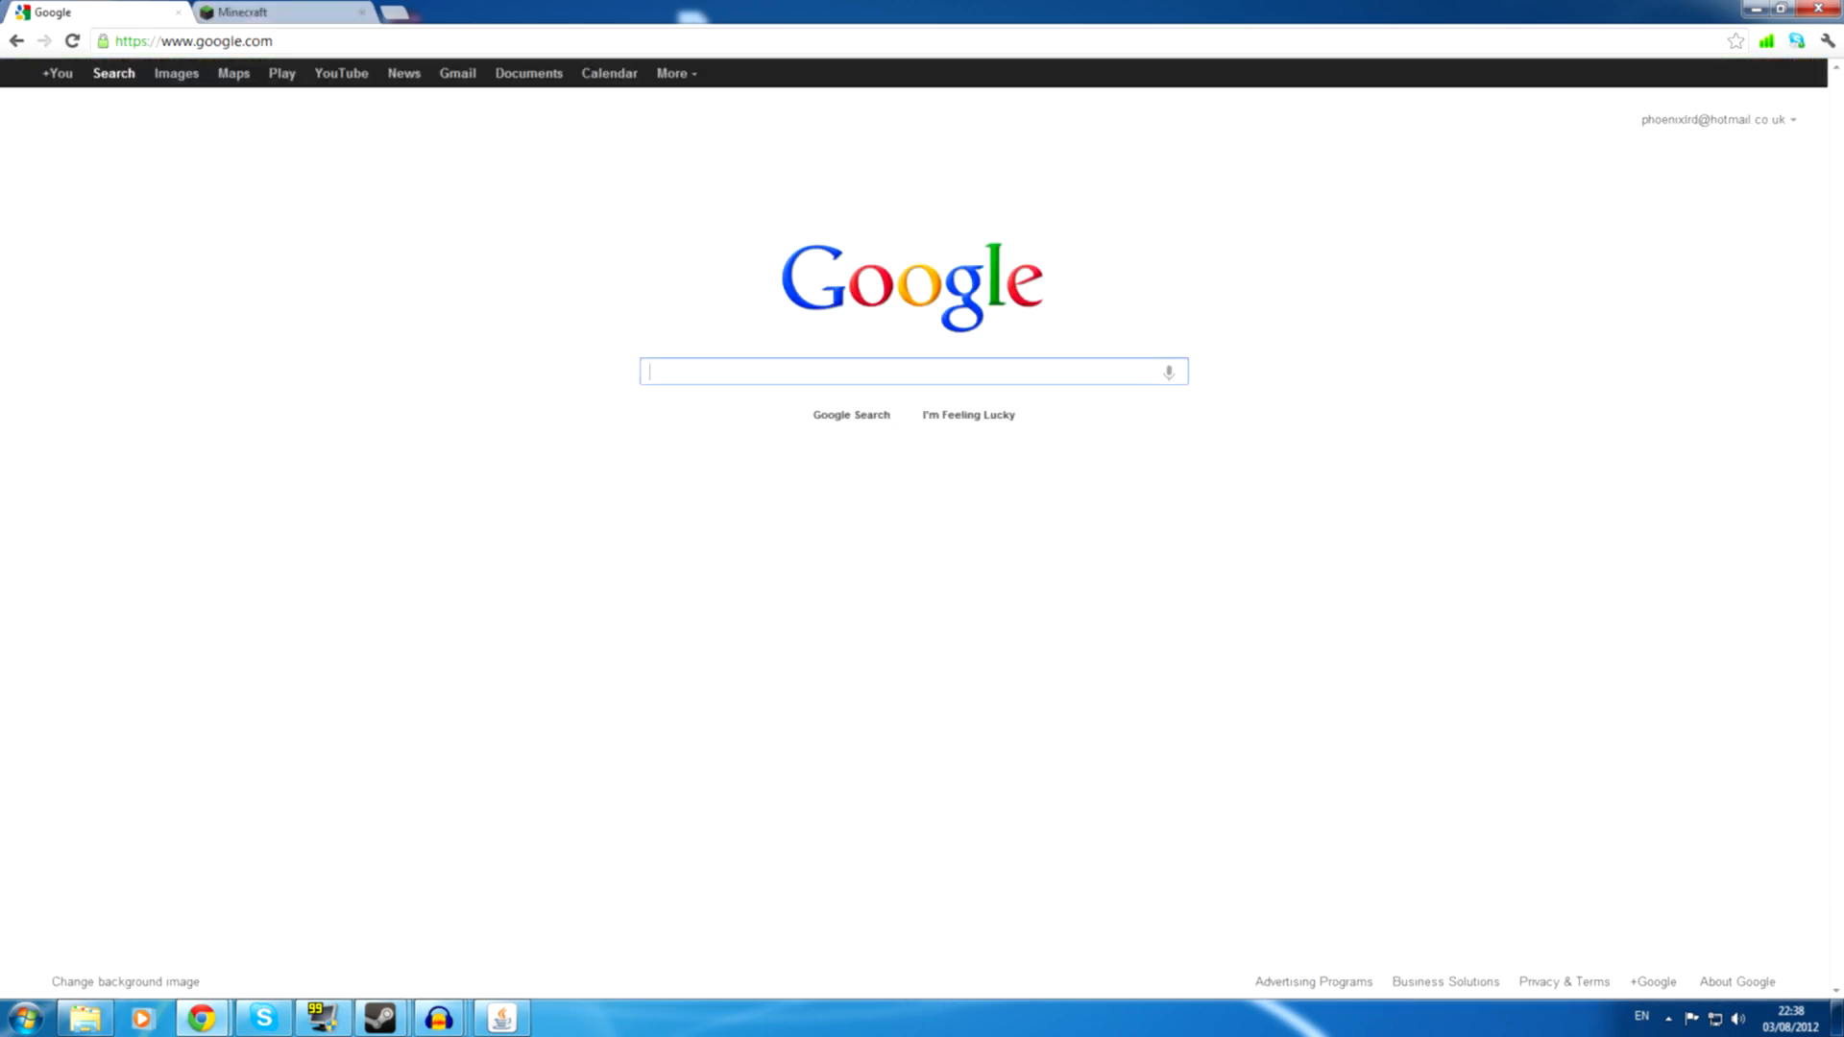
pyautogui.write('logmein hamachi')
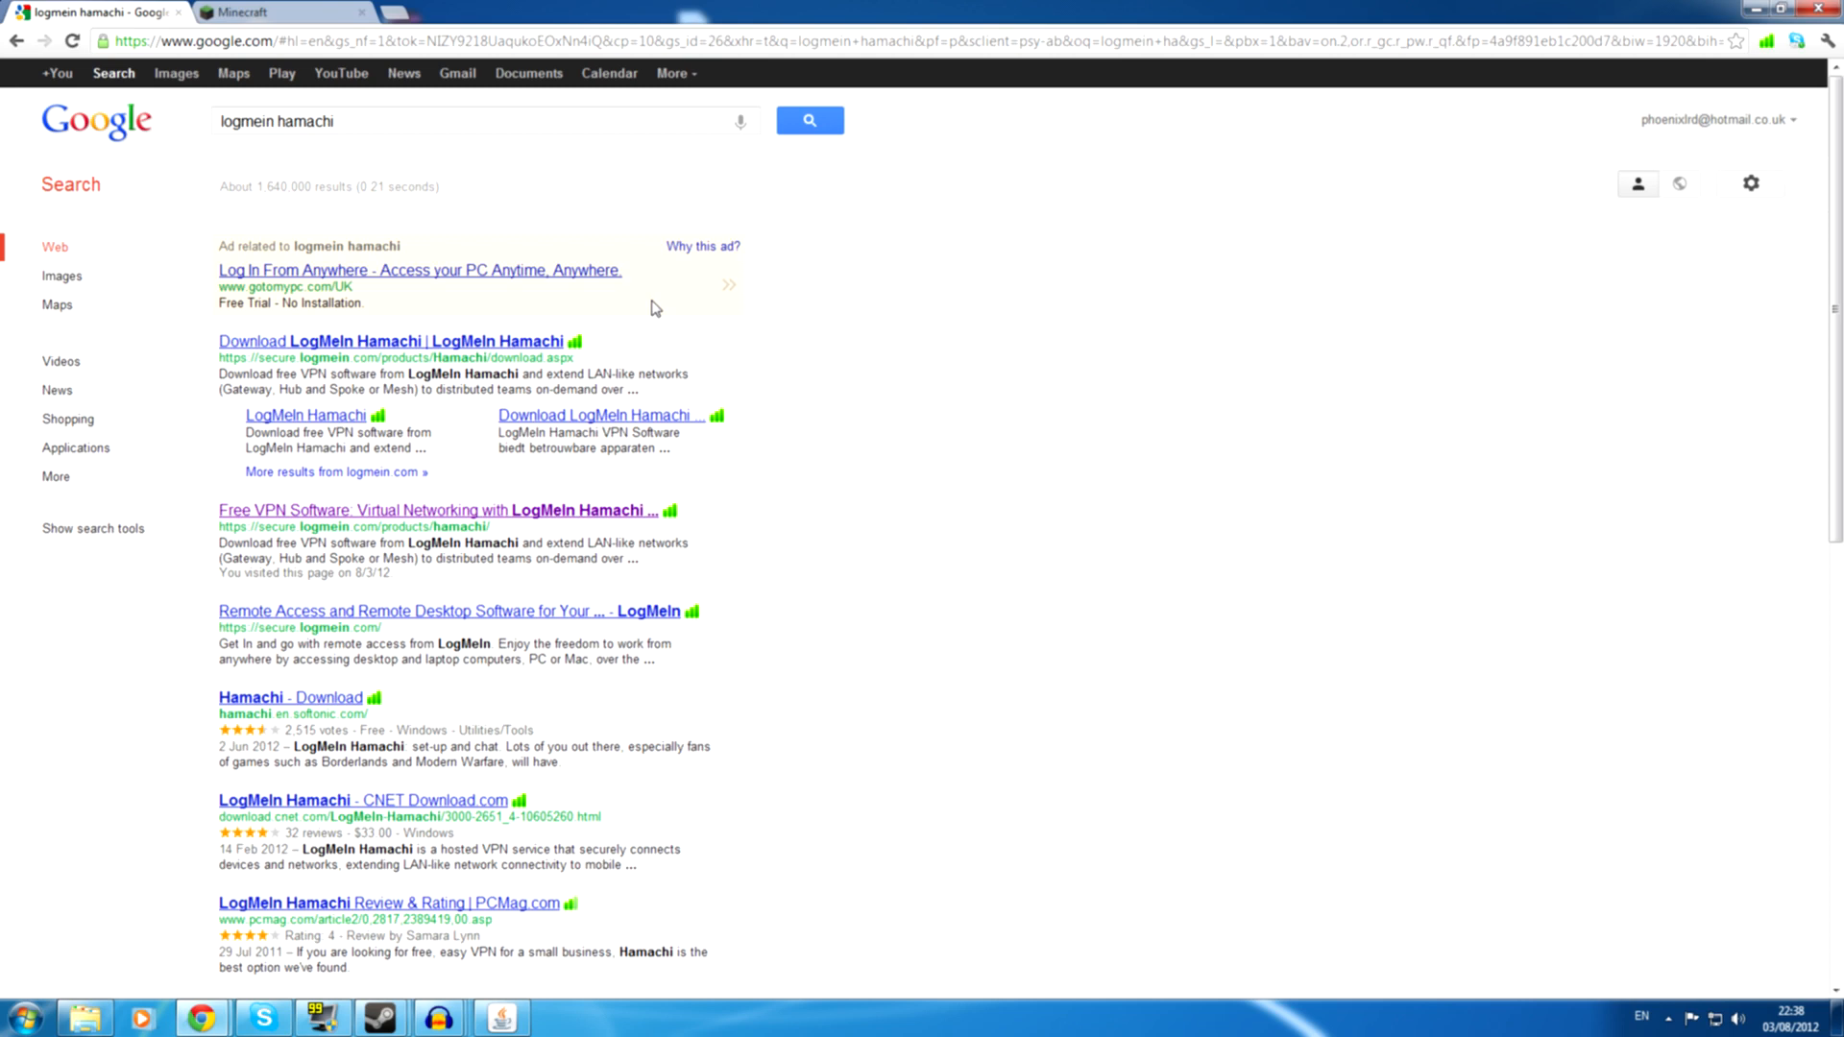
pyautogui.moveTo(420, 320)
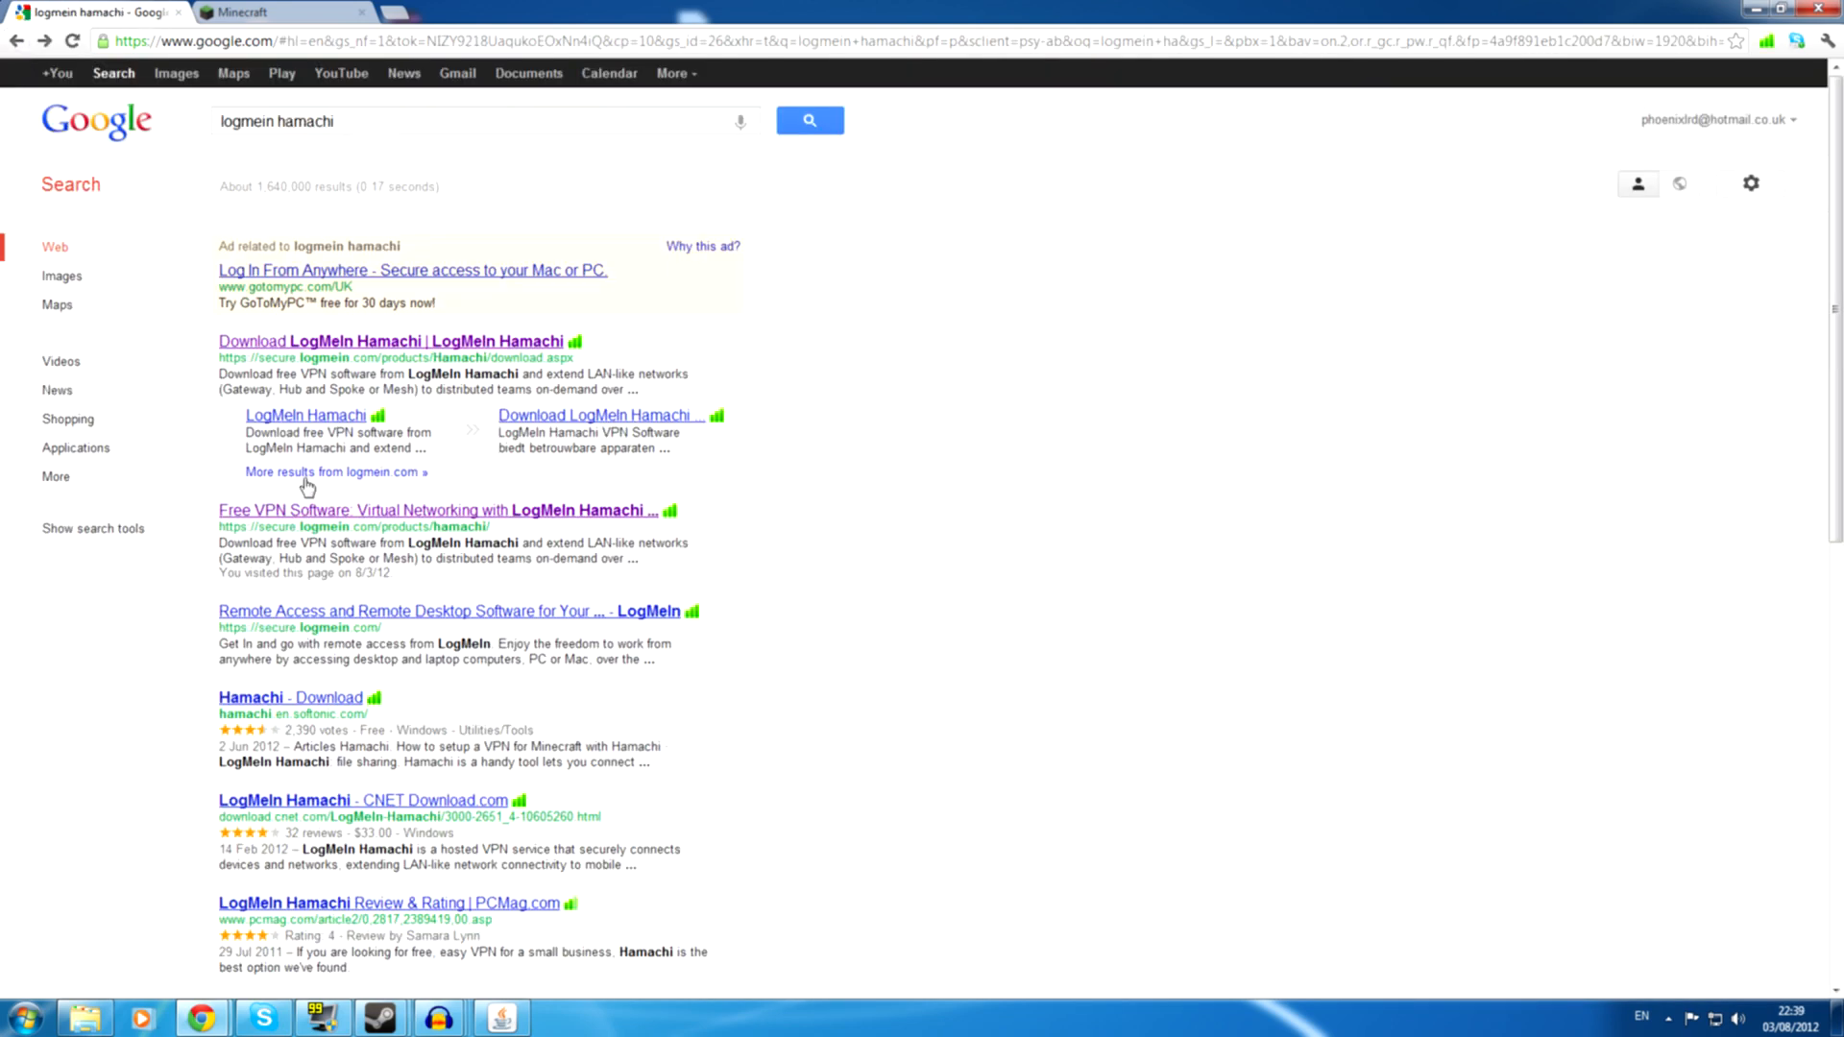
pyautogui.moveTo(184, 648)
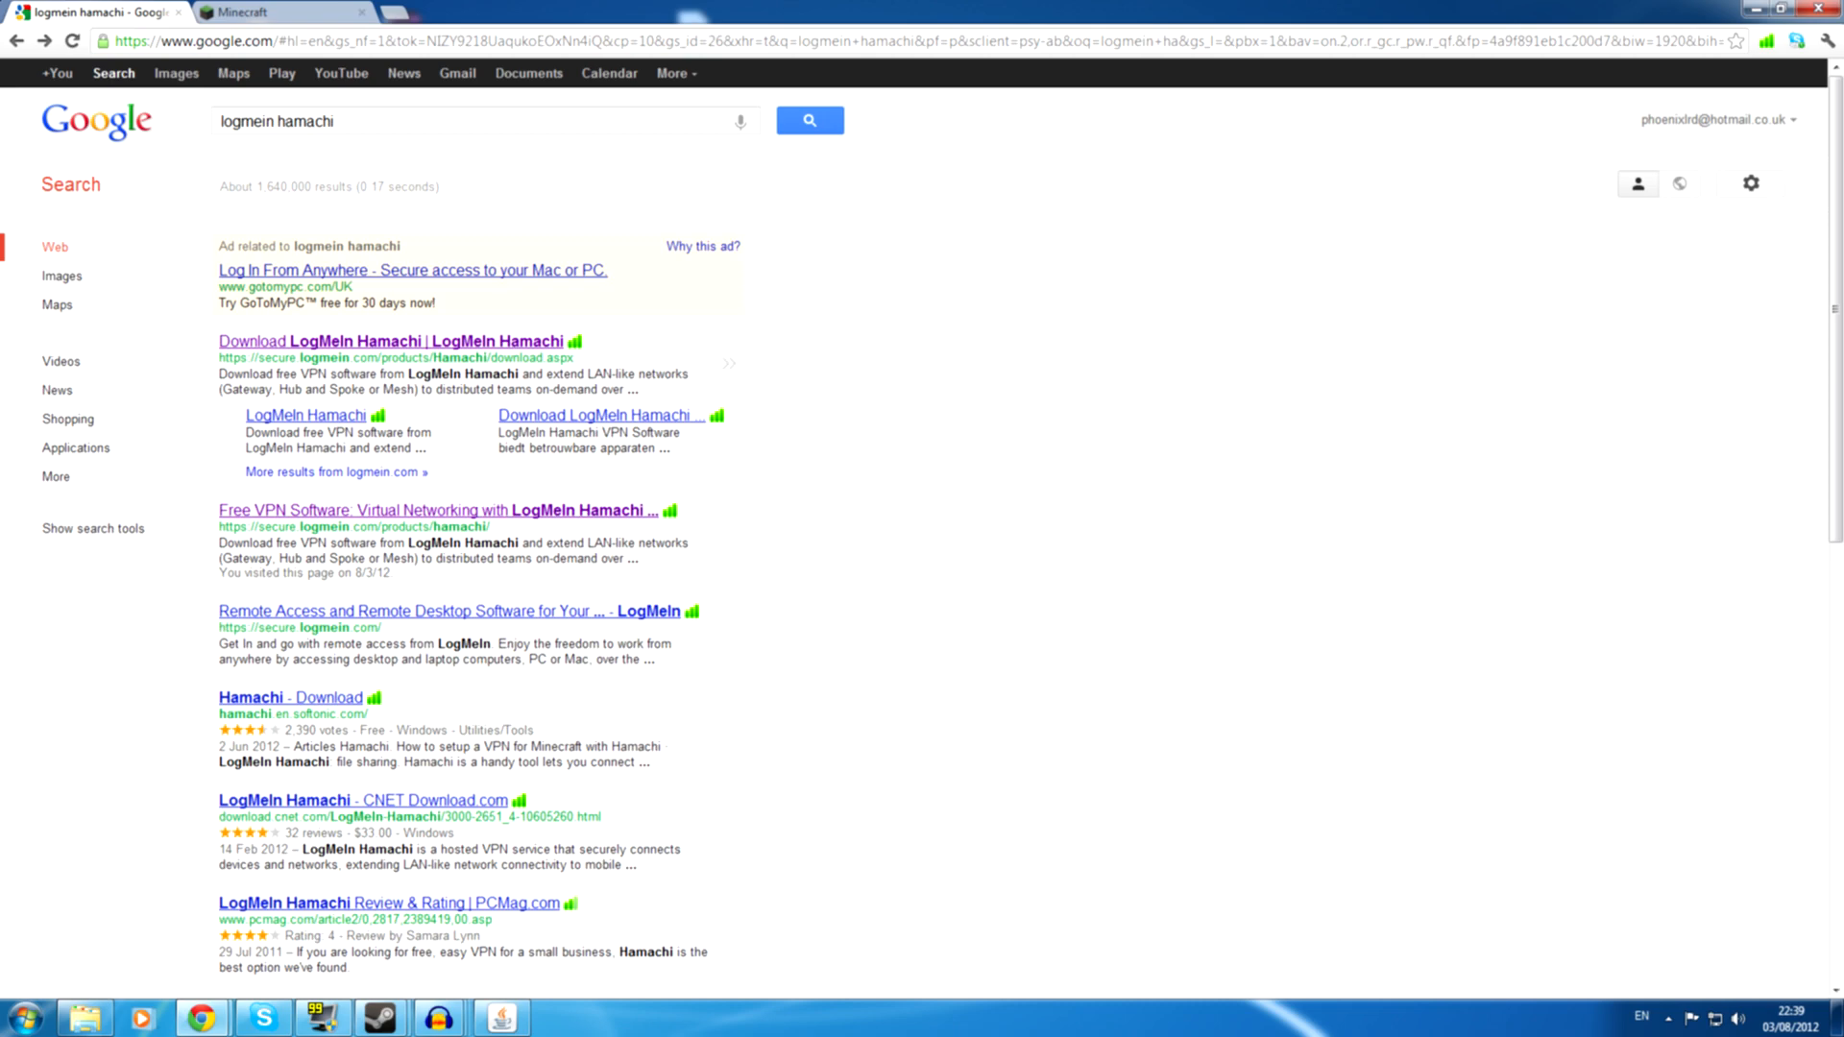
# - Download the Hamachi installer from logmein.com, accepting the conditions of use, and launch it
pyautogui.click(375, 342)
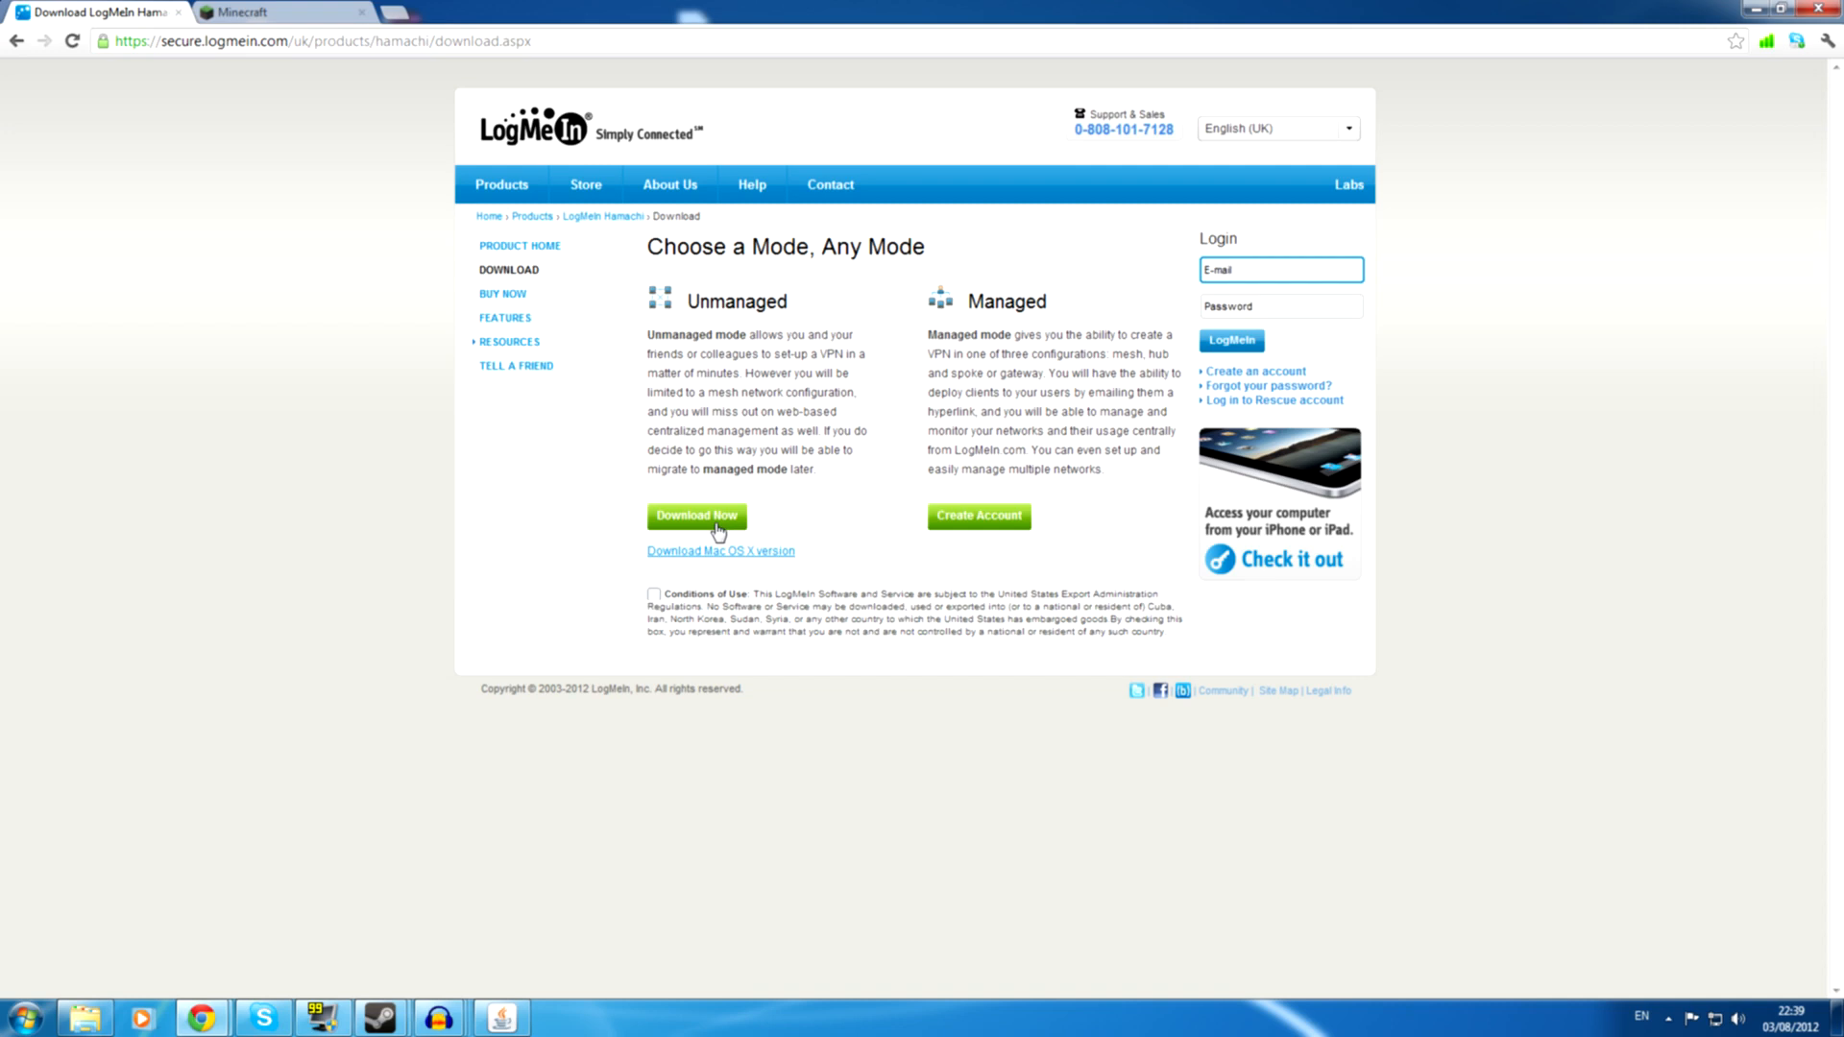
pyautogui.click(695, 517)
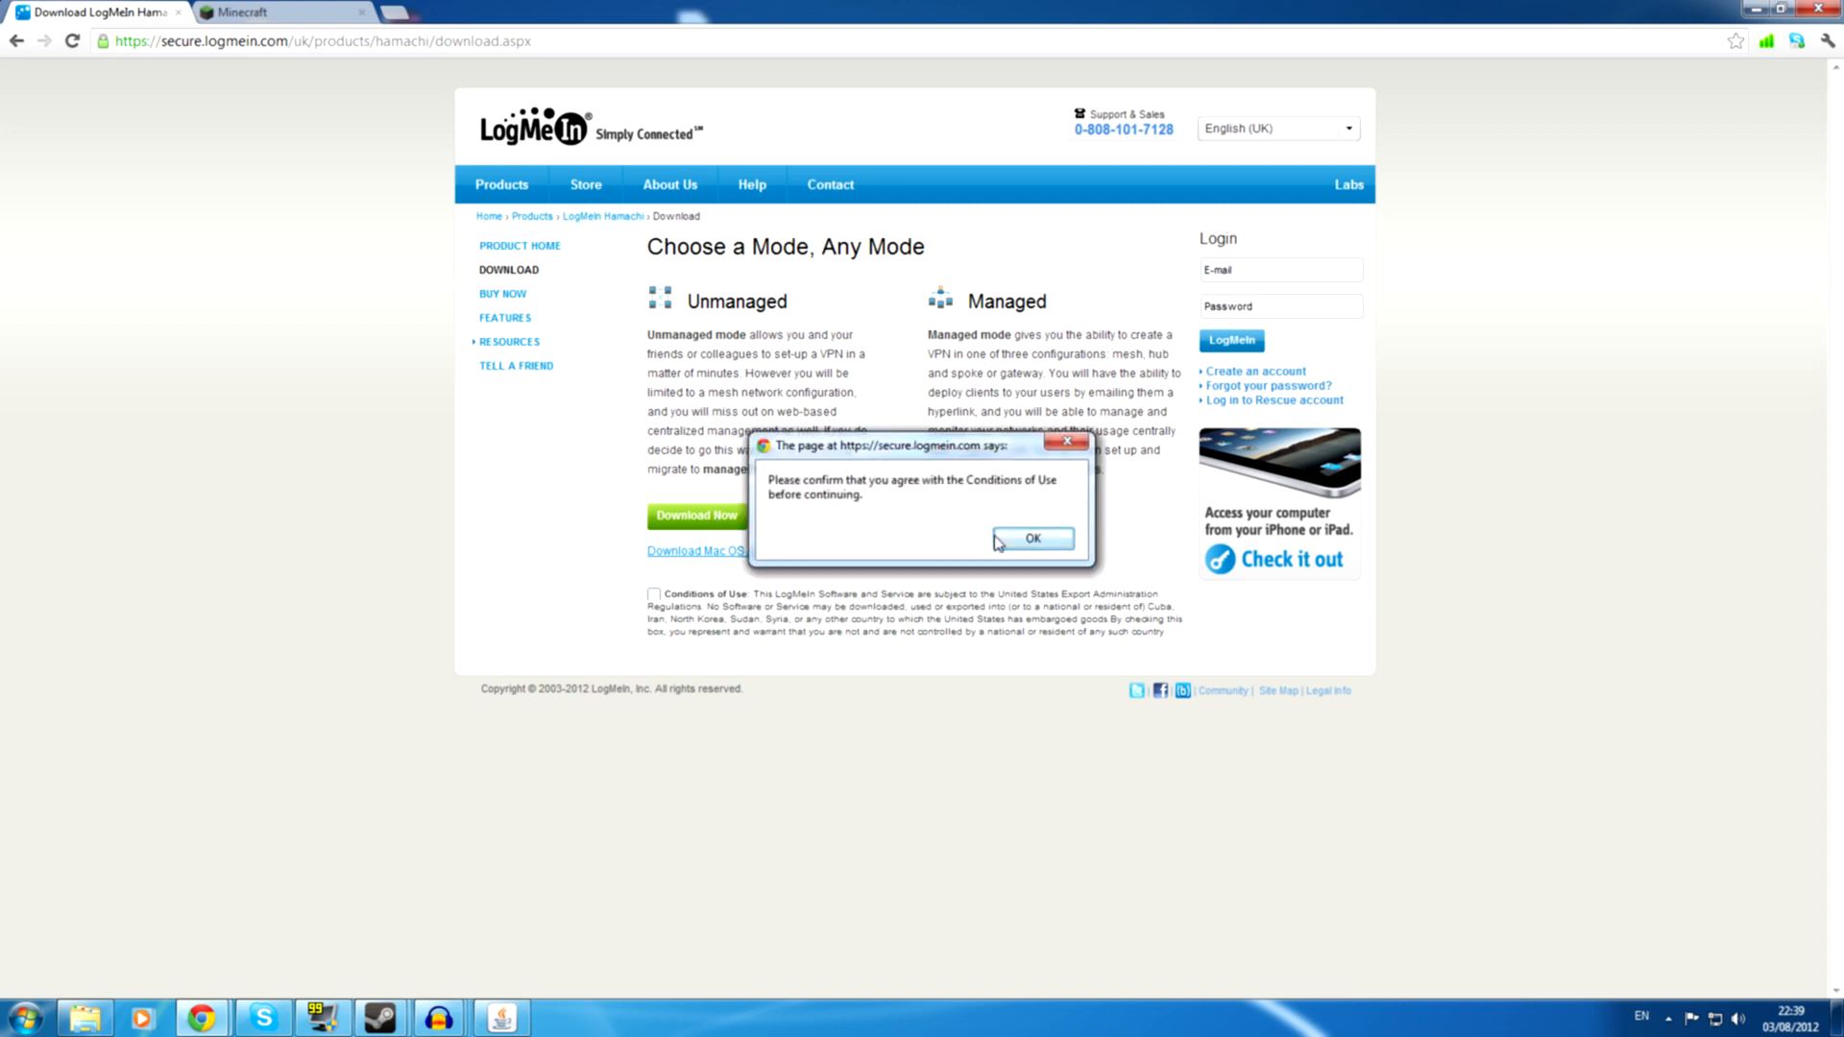
pyautogui.click(1031, 538)
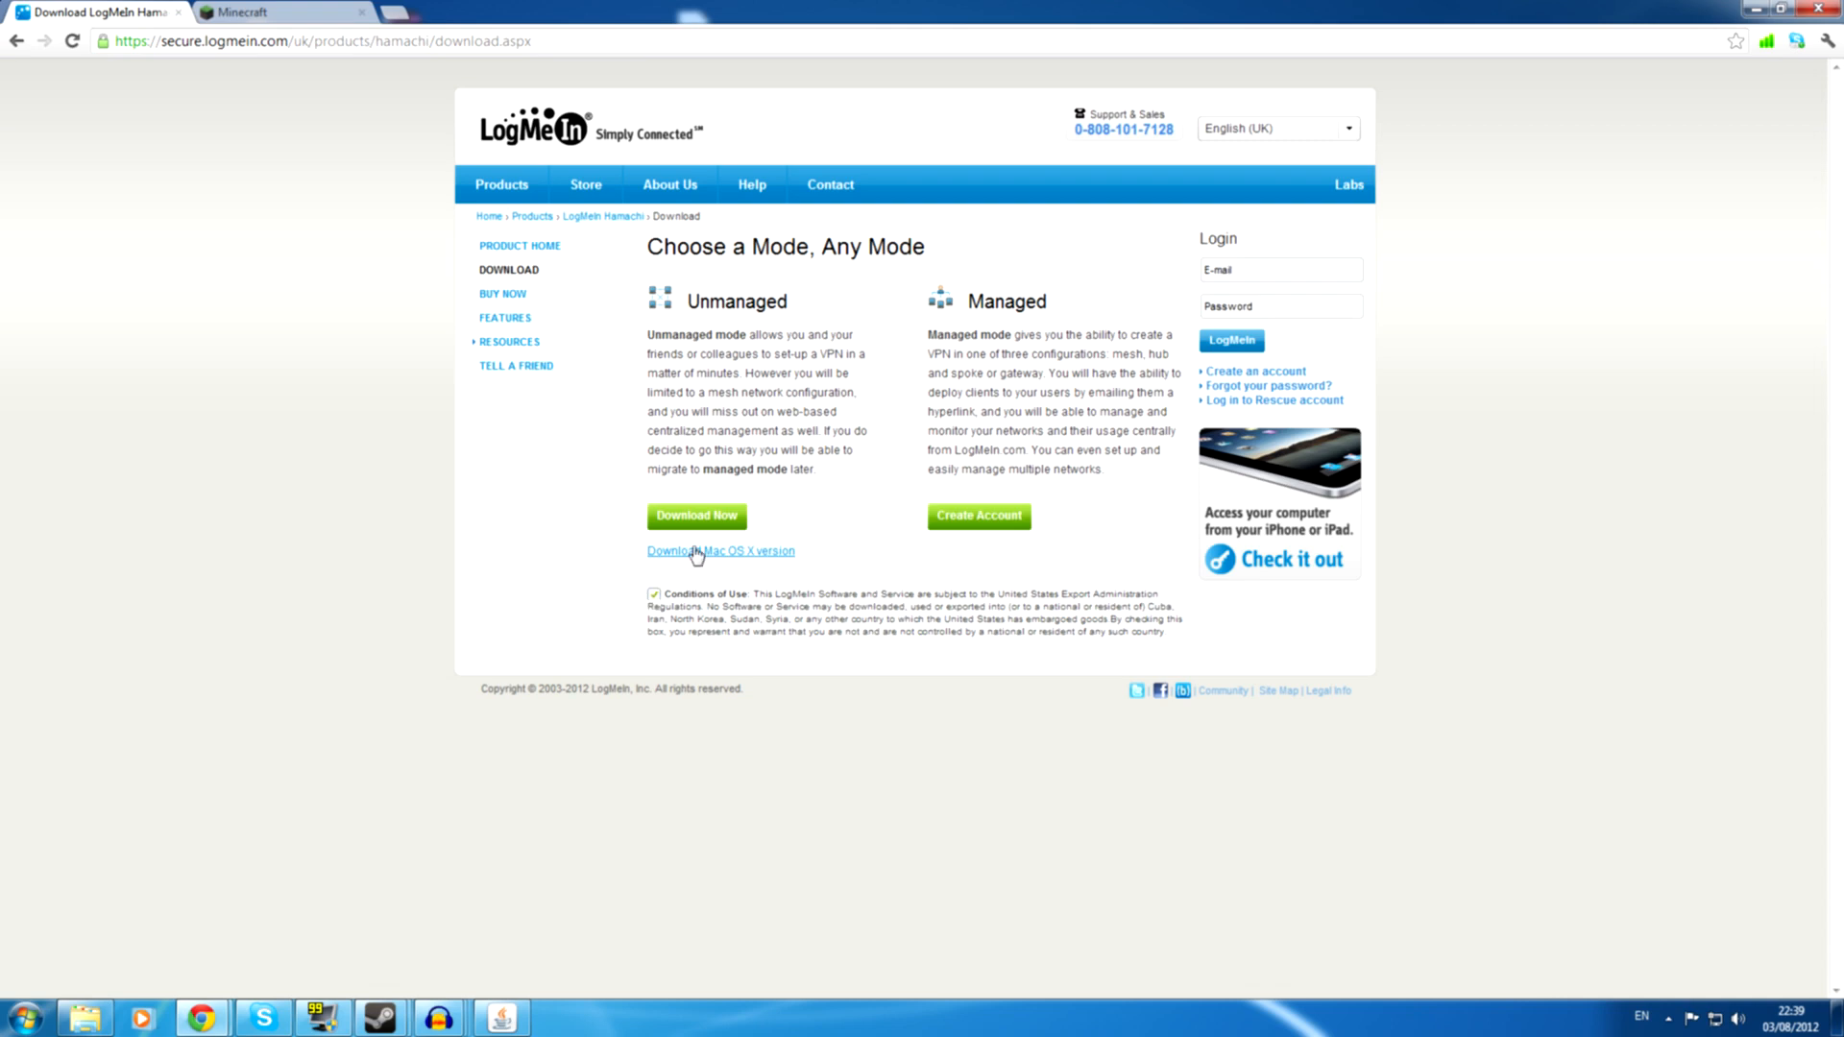
pyautogui.click(696, 517)
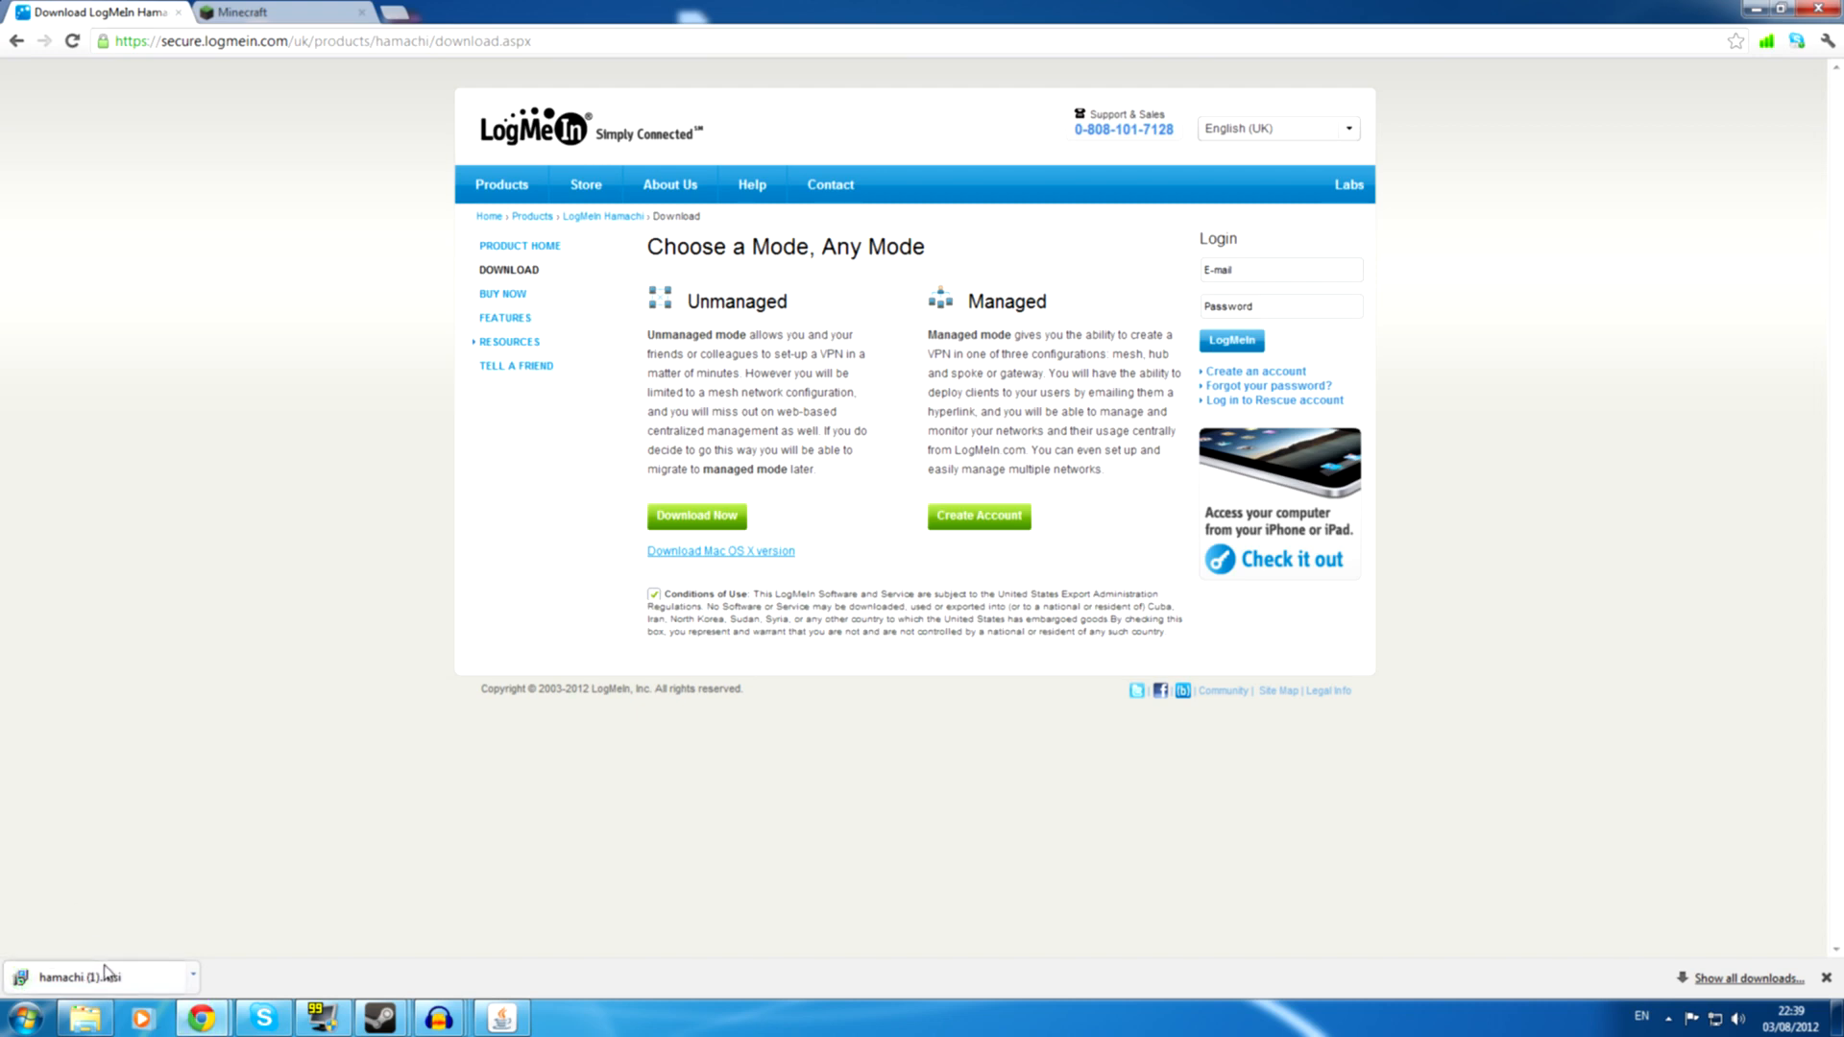
pyautogui.click(94, 975)
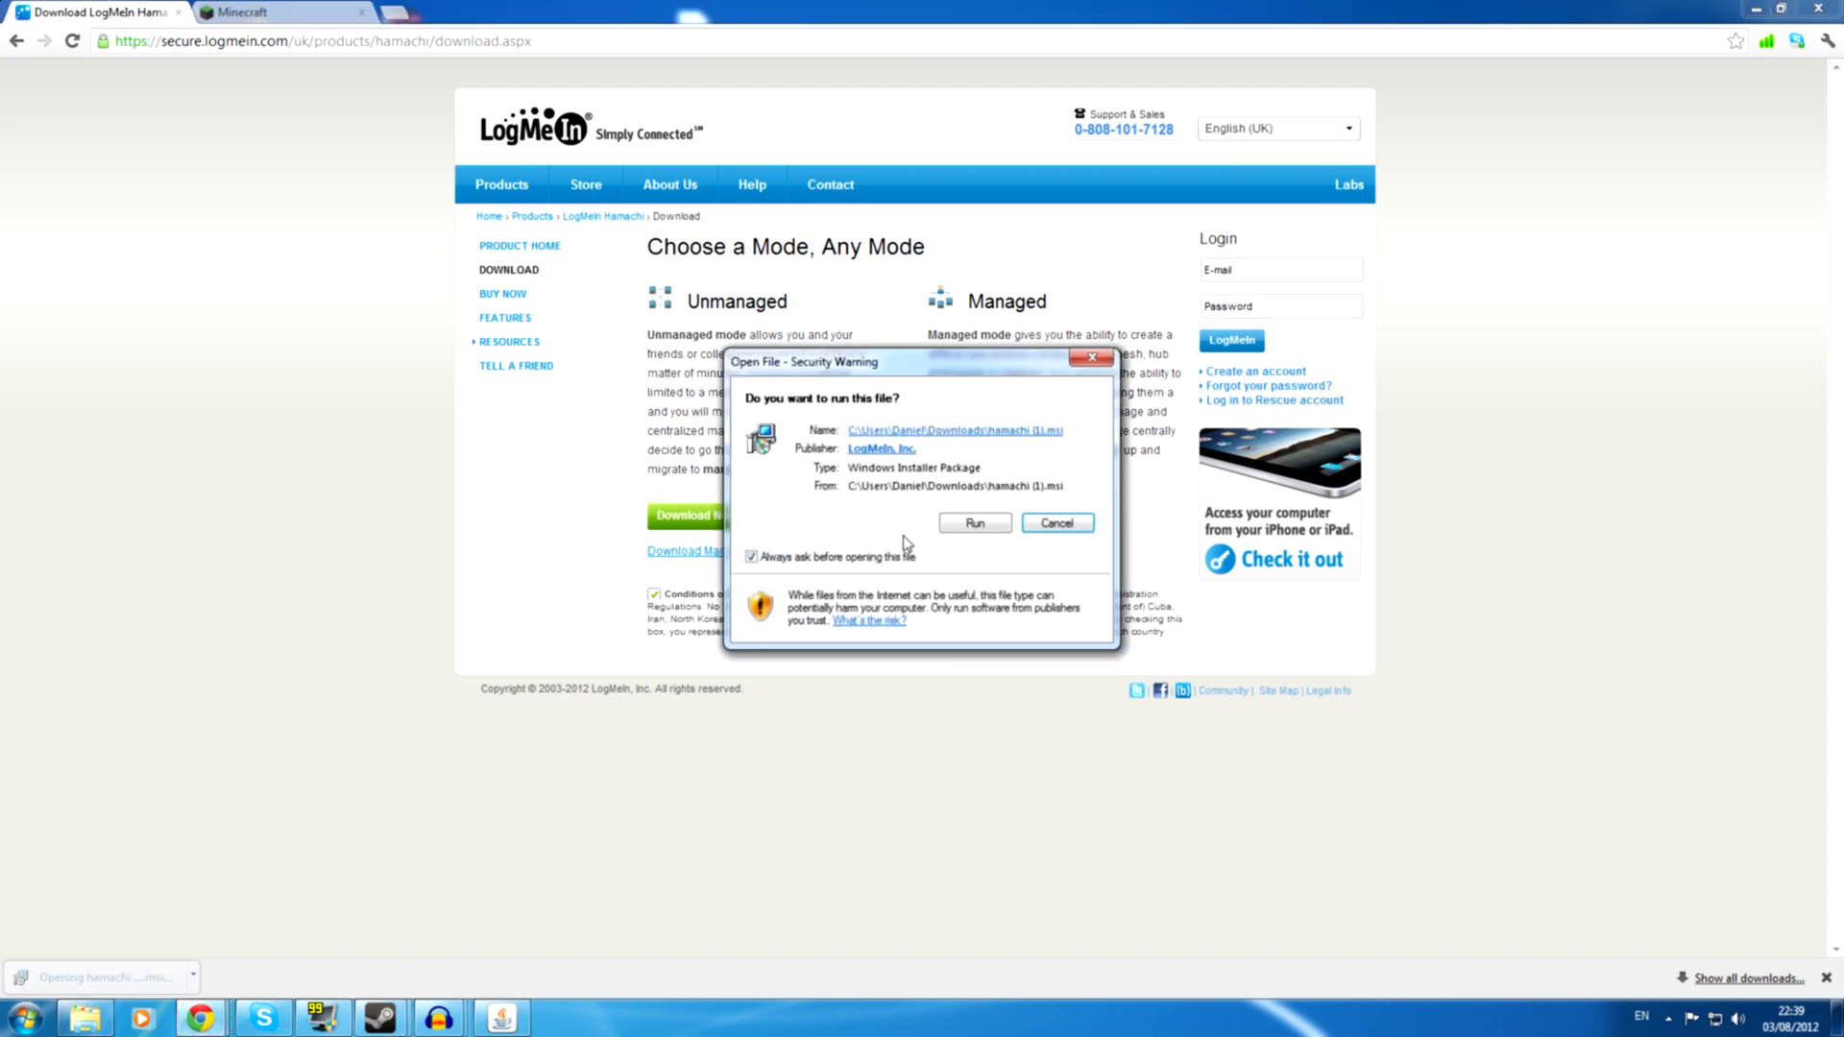
# - Install Hamachi in English, updating the existing install, and finish with Hamachi launched
pyautogui.click(974, 523)
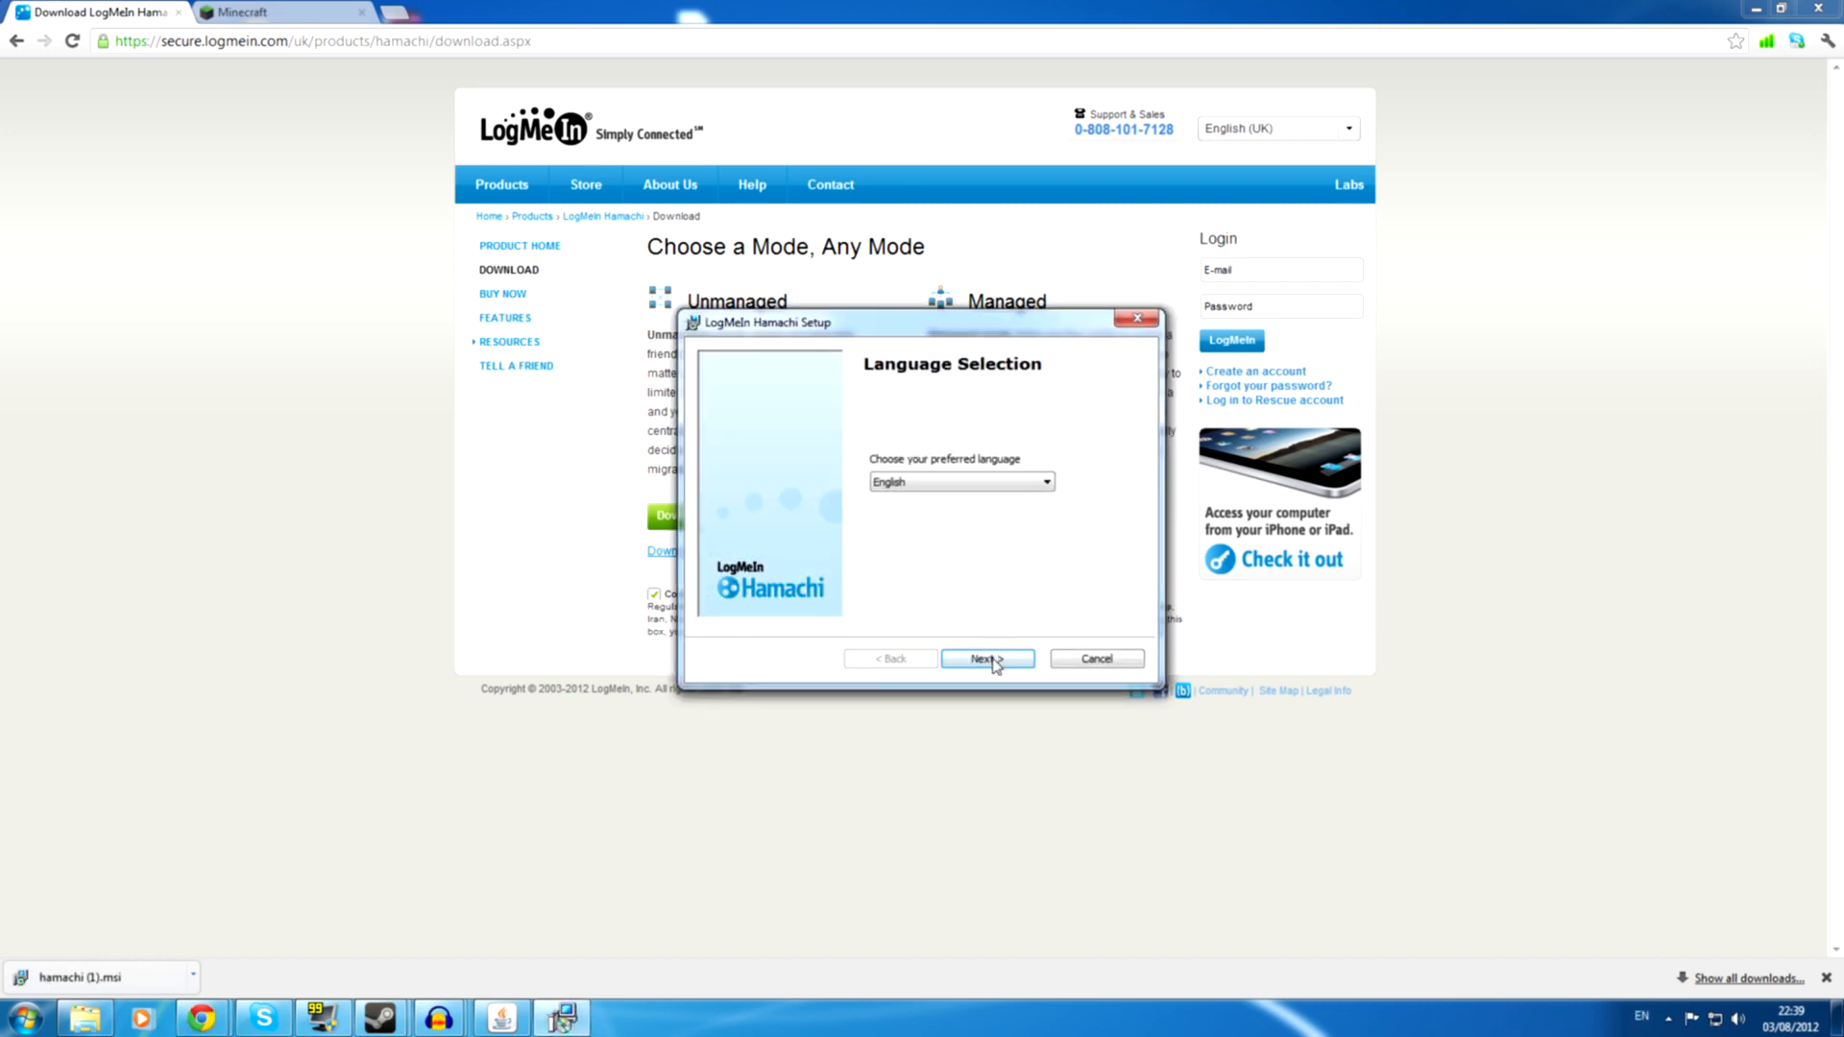
pyautogui.click(986, 659)
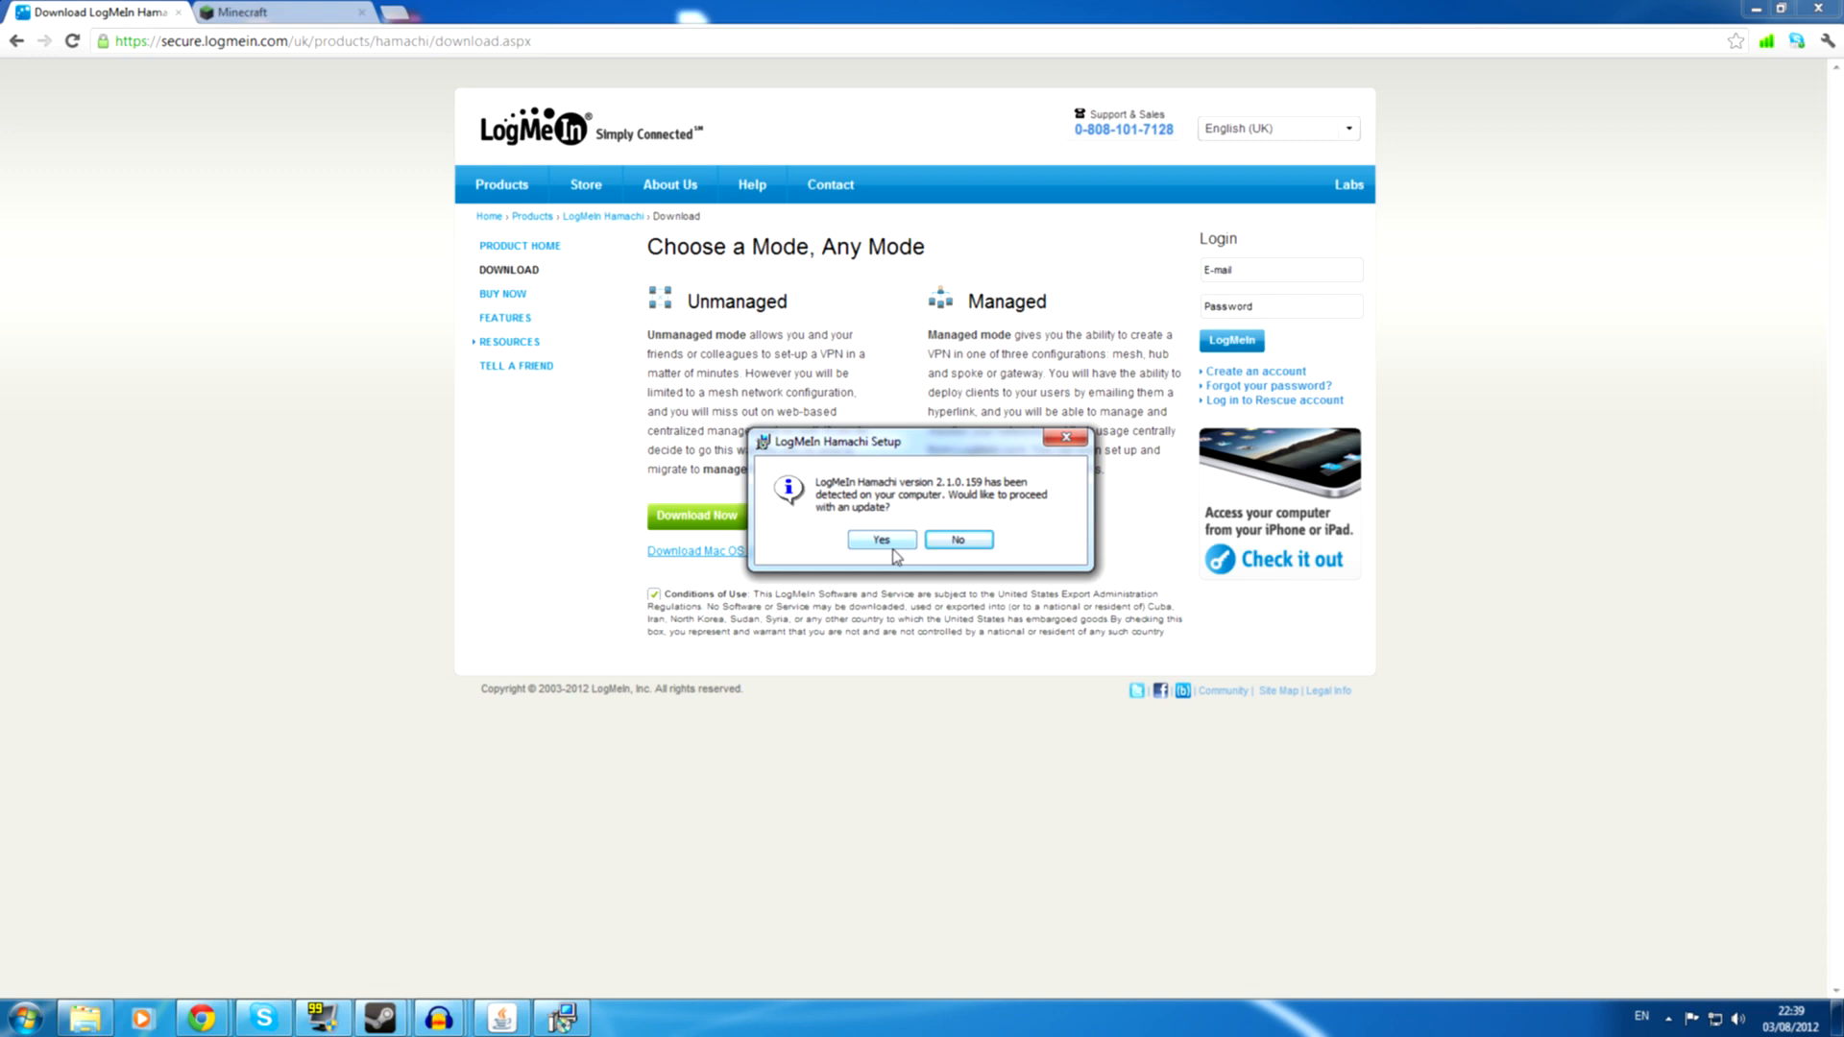
pyautogui.click(880, 539)
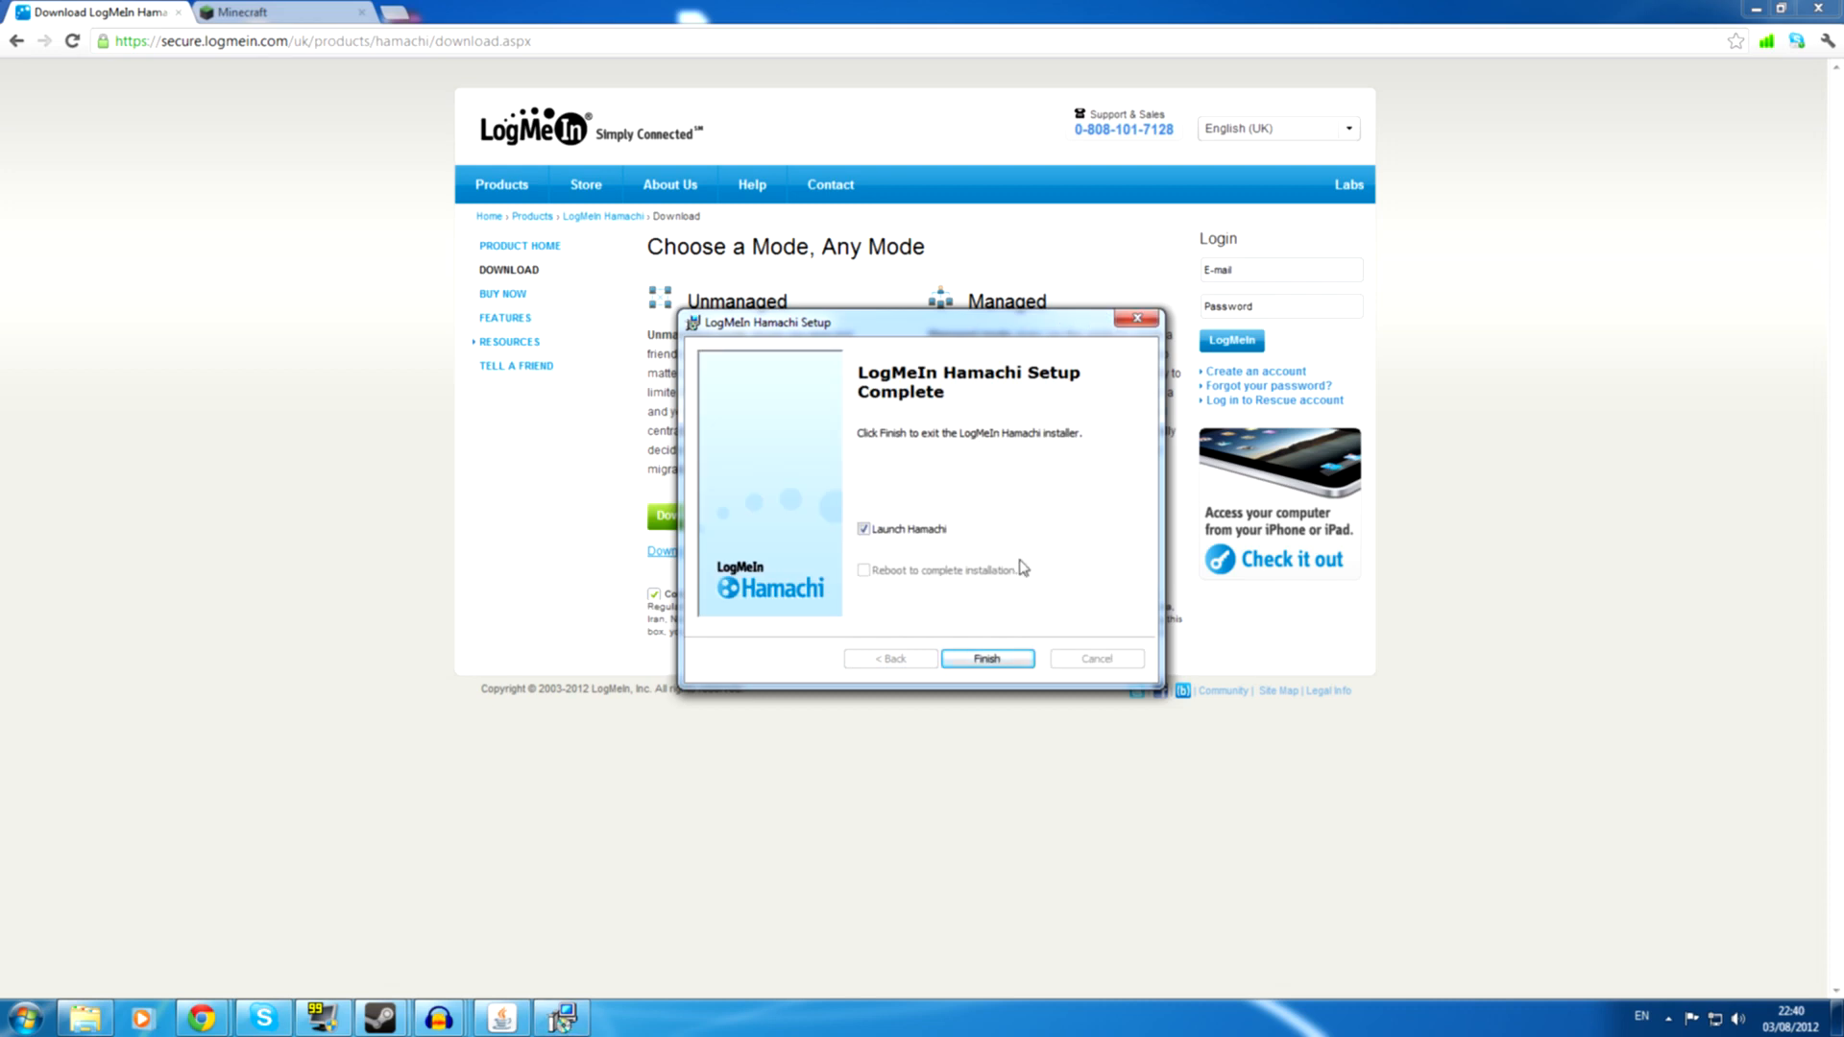
pyautogui.click(987, 658)
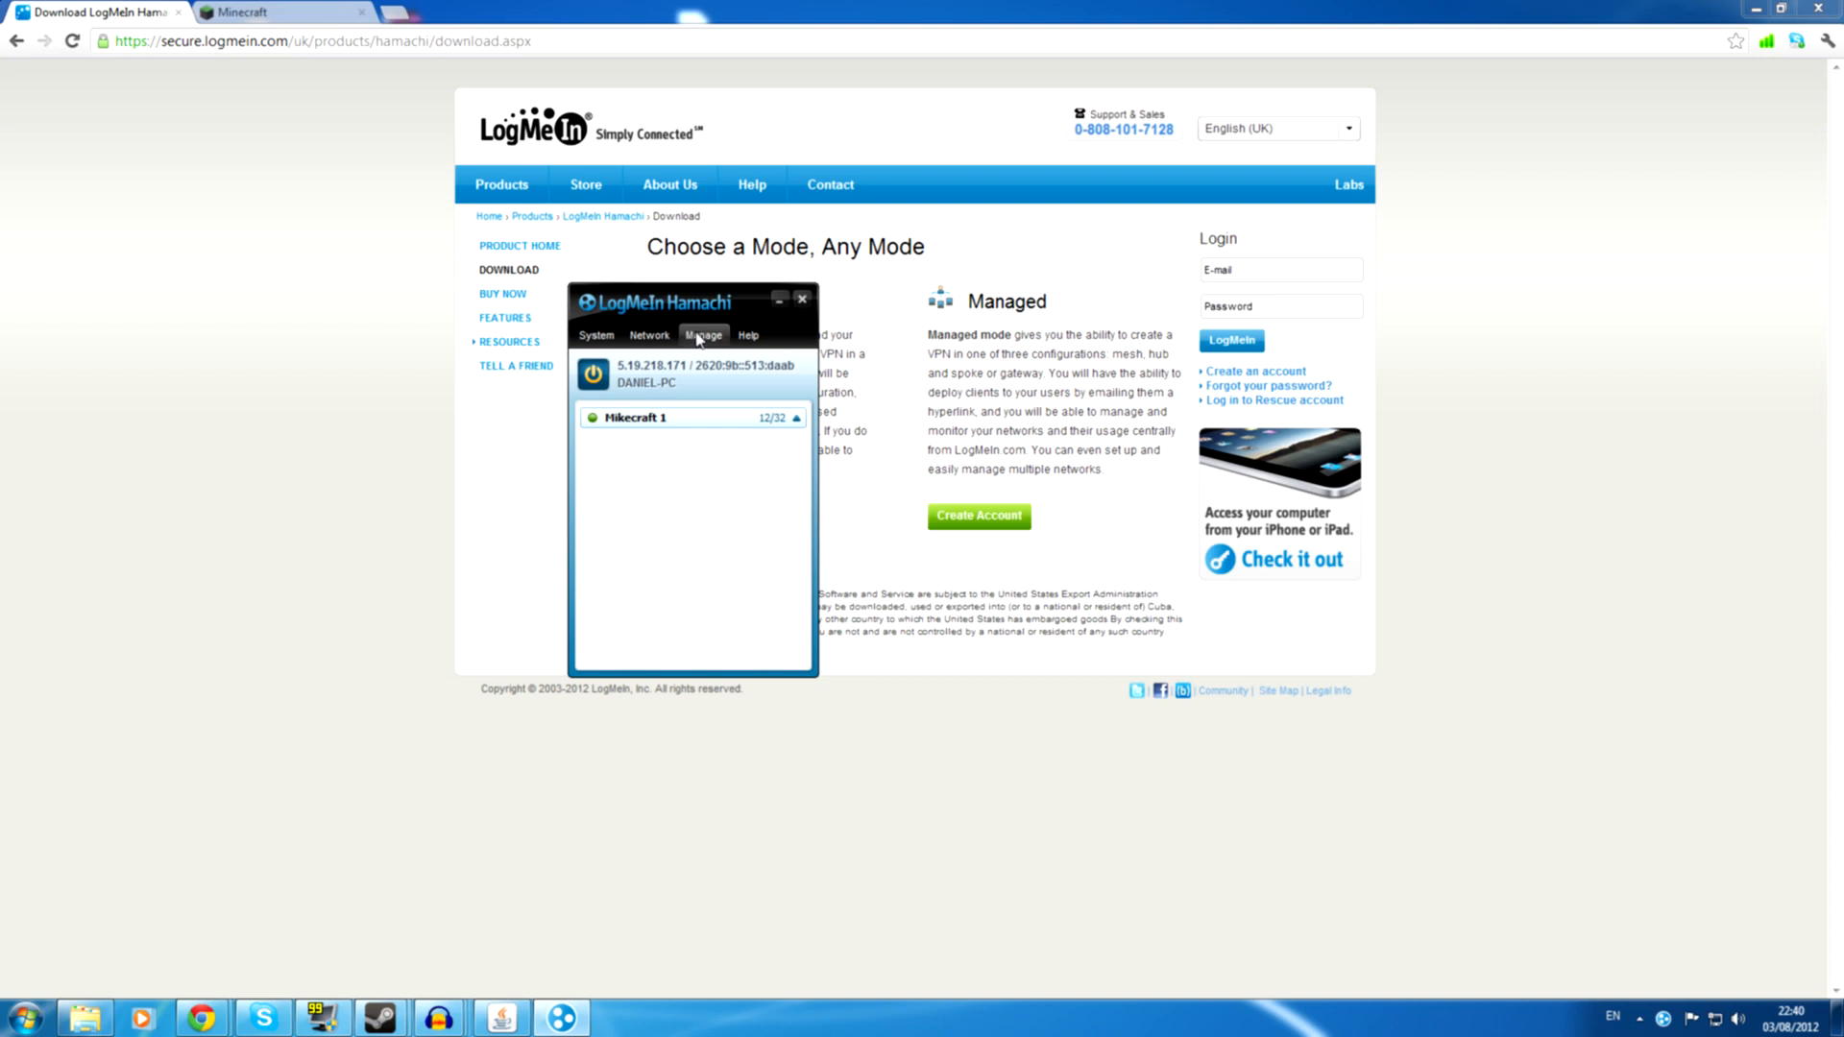
pyautogui.click(649, 335)
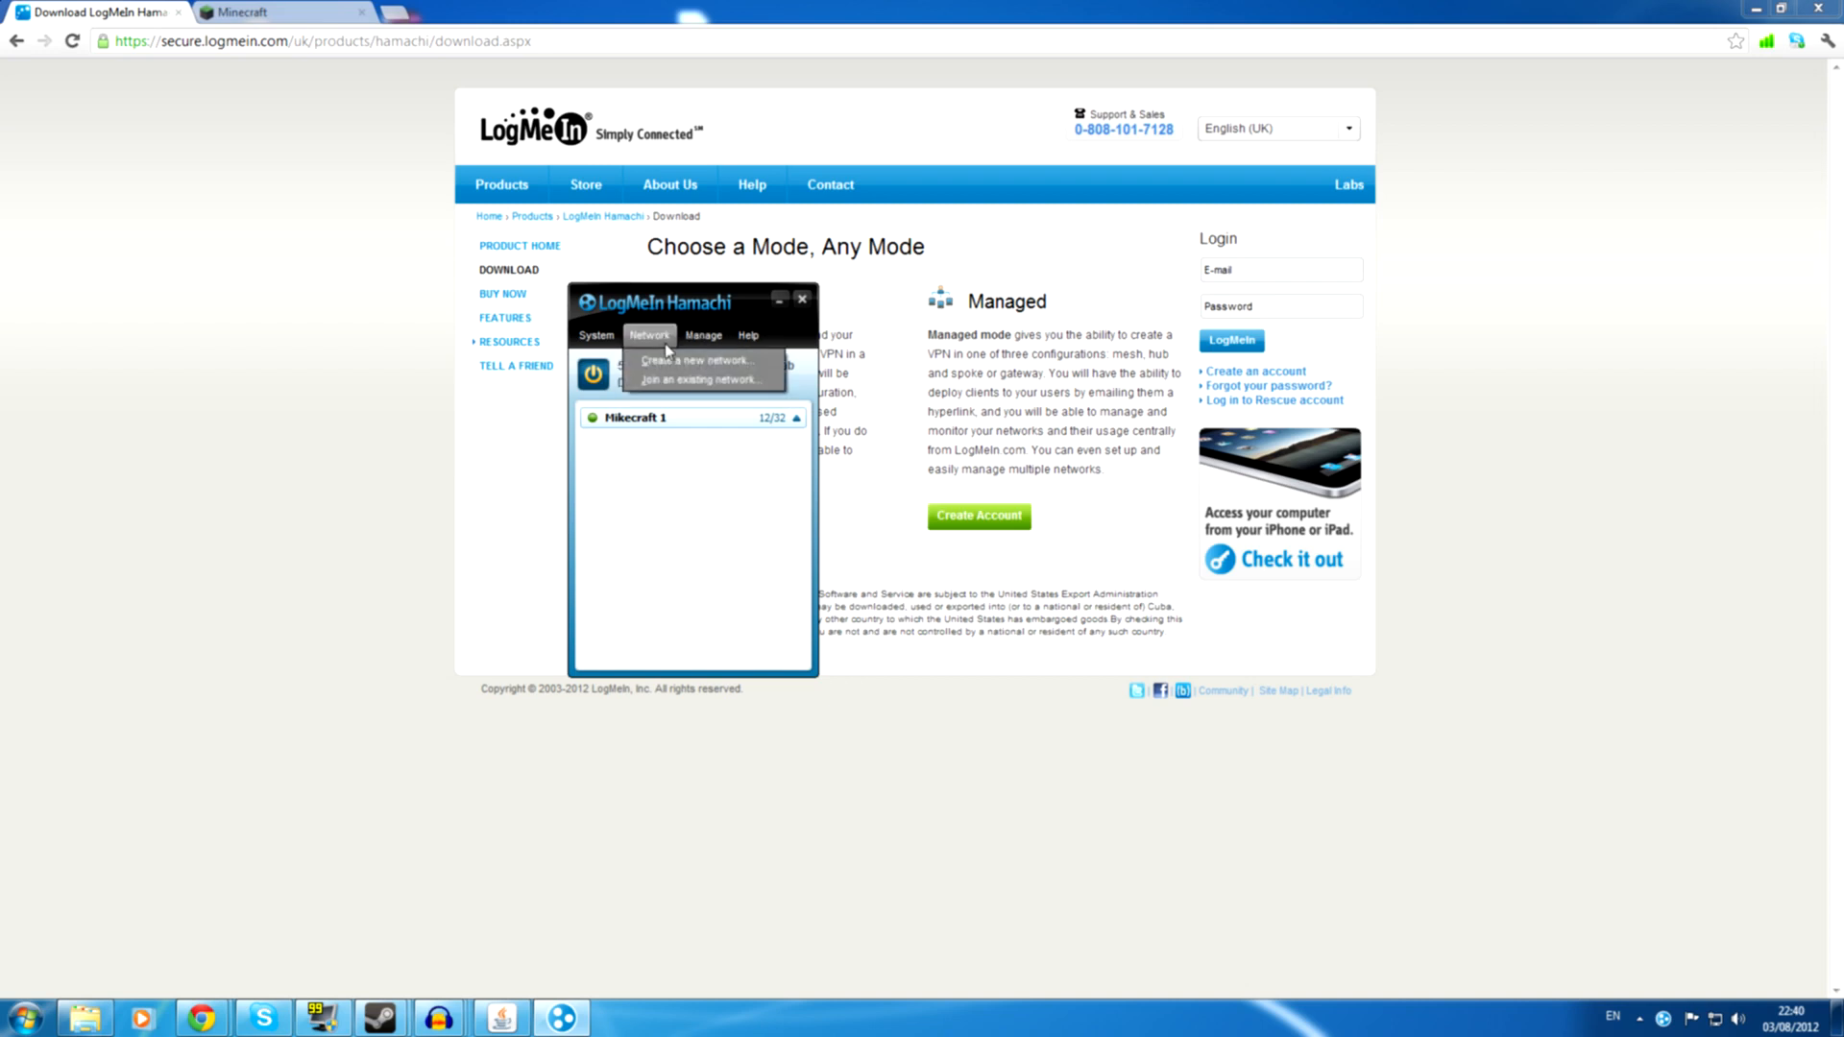
pyautogui.click(691, 360)
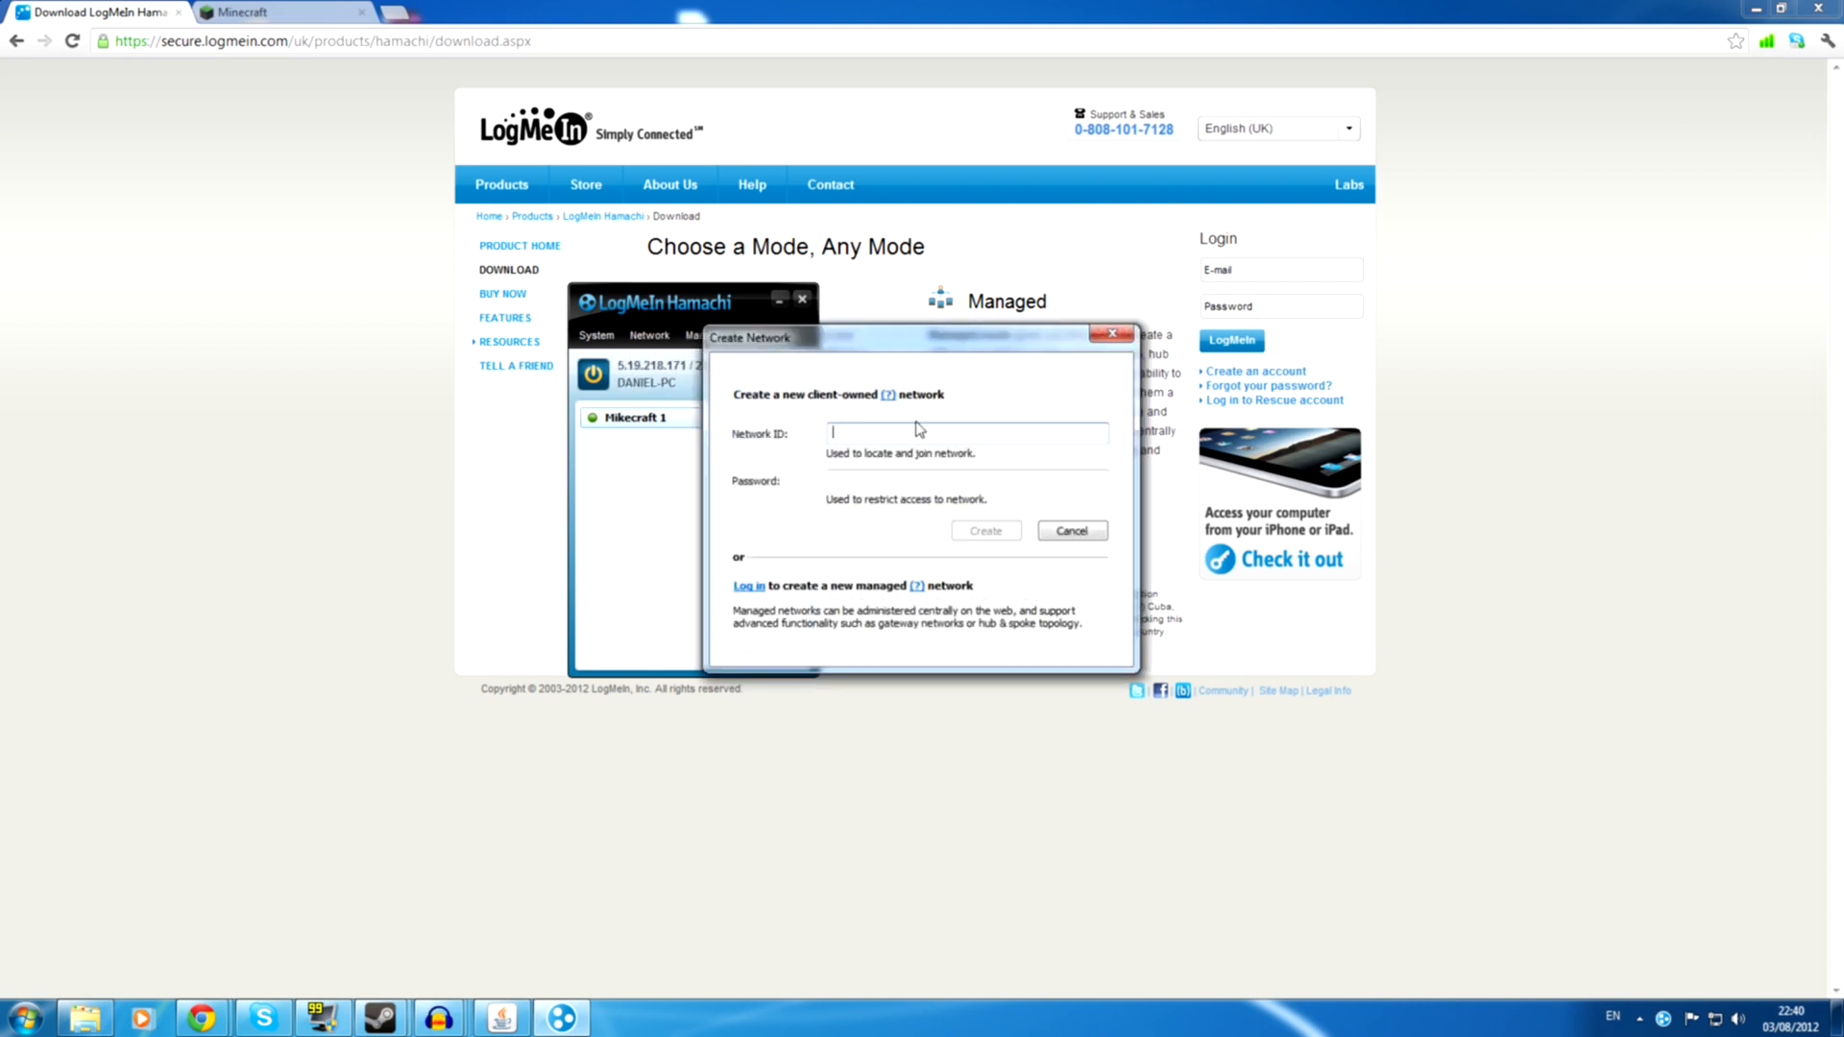
pyautogui.write('phoenix')
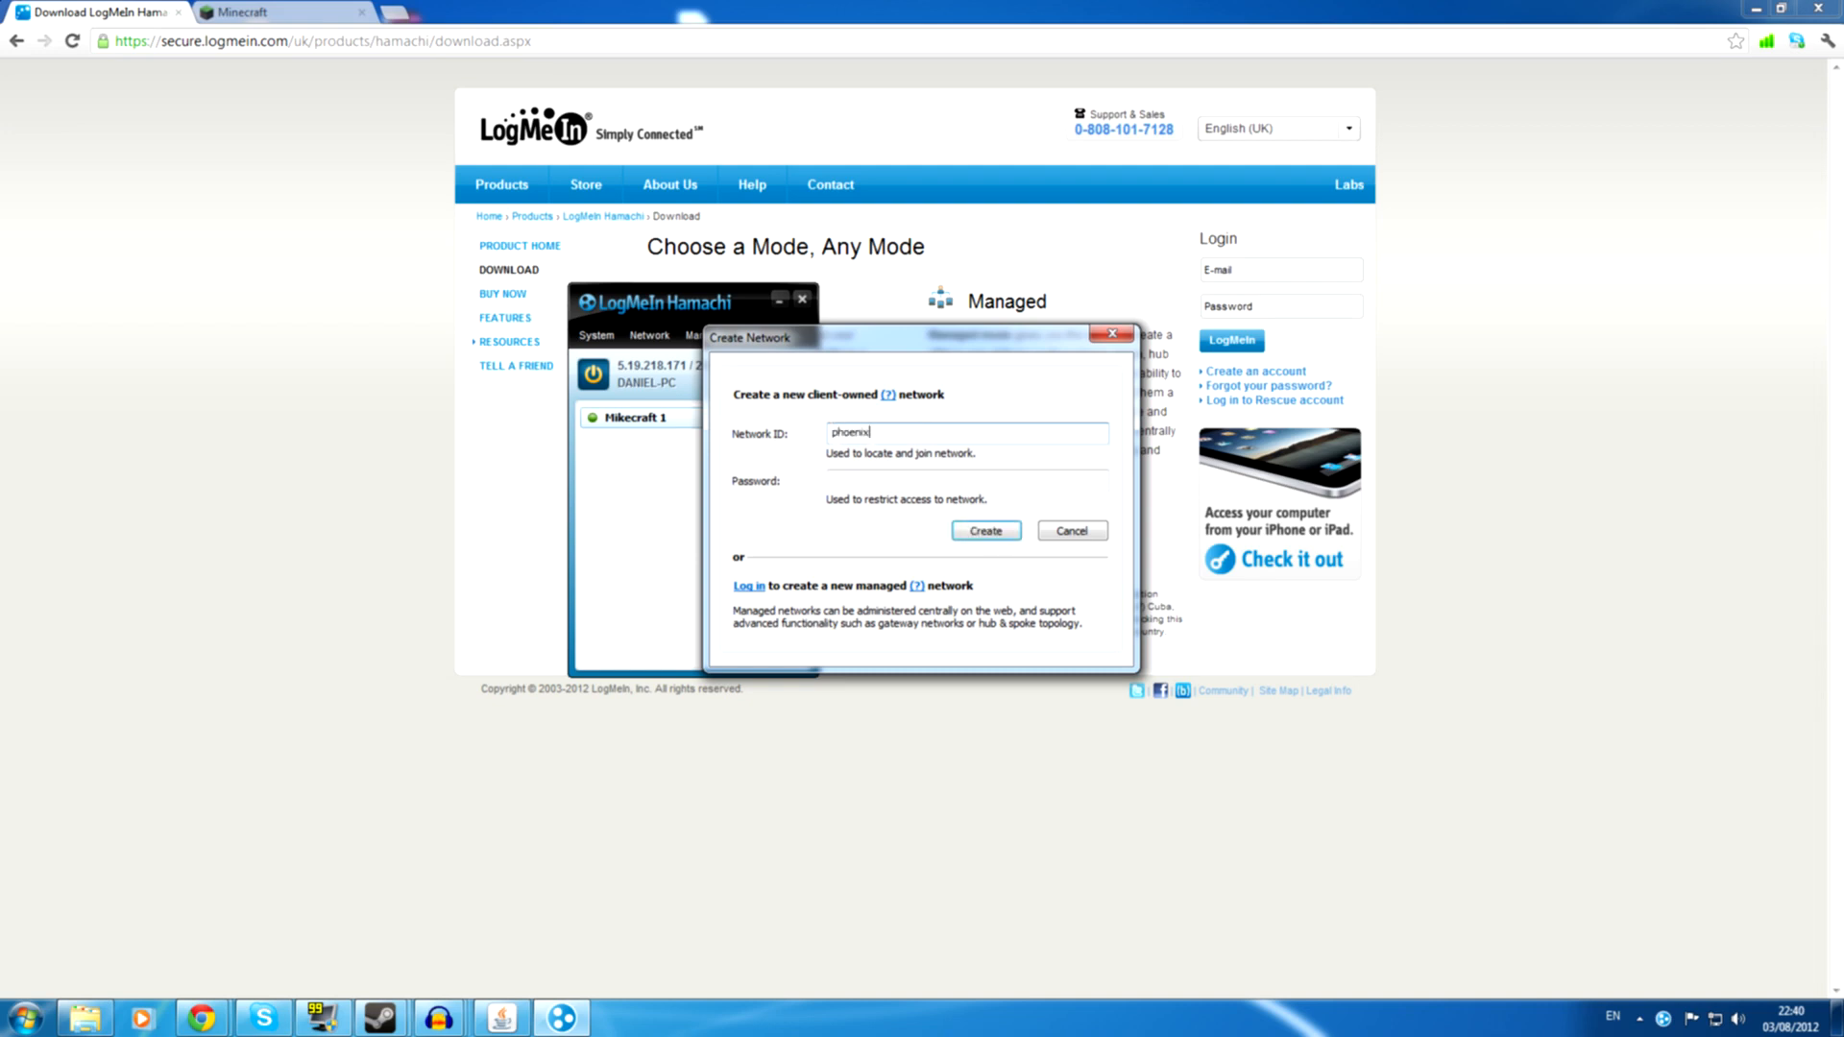
pyautogui.write('rd')
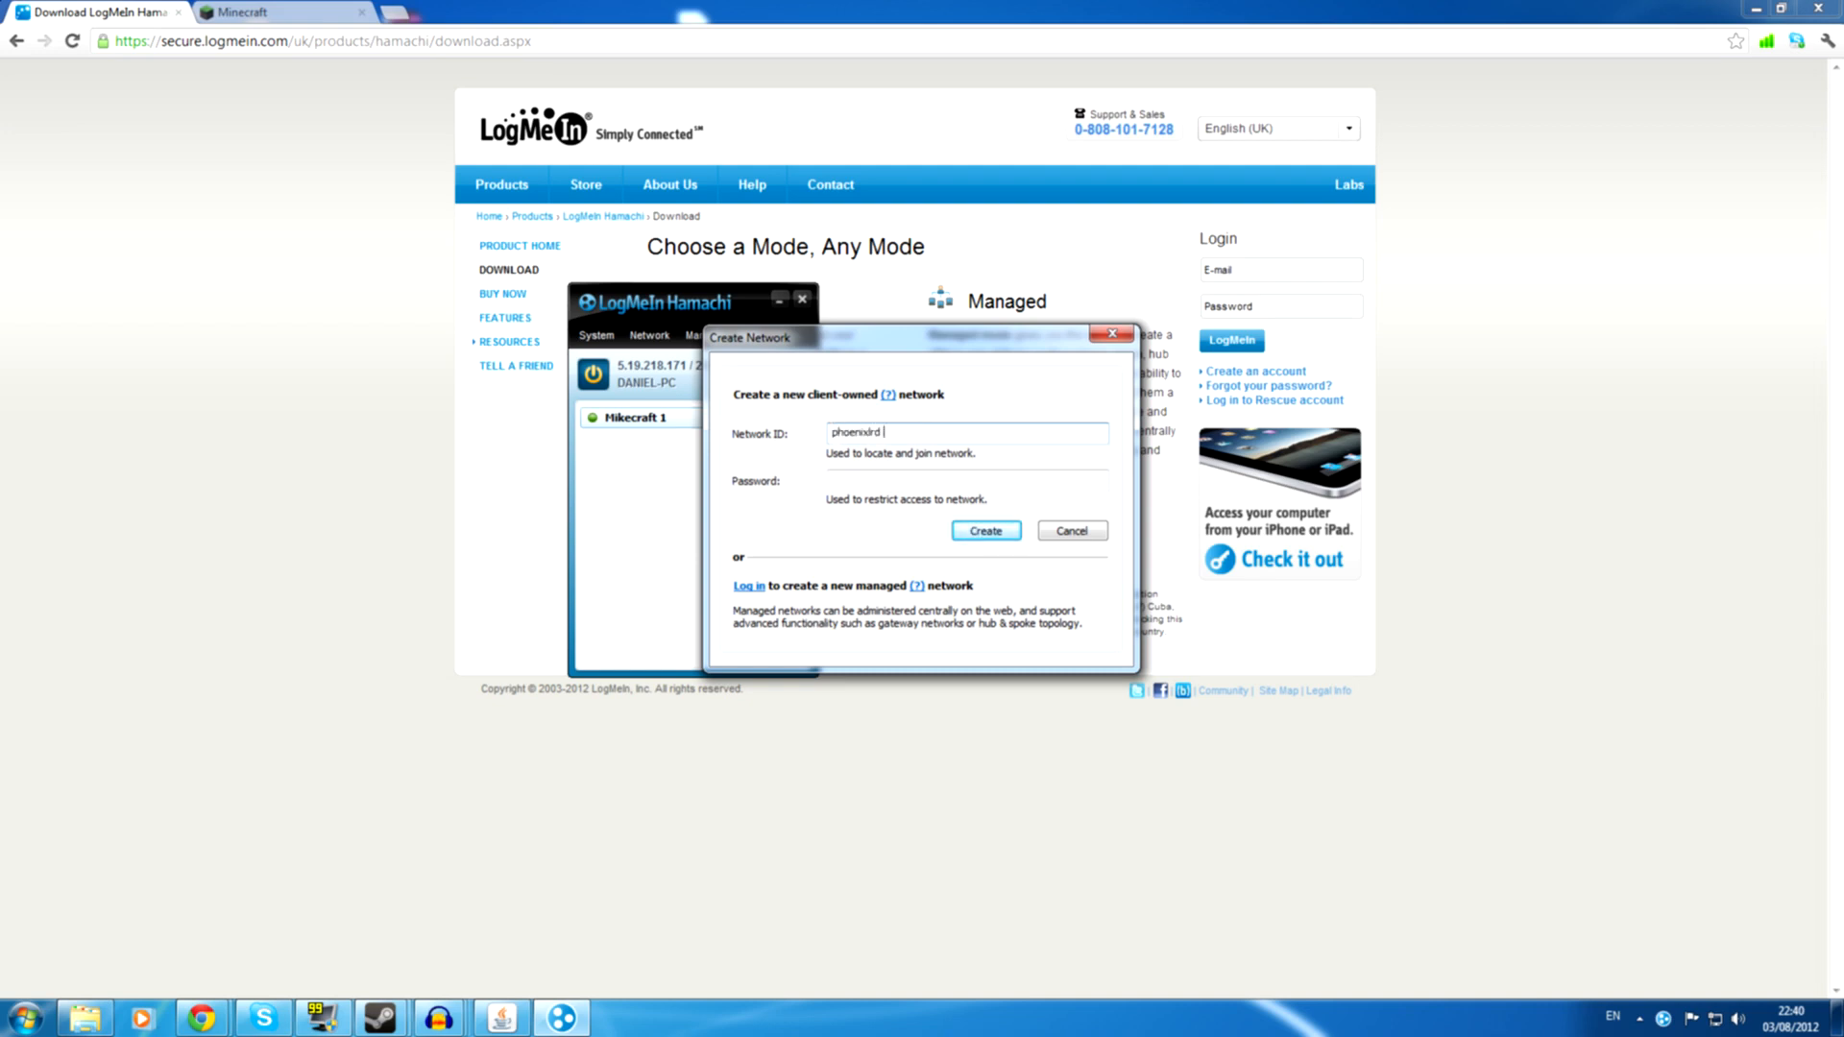
pyautogui.write('server')
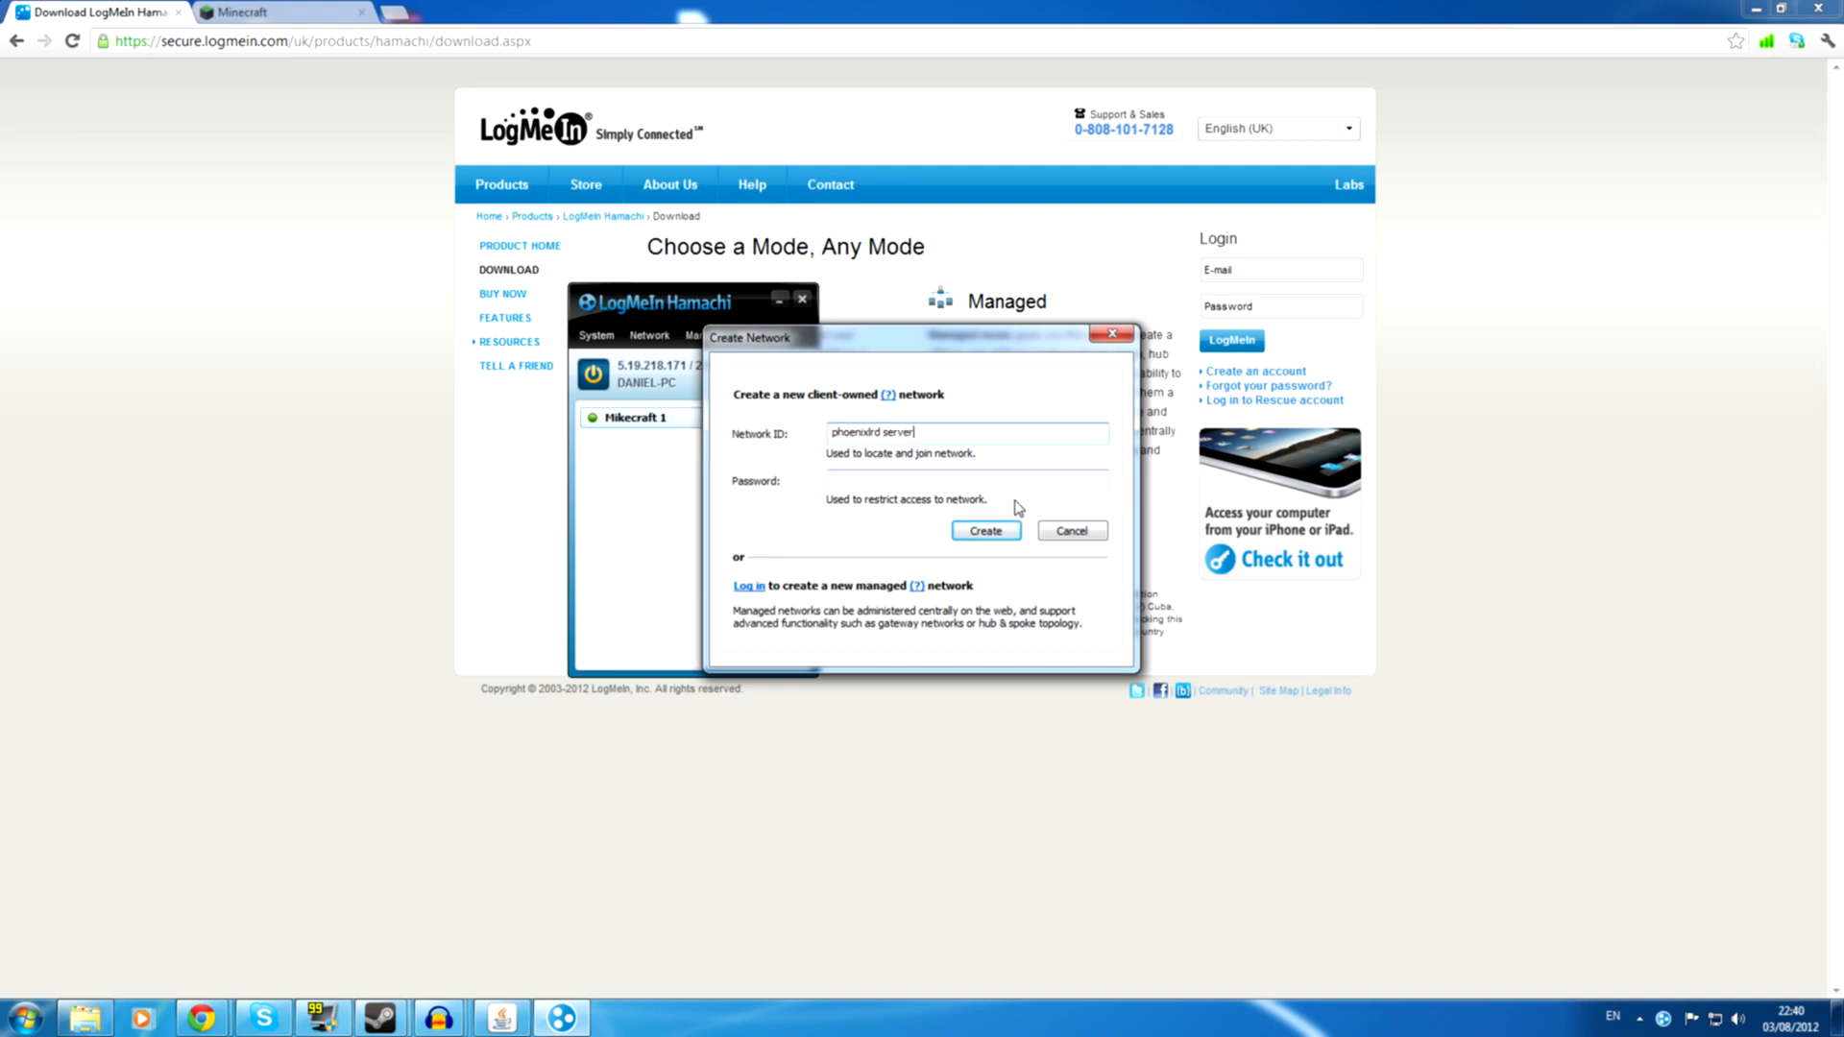
pyautogui.click(964, 480)
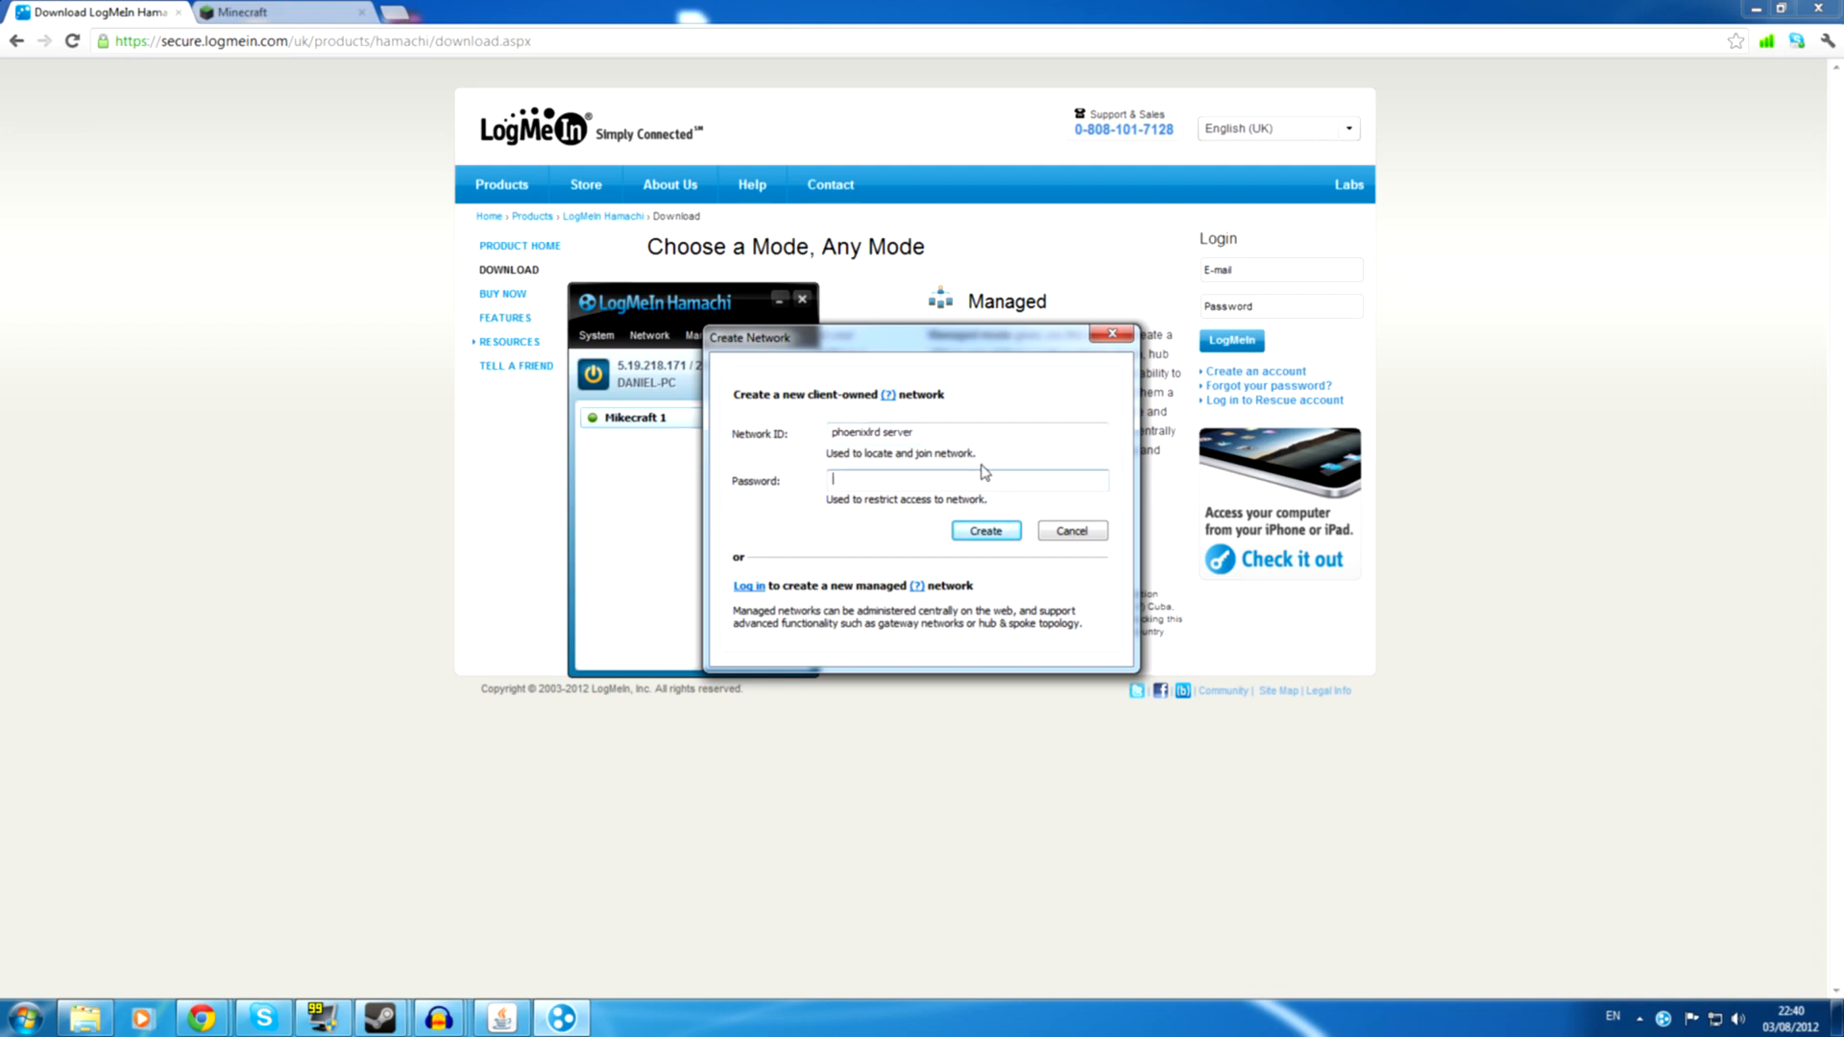
pyautogui.write('password')
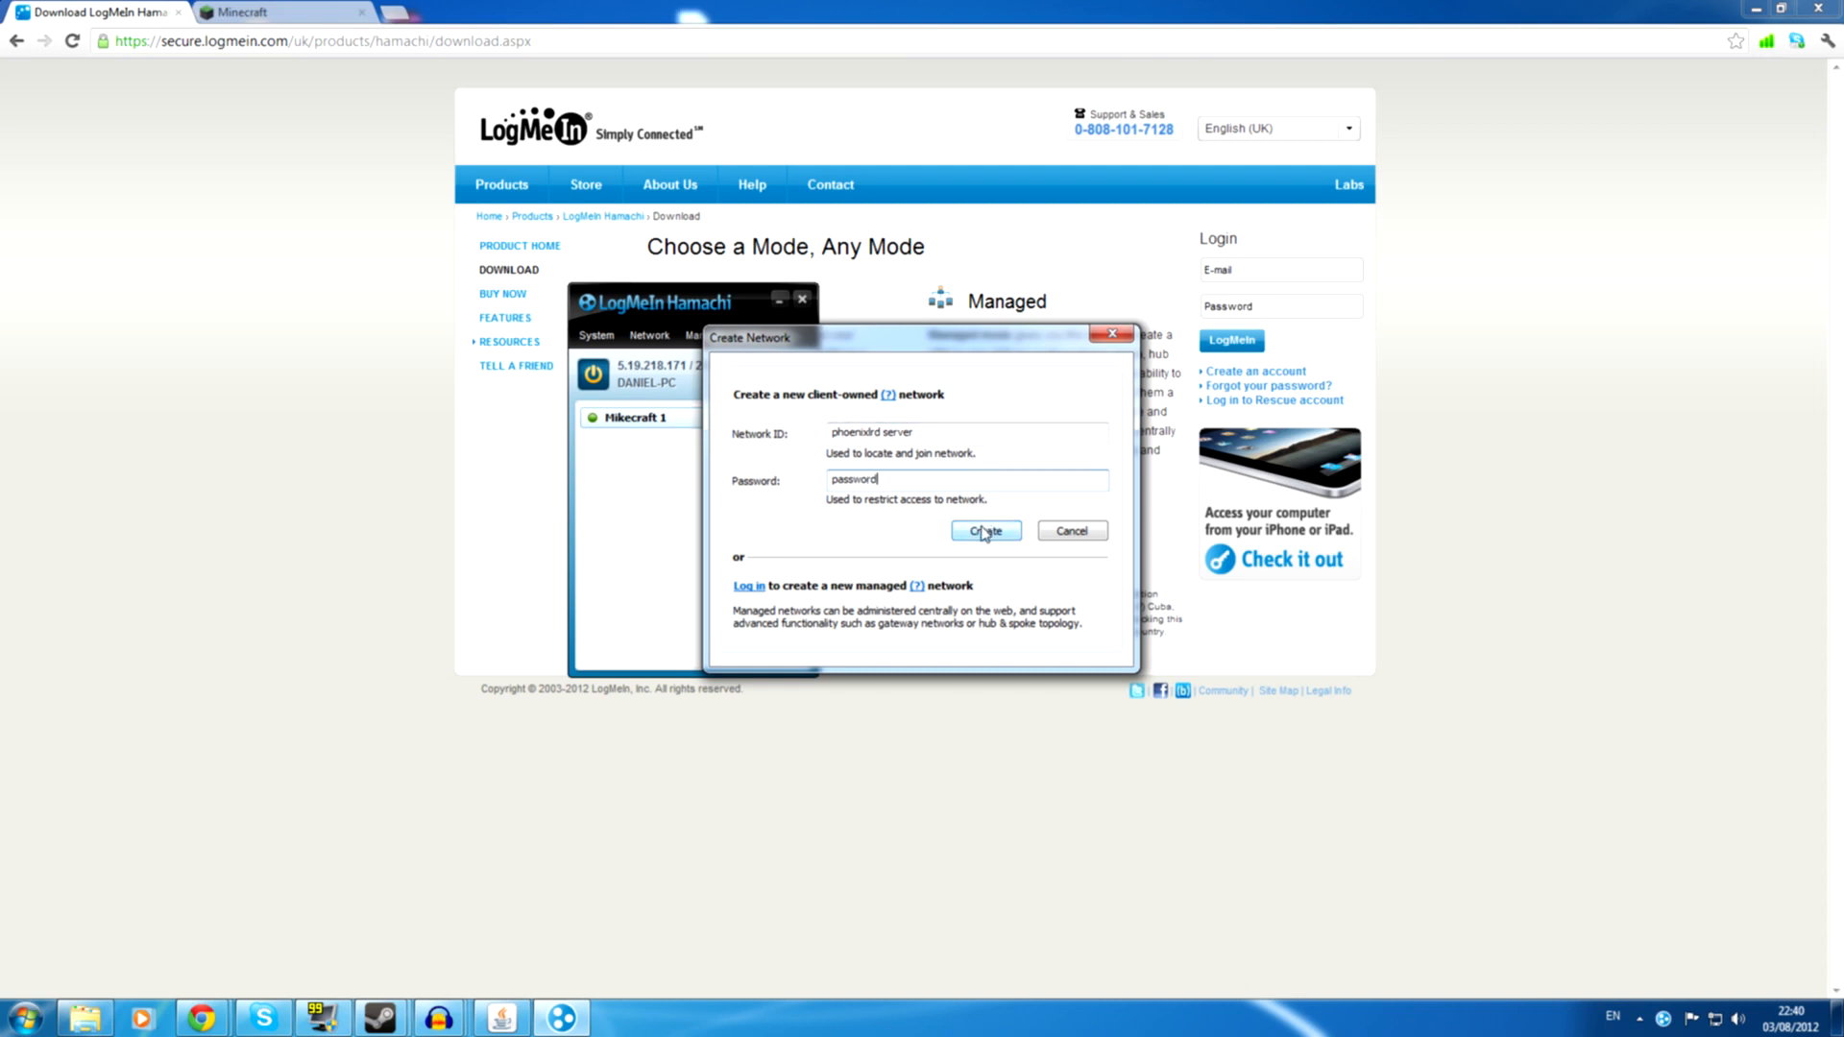
# - Create the network and wait for the friend's computer to join it
pyautogui.click(986, 530)
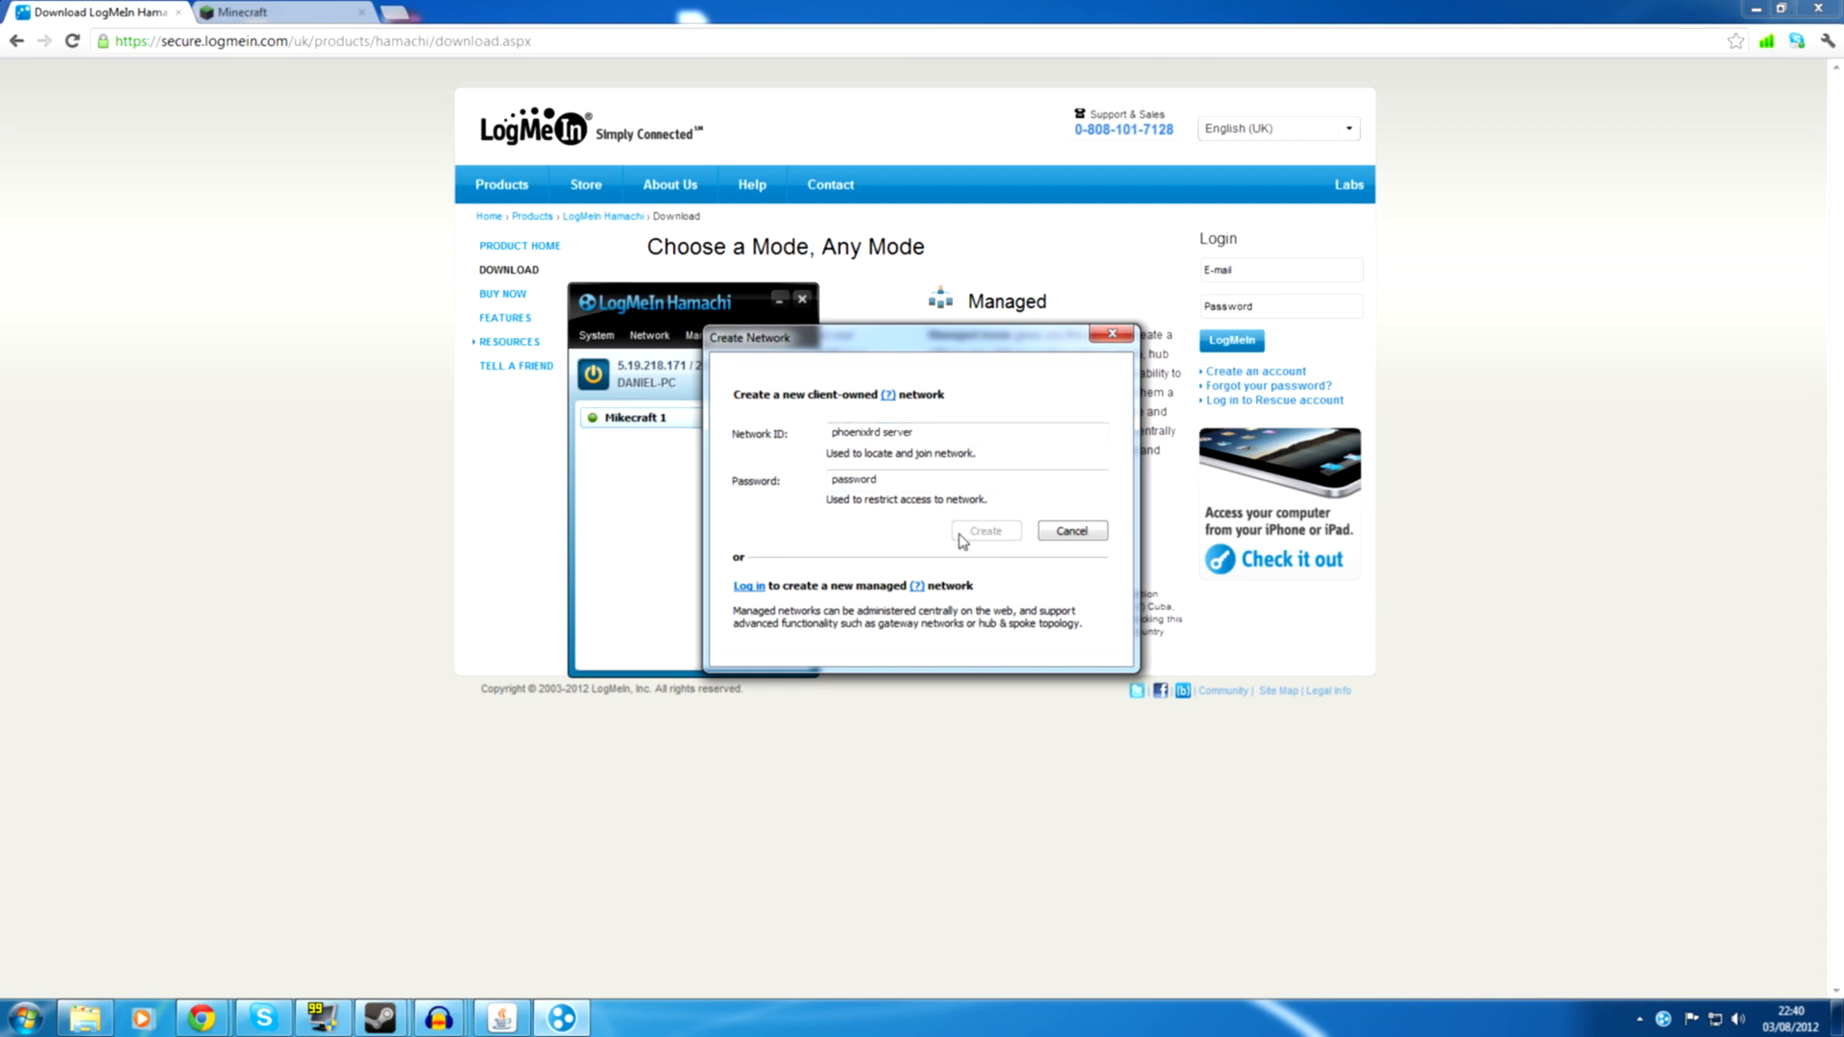
pyautogui.click(984, 530)
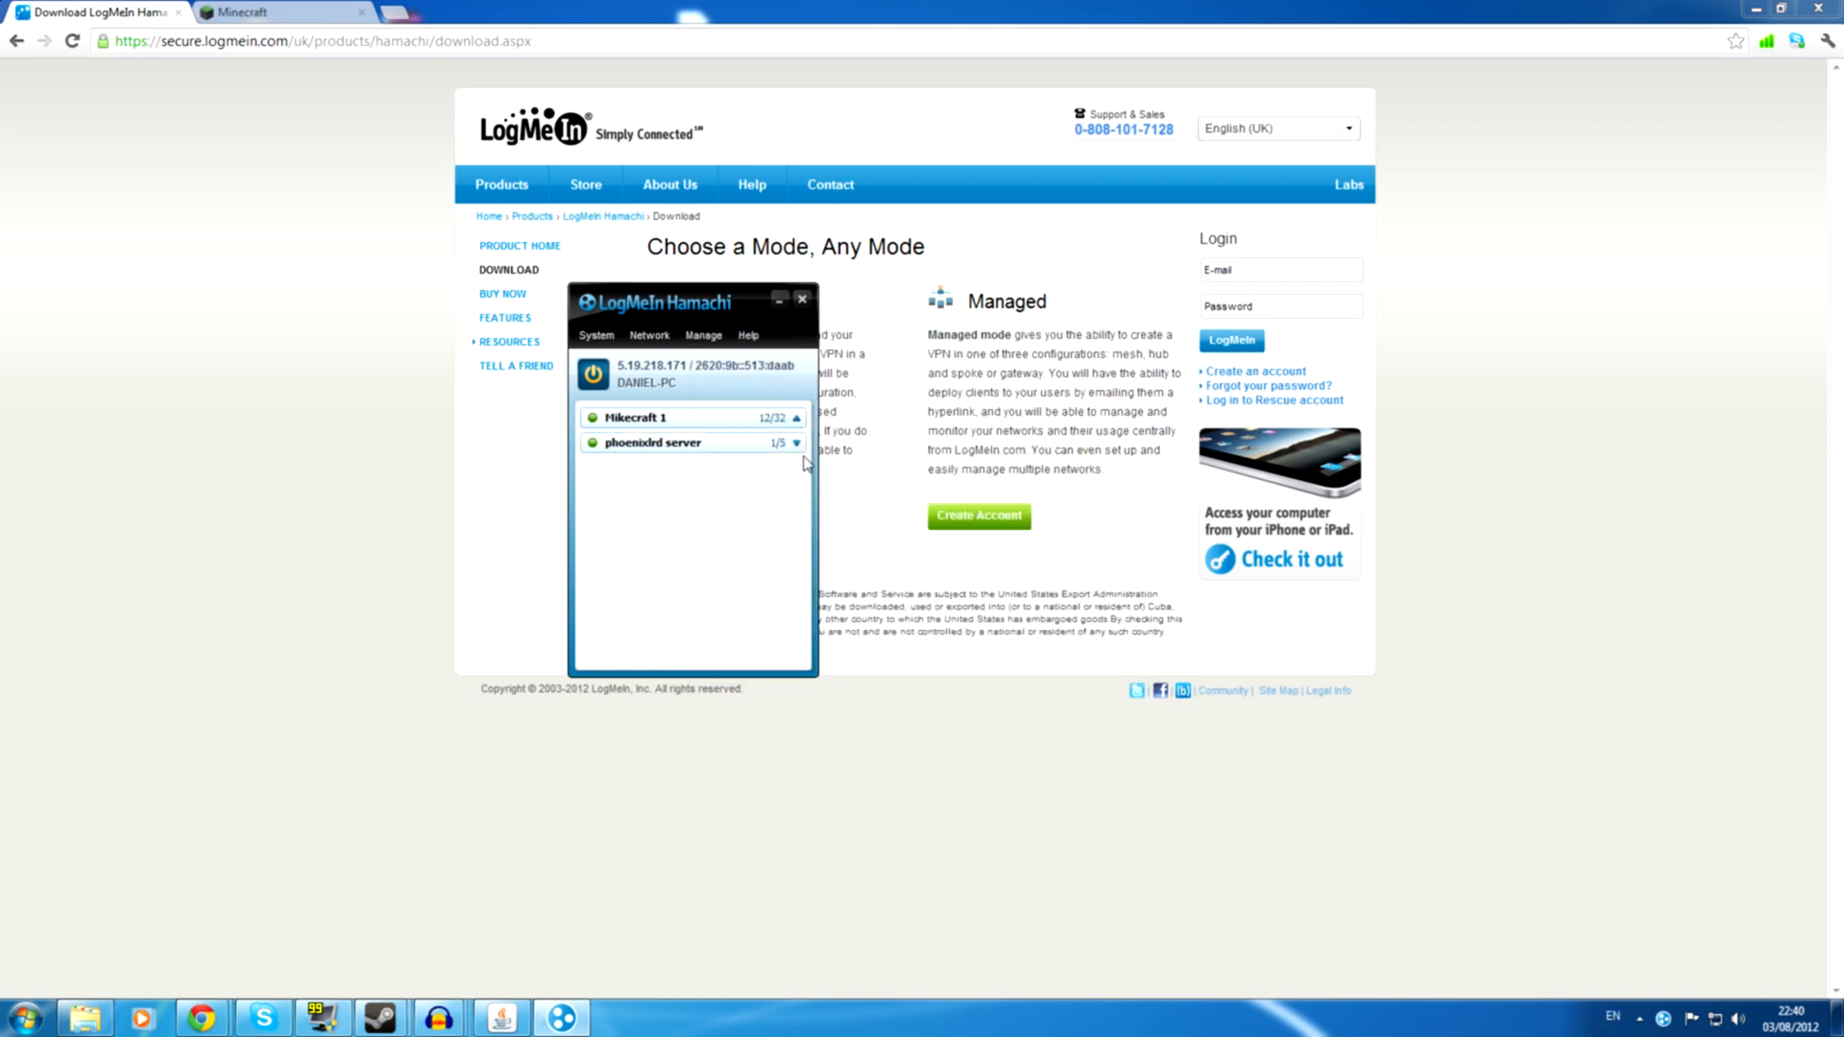
pyautogui.click(681, 442)
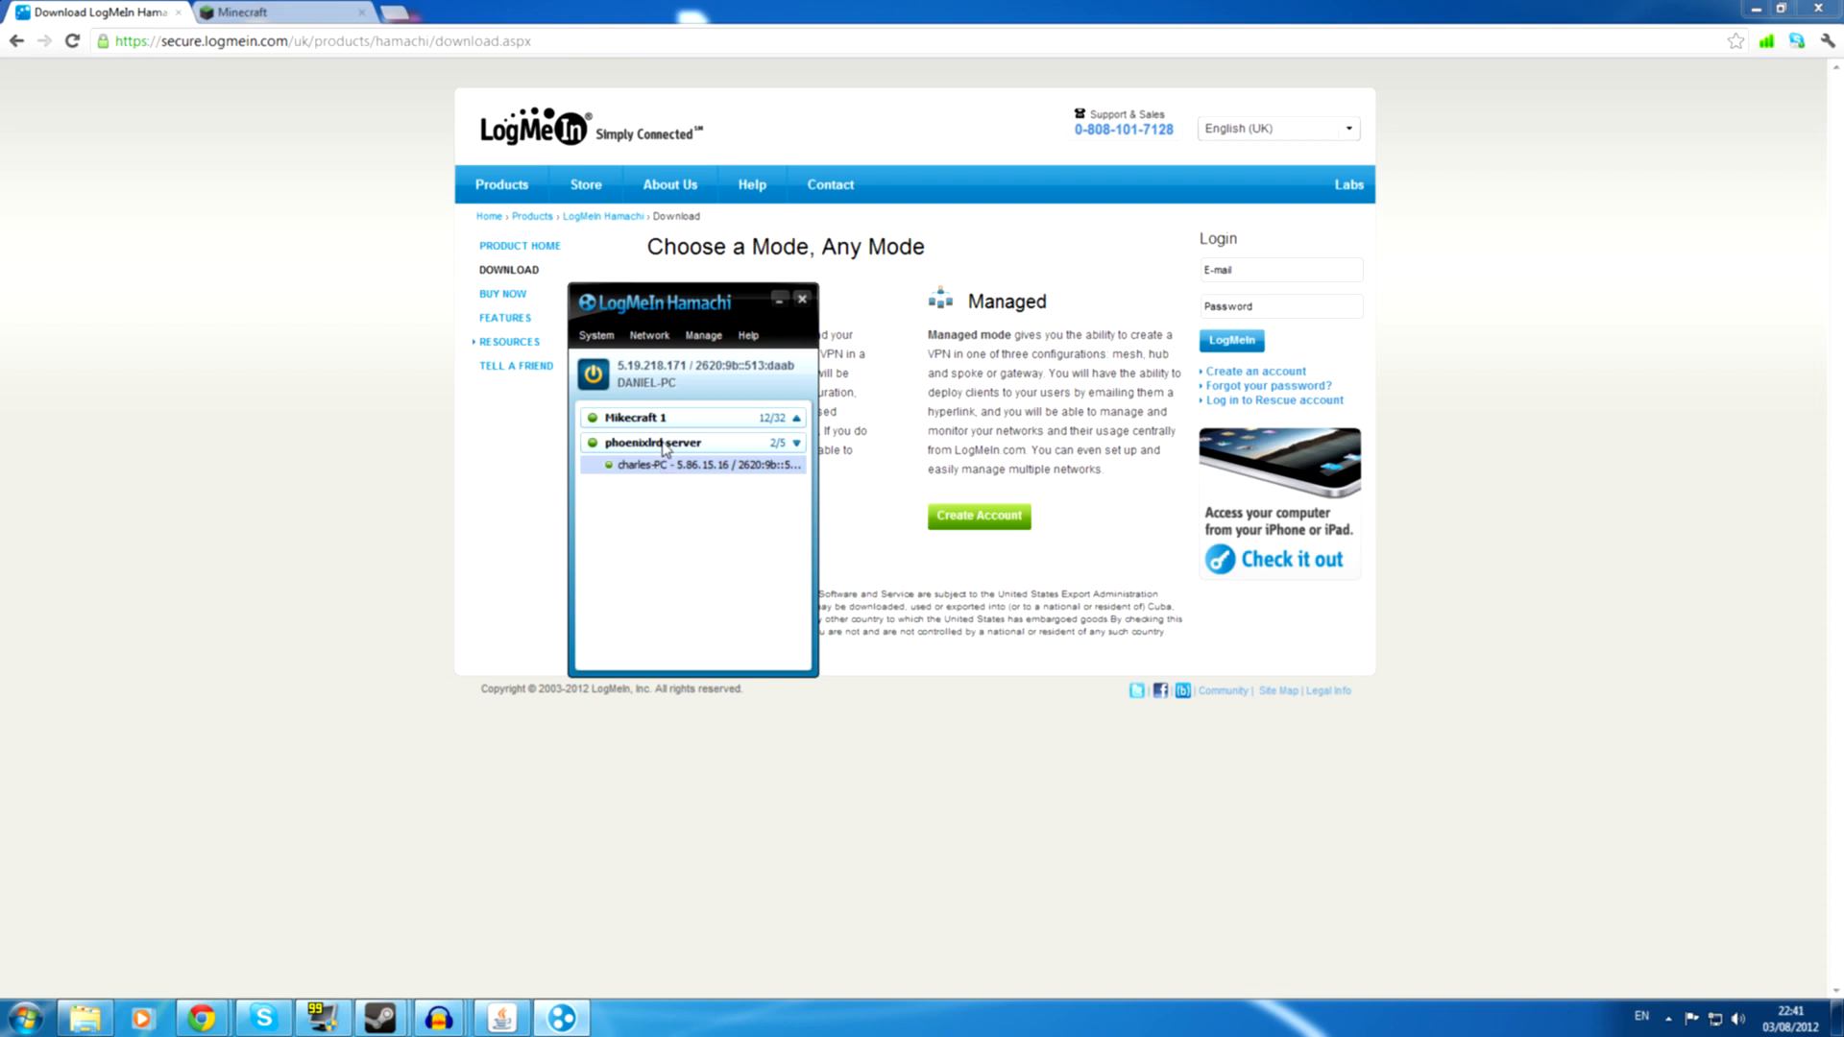
pyautogui.click(653, 441)
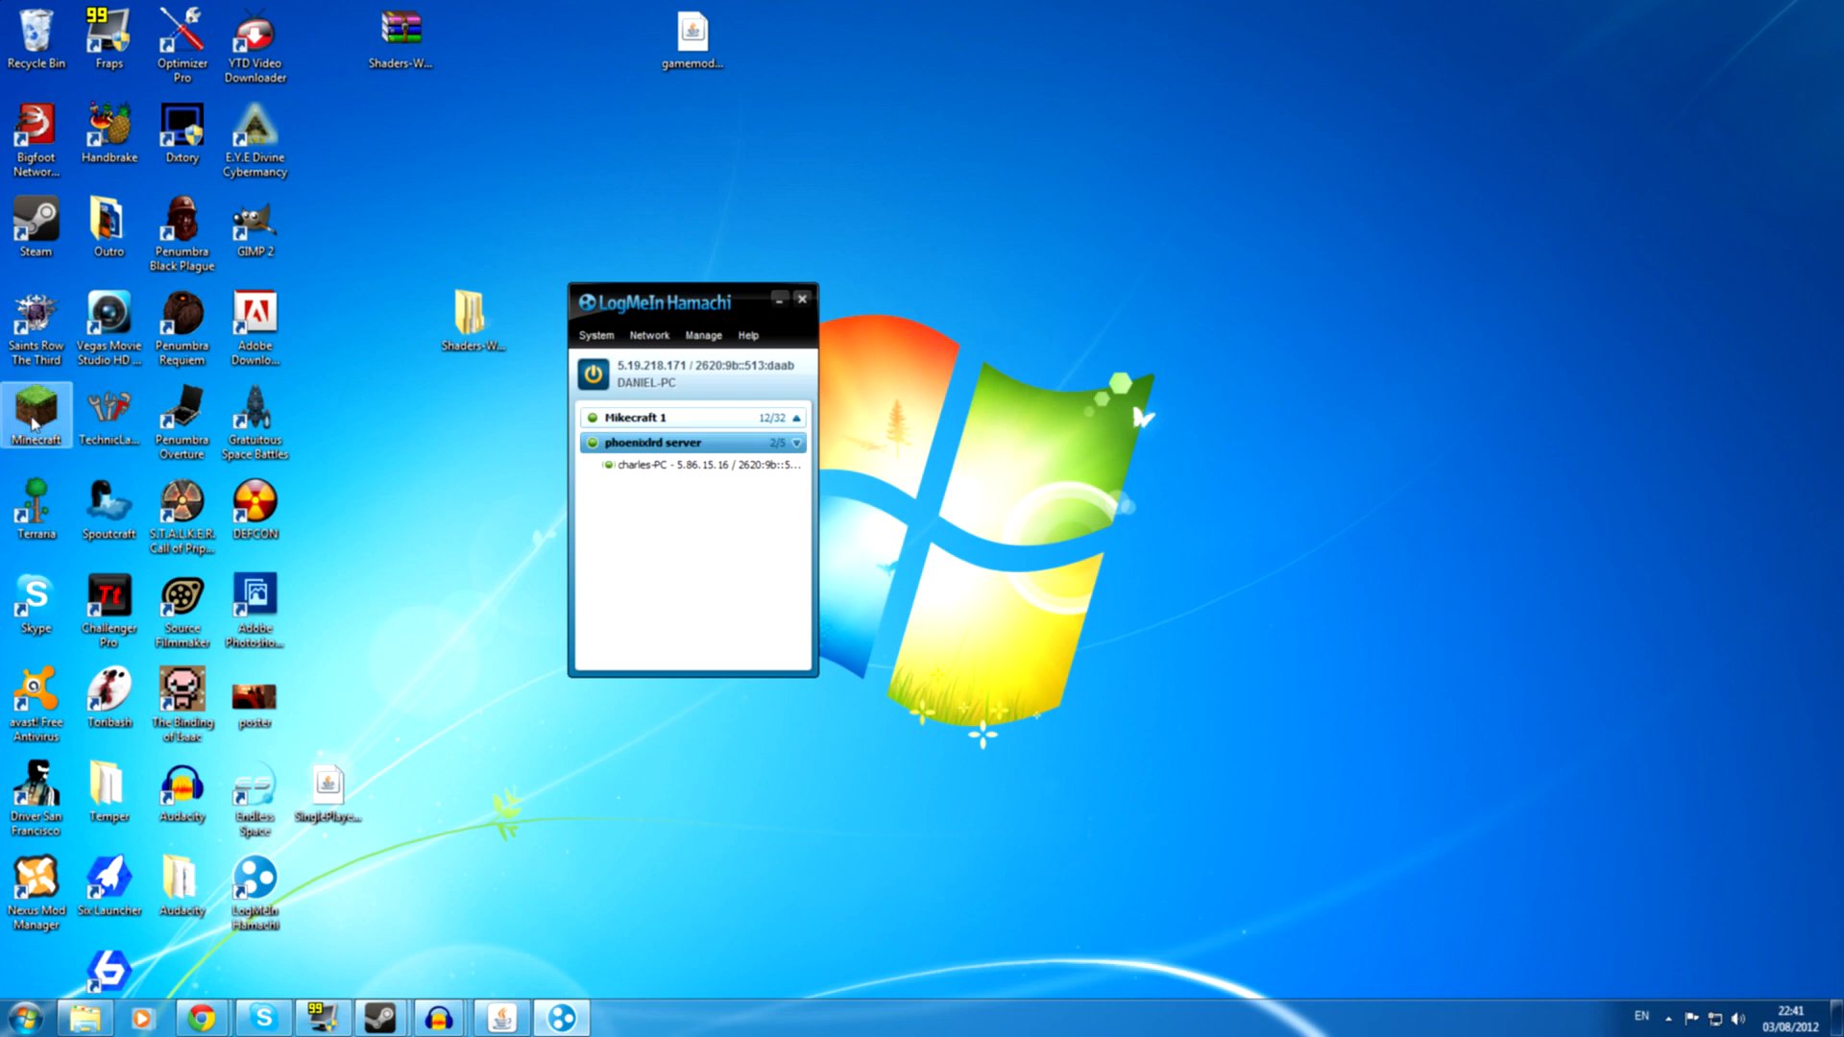
# - Launch Minecraft, log in and go to Multiplayer Direct Connect
pyautogui.doubleClick(35, 415)
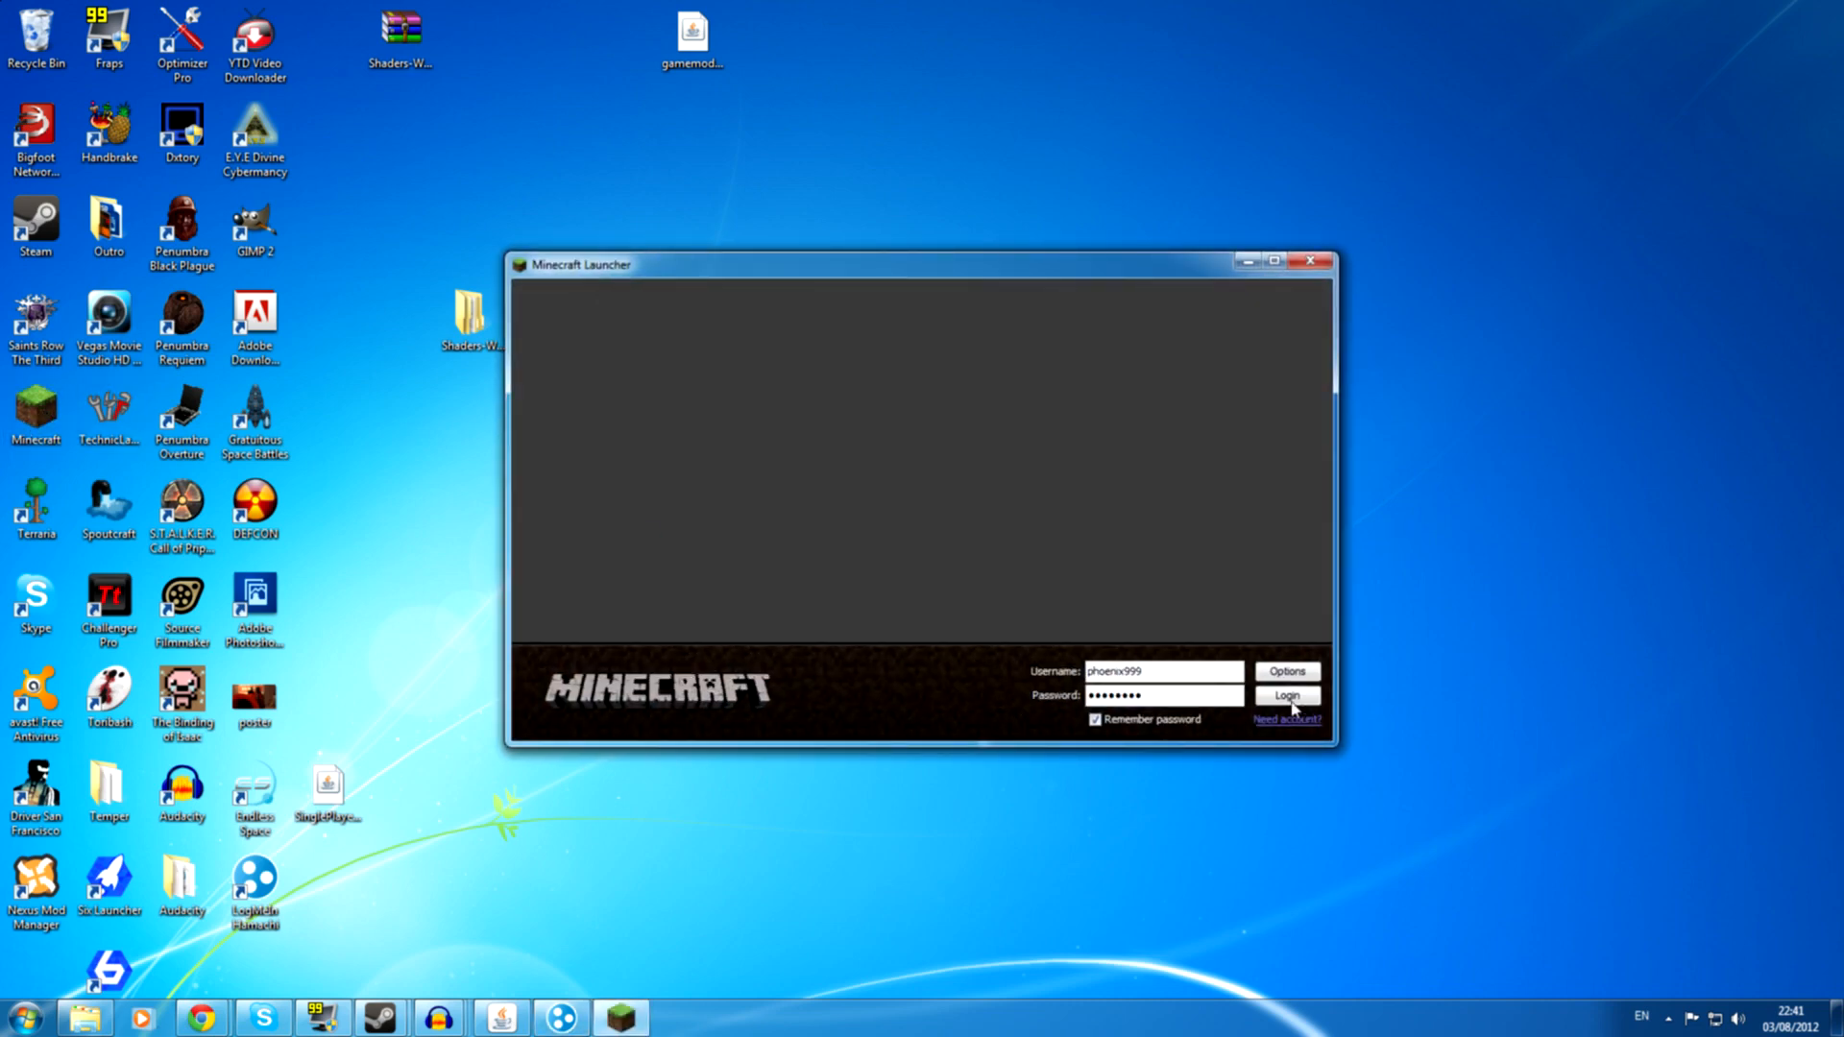
pyautogui.click(1285, 695)
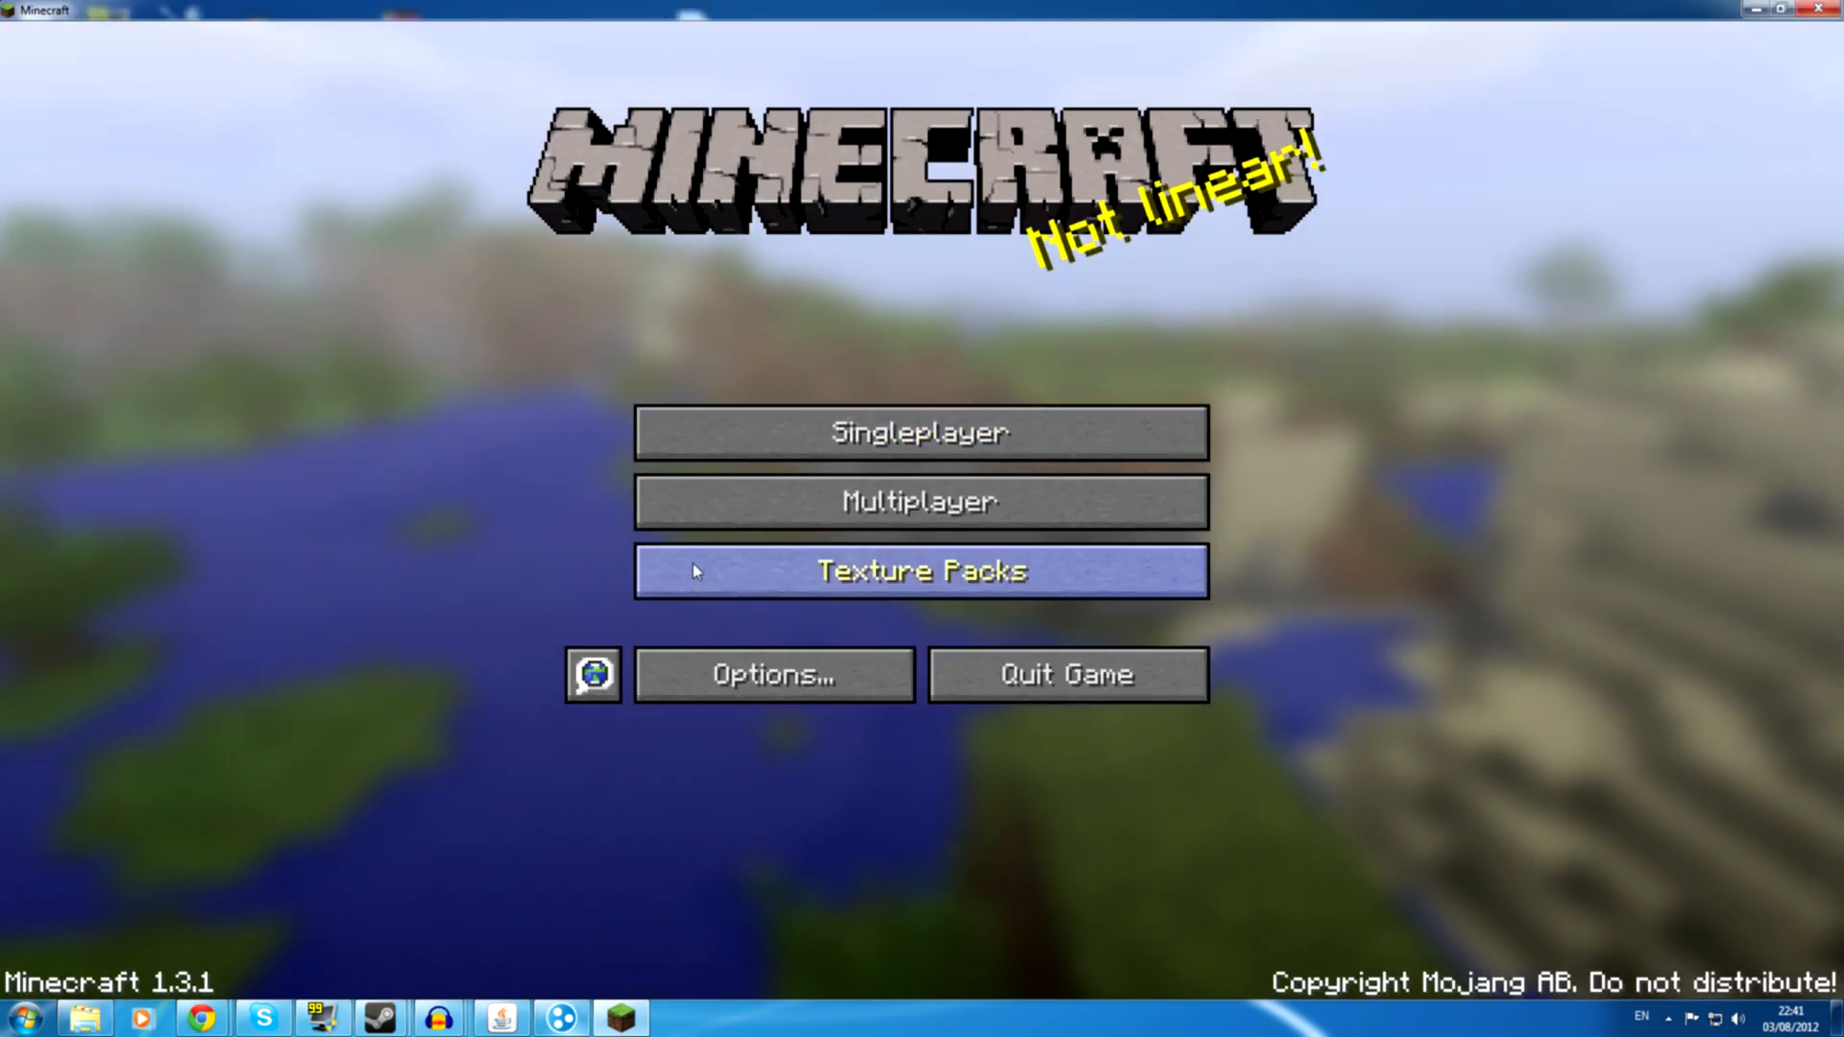
pyautogui.click(920, 501)
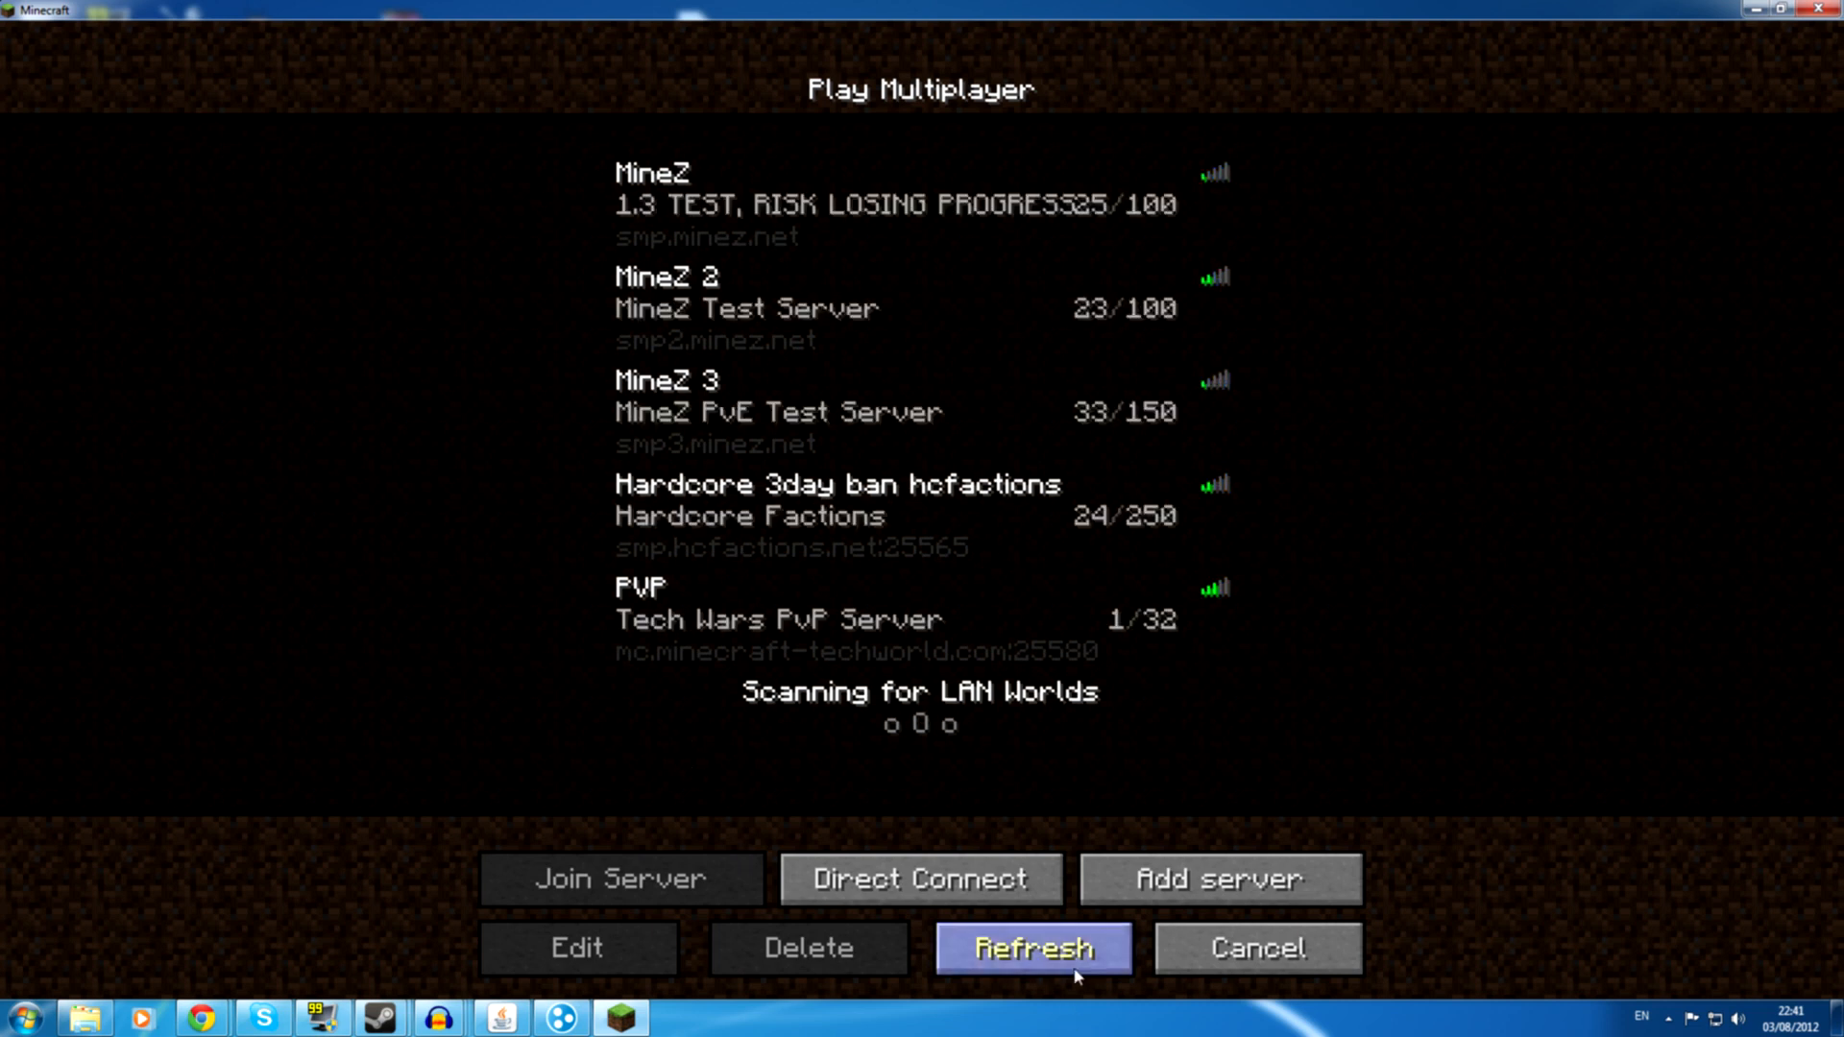
pyautogui.click(920, 878)
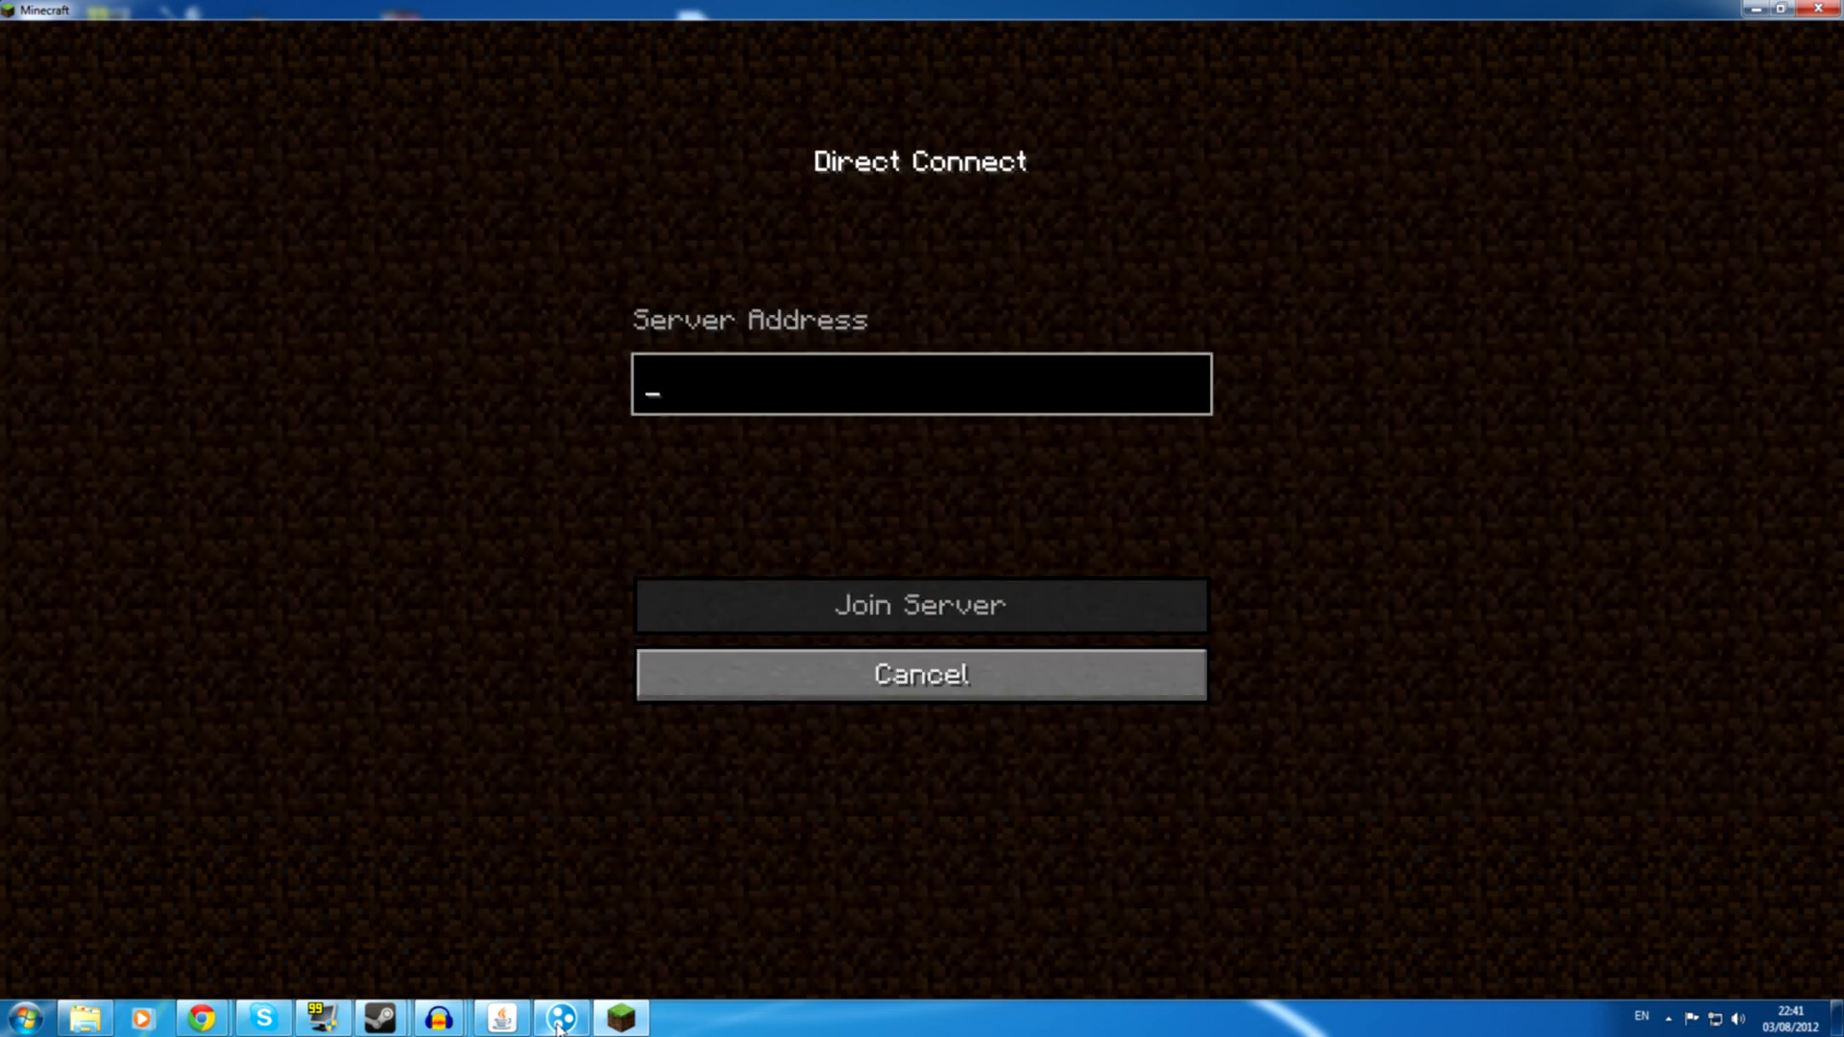
# - Check the host address in Hamachi and join the server at 5.19.218.171
pyautogui.click(559, 1018)
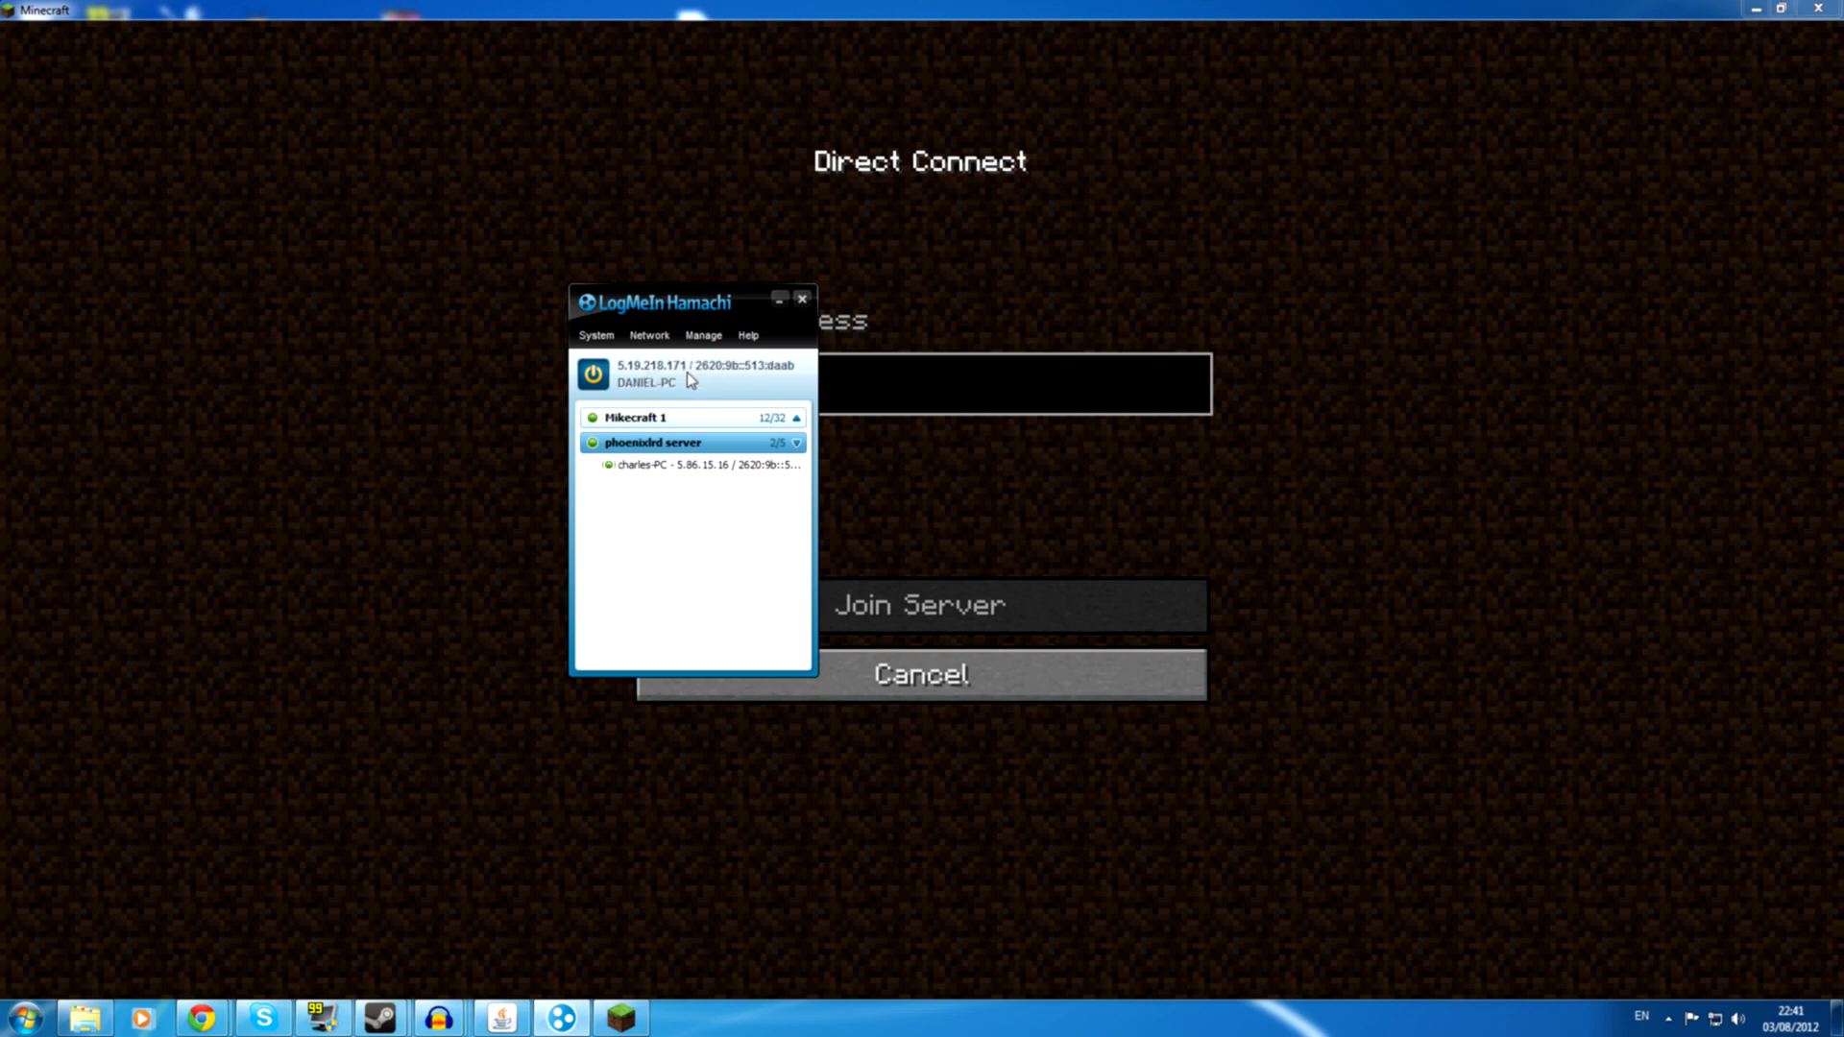
pyautogui.click(801, 298)
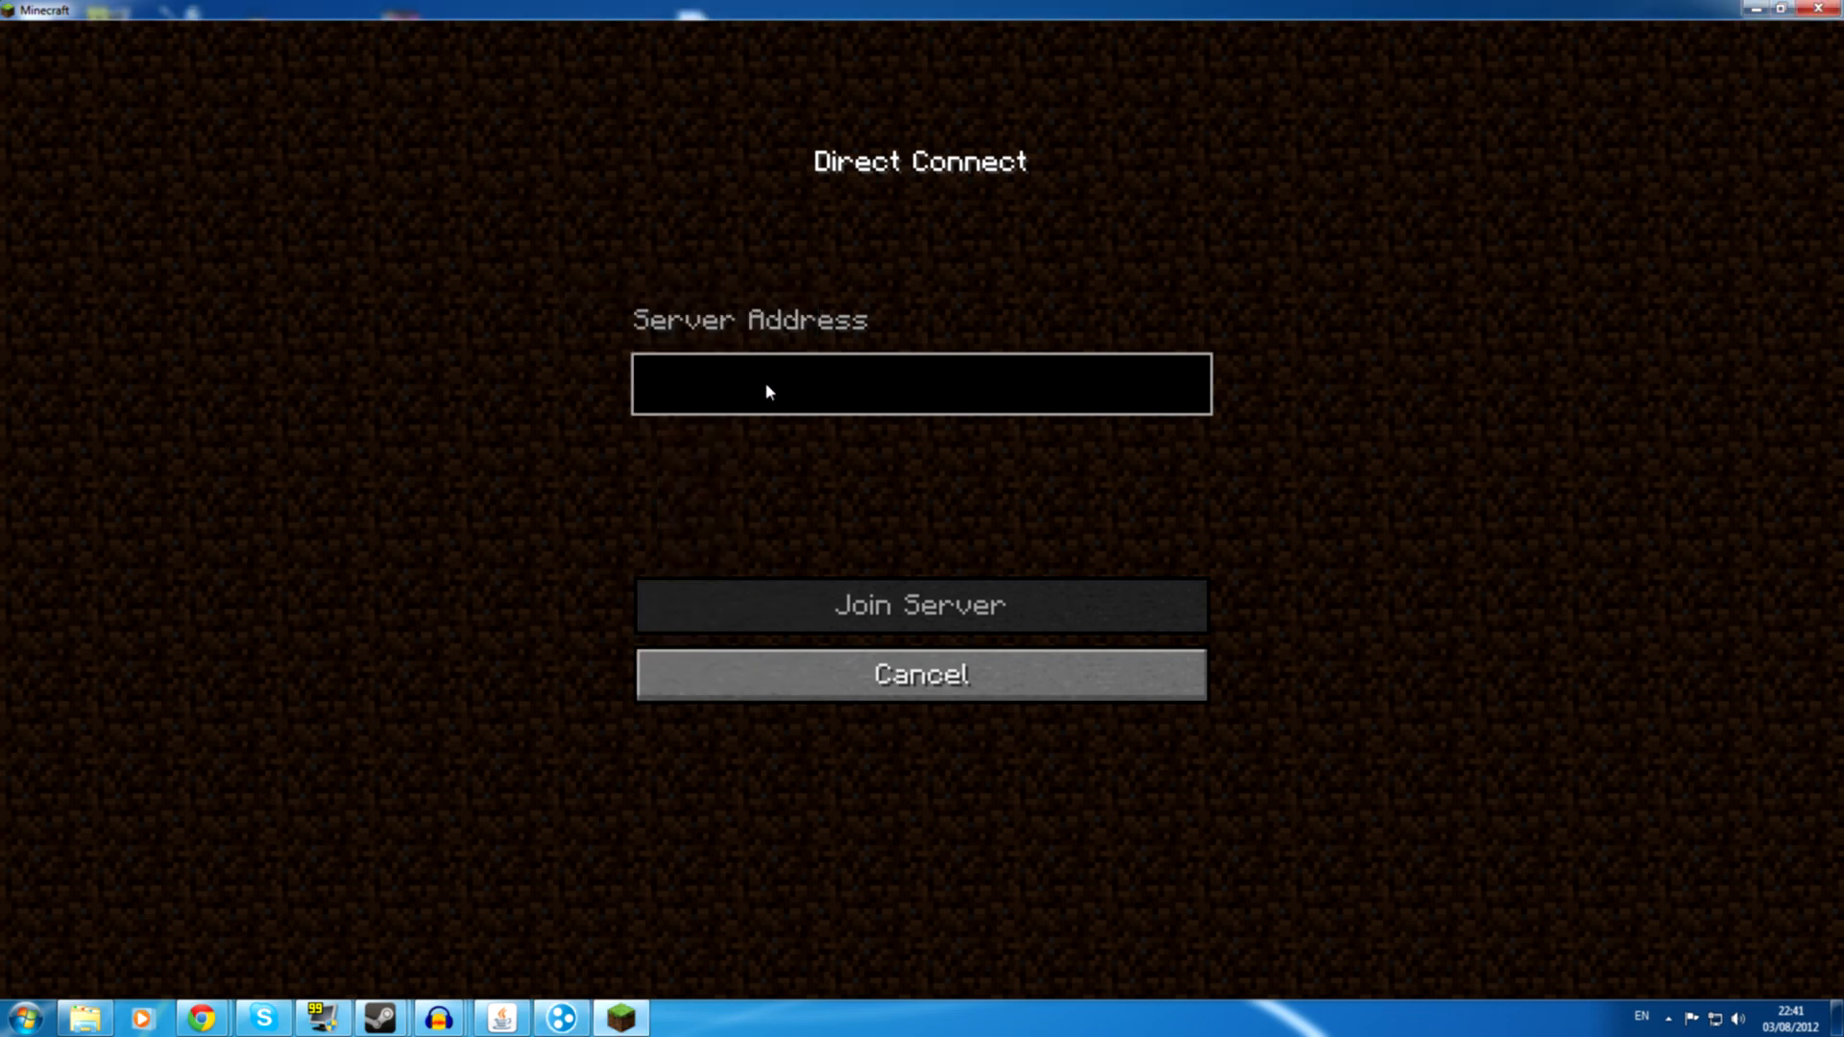
pyautogui.write('5.19.218.171')
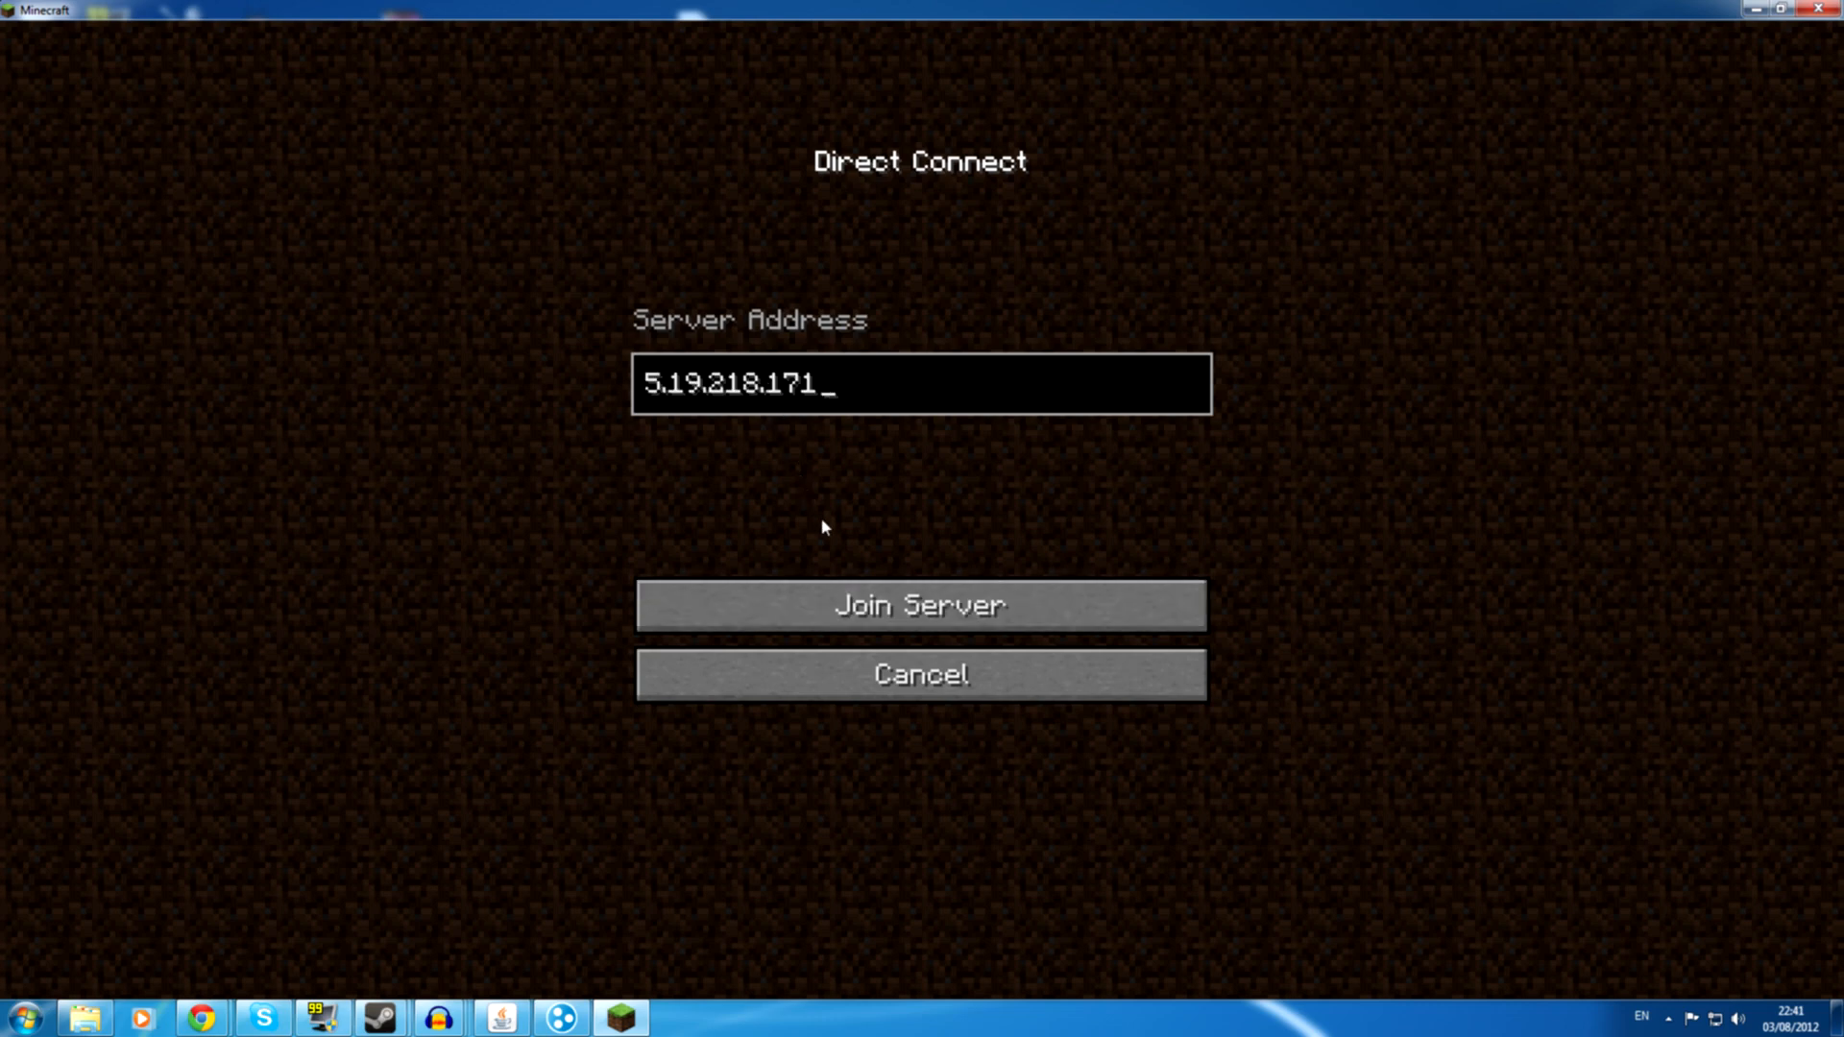
pyautogui.click(920, 605)
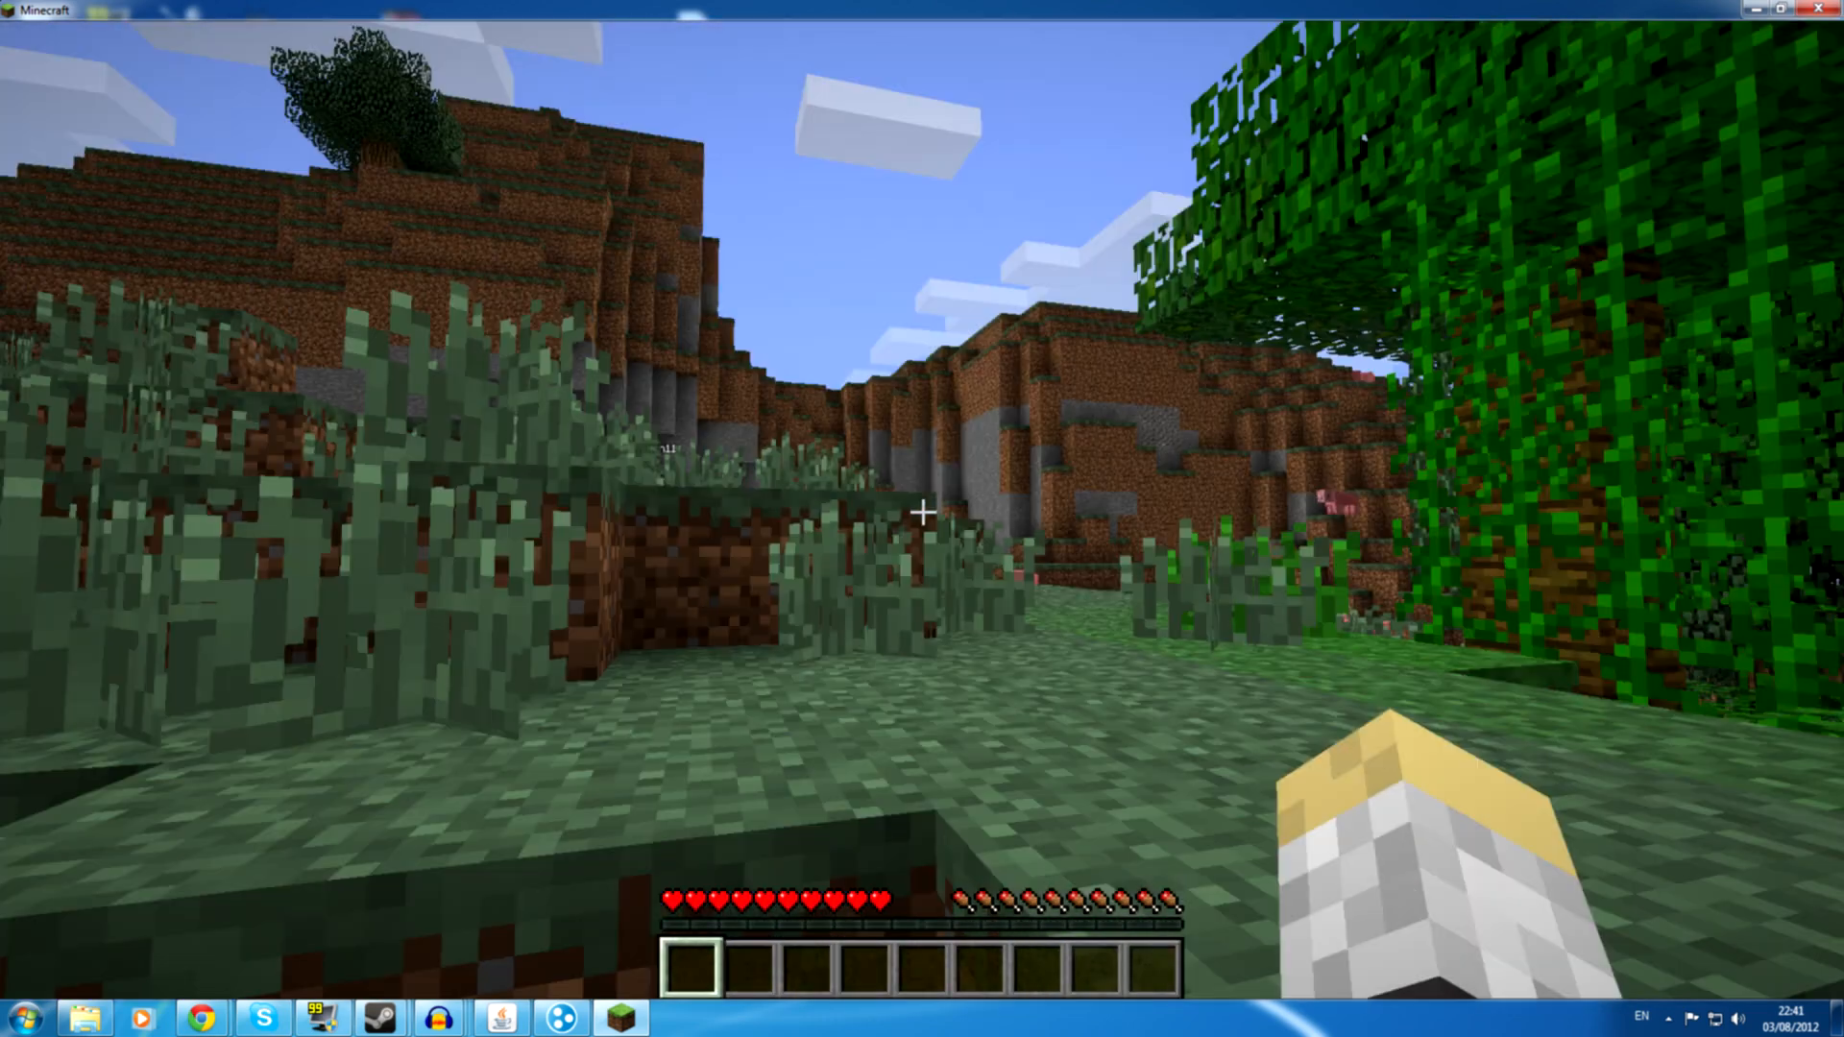
pyautogui.moveTo(922, 511)
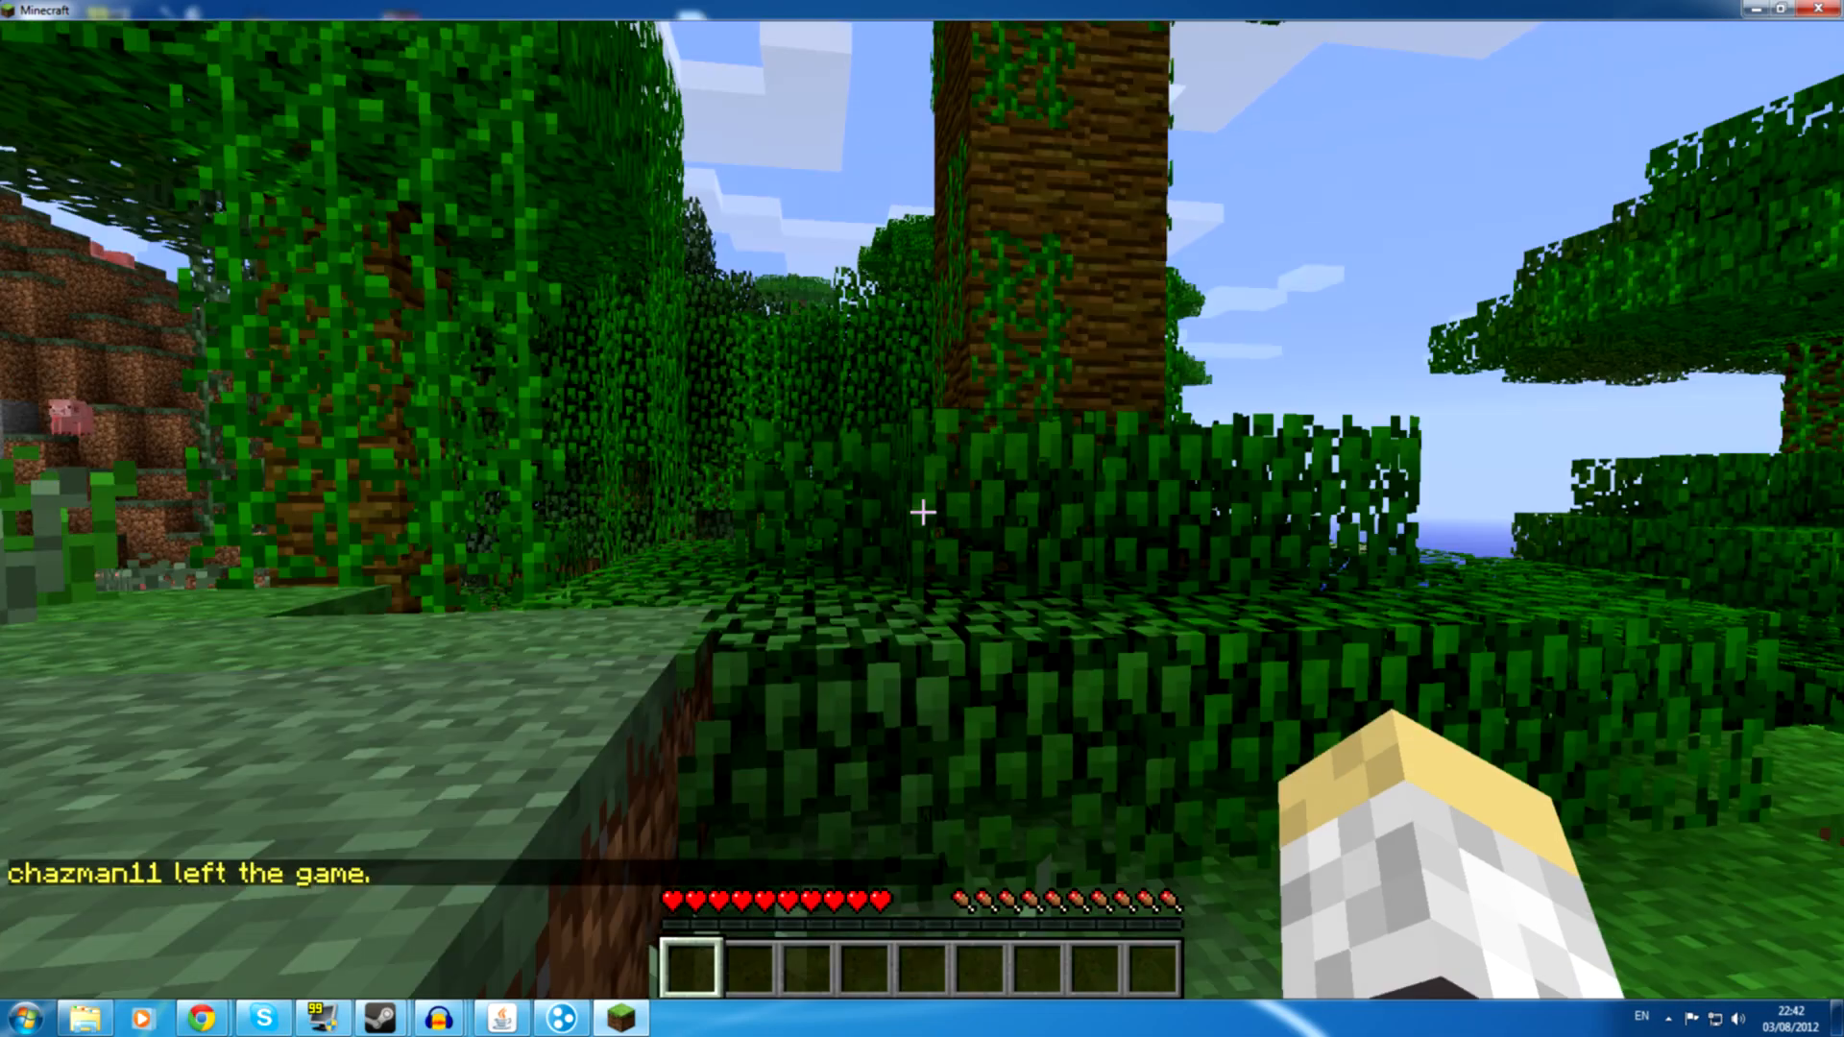
pyautogui.moveTo(922, 511)
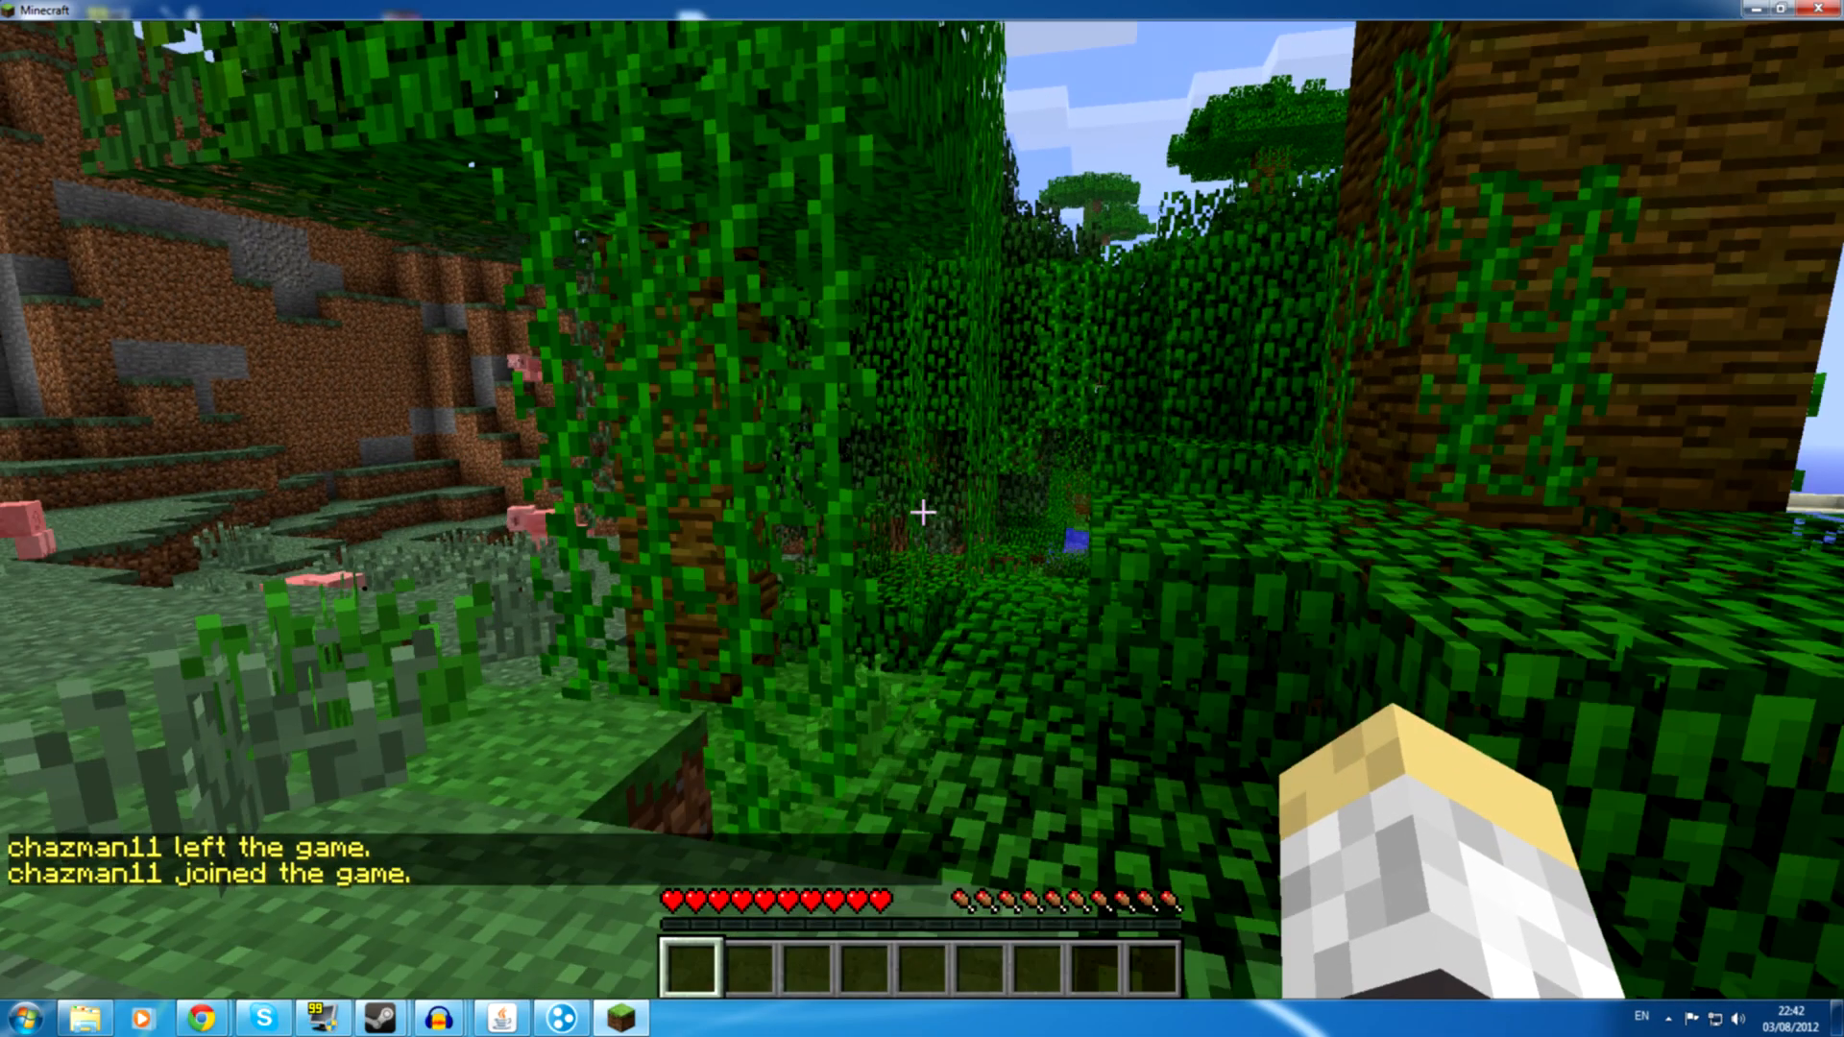
pyautogui.moveTo(921, 515)
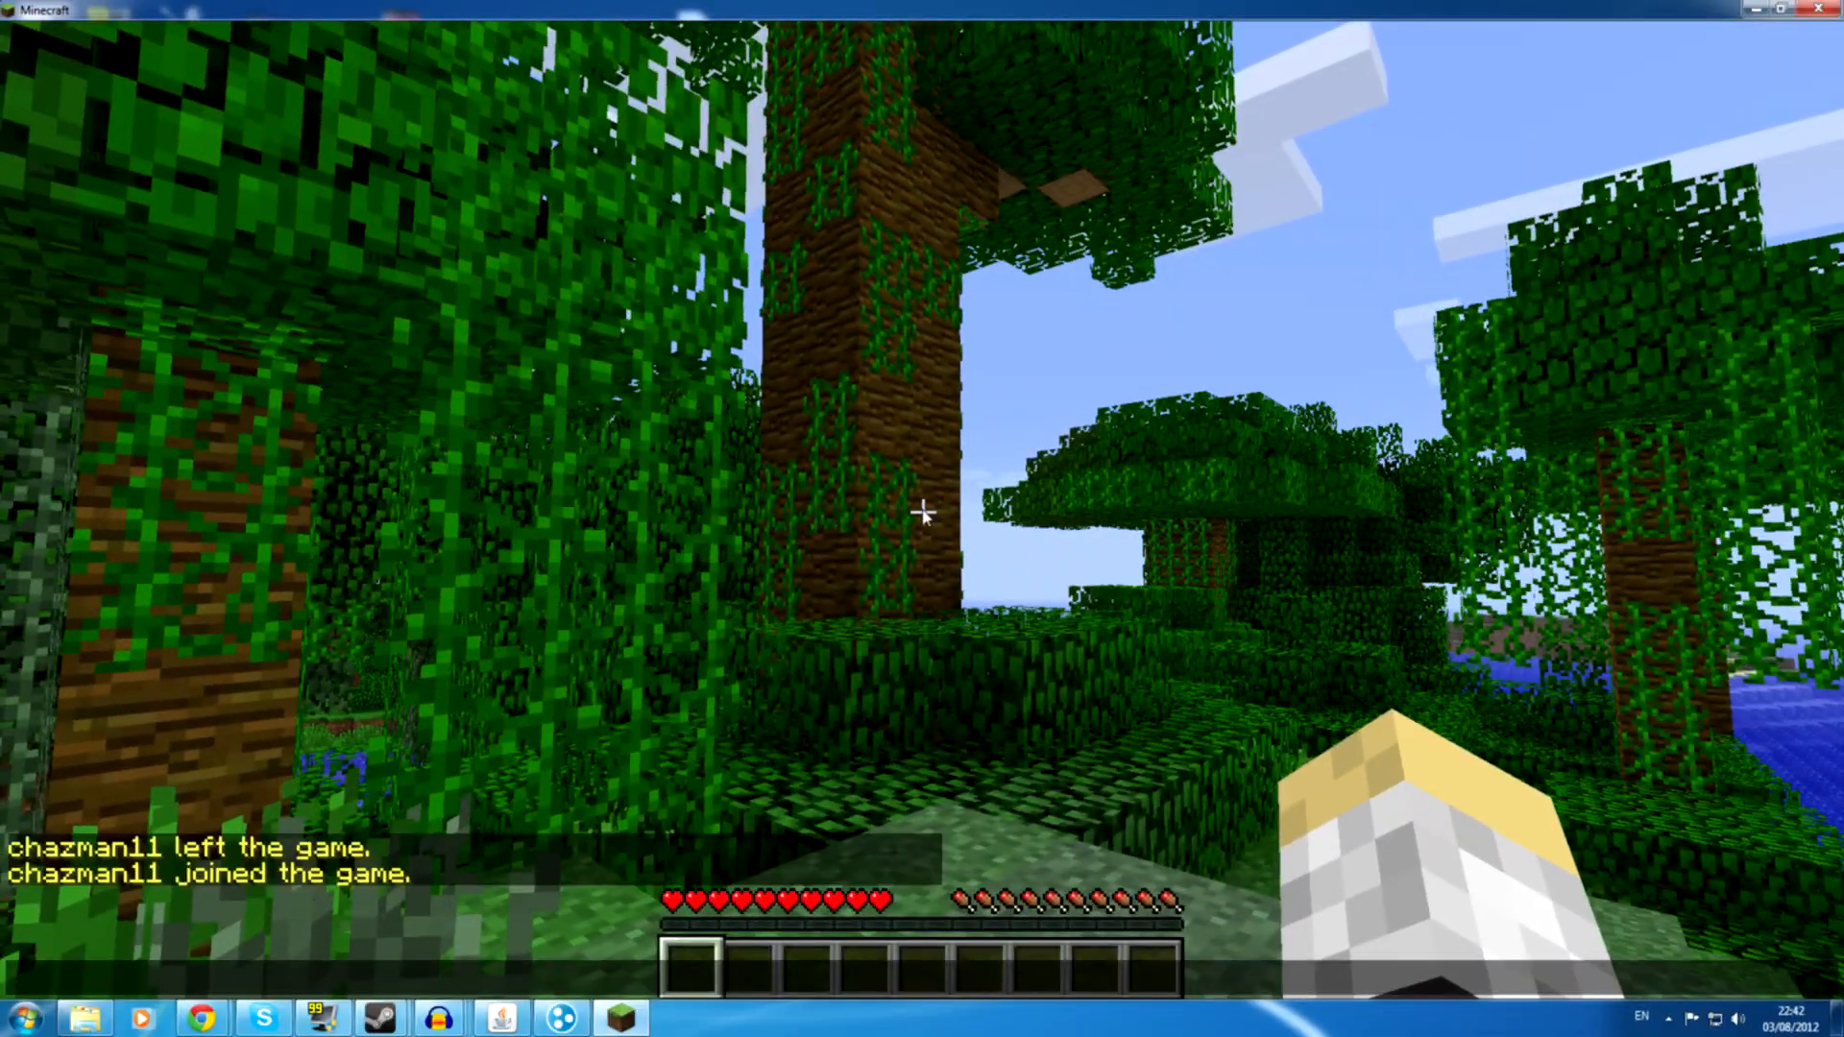
# - Switch own game mode to creative with /gamemode 1 in chat
pyautogui.write('/gamem')
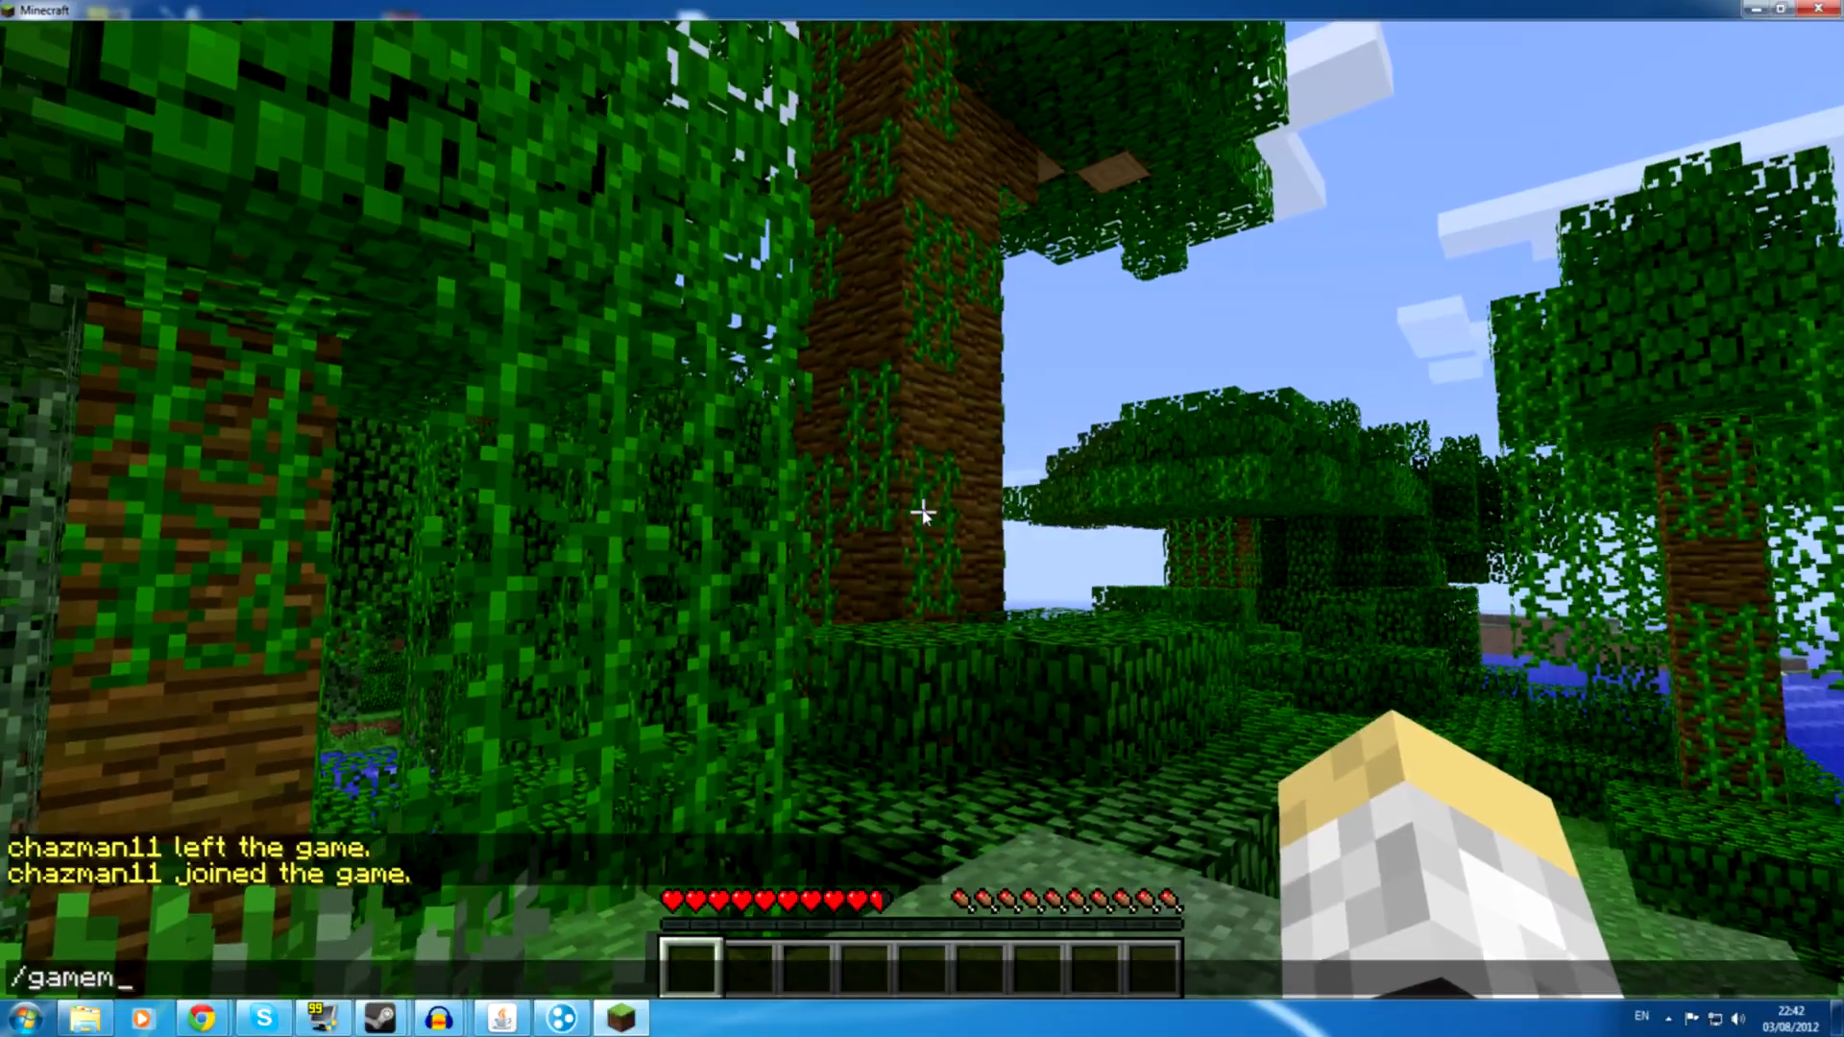
pyautogui.press('enter')
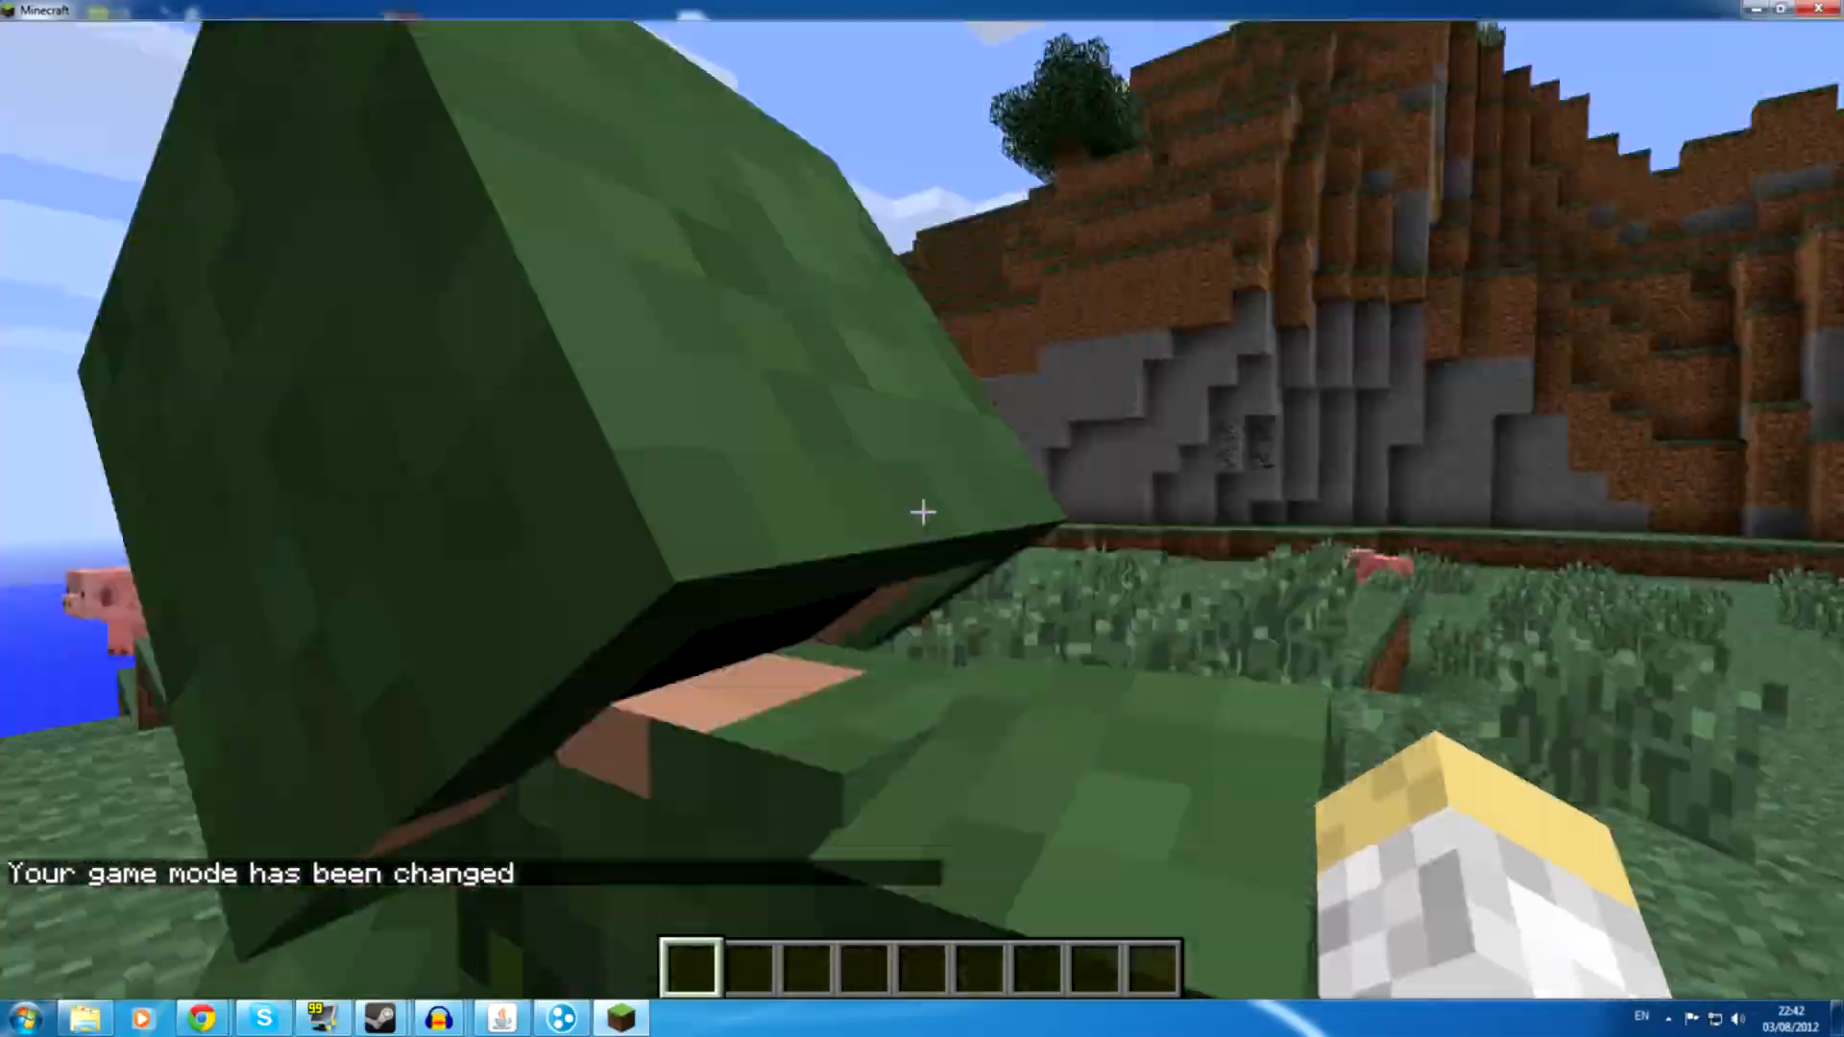
pyautogui.moveTo(922, 511)
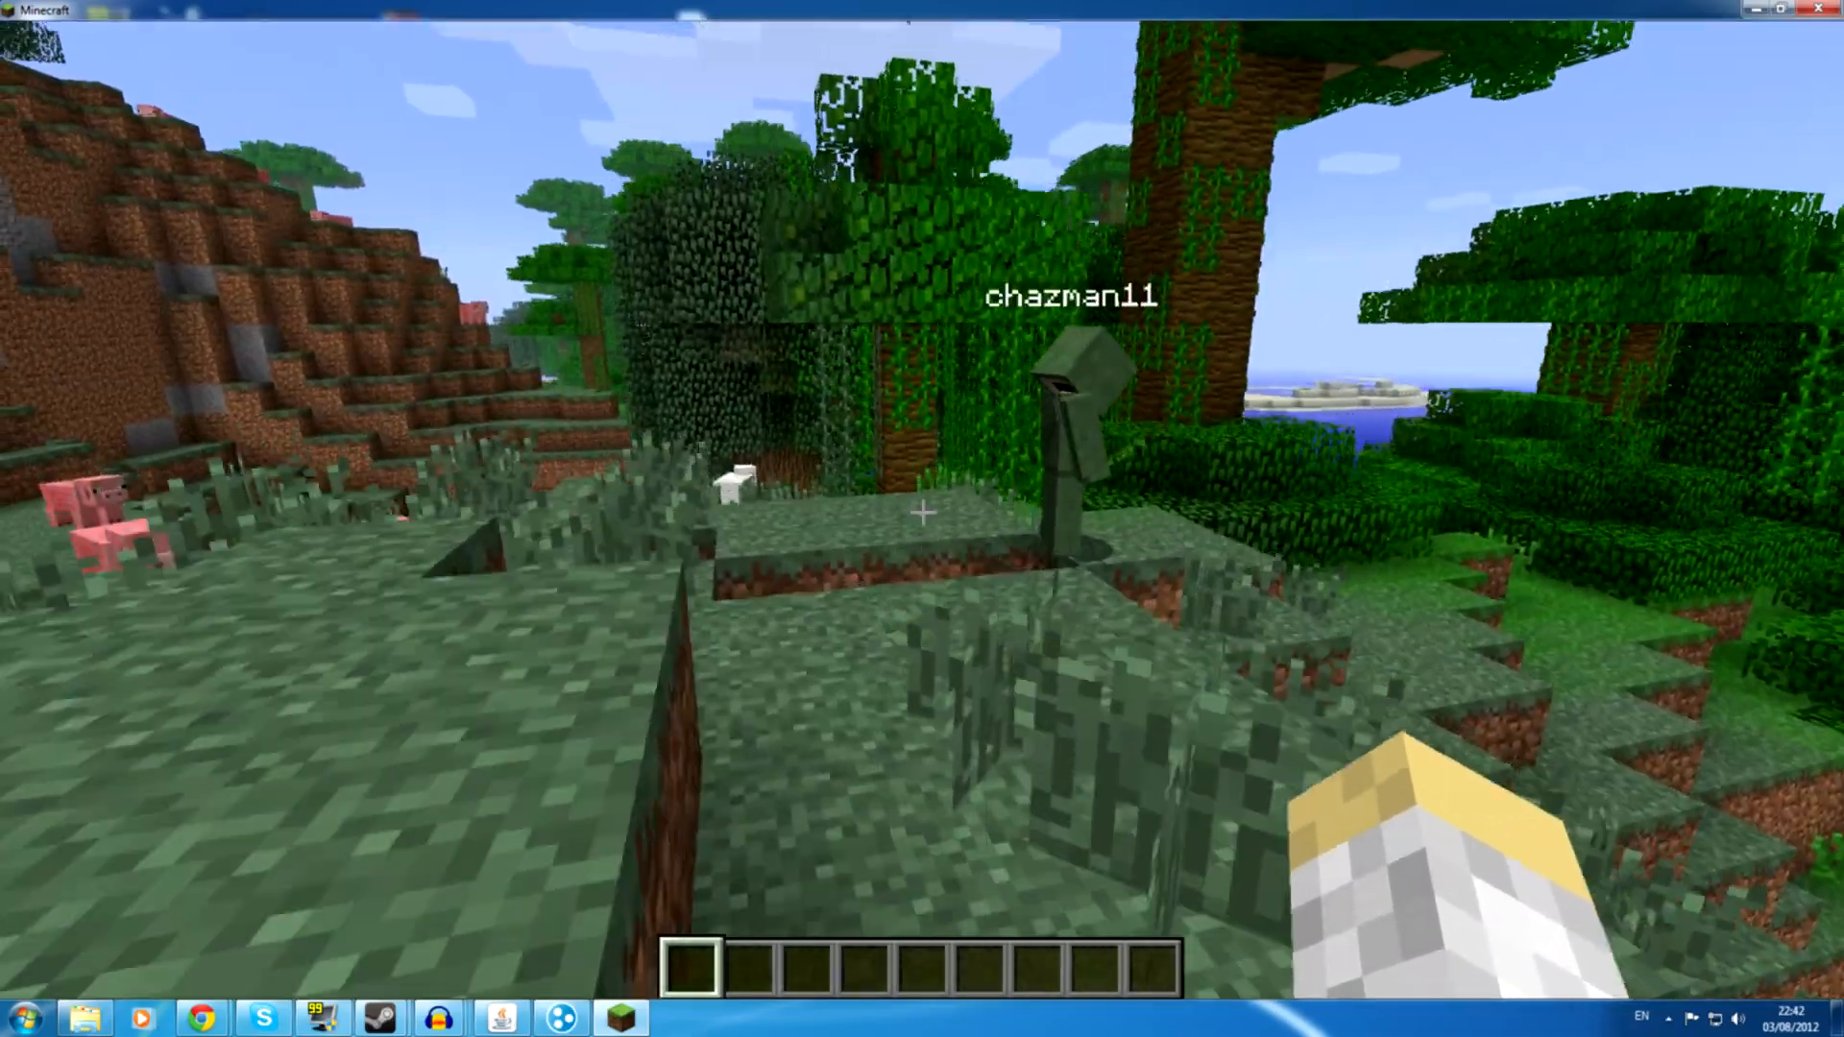
pyautogui.moveTo(922, 515)
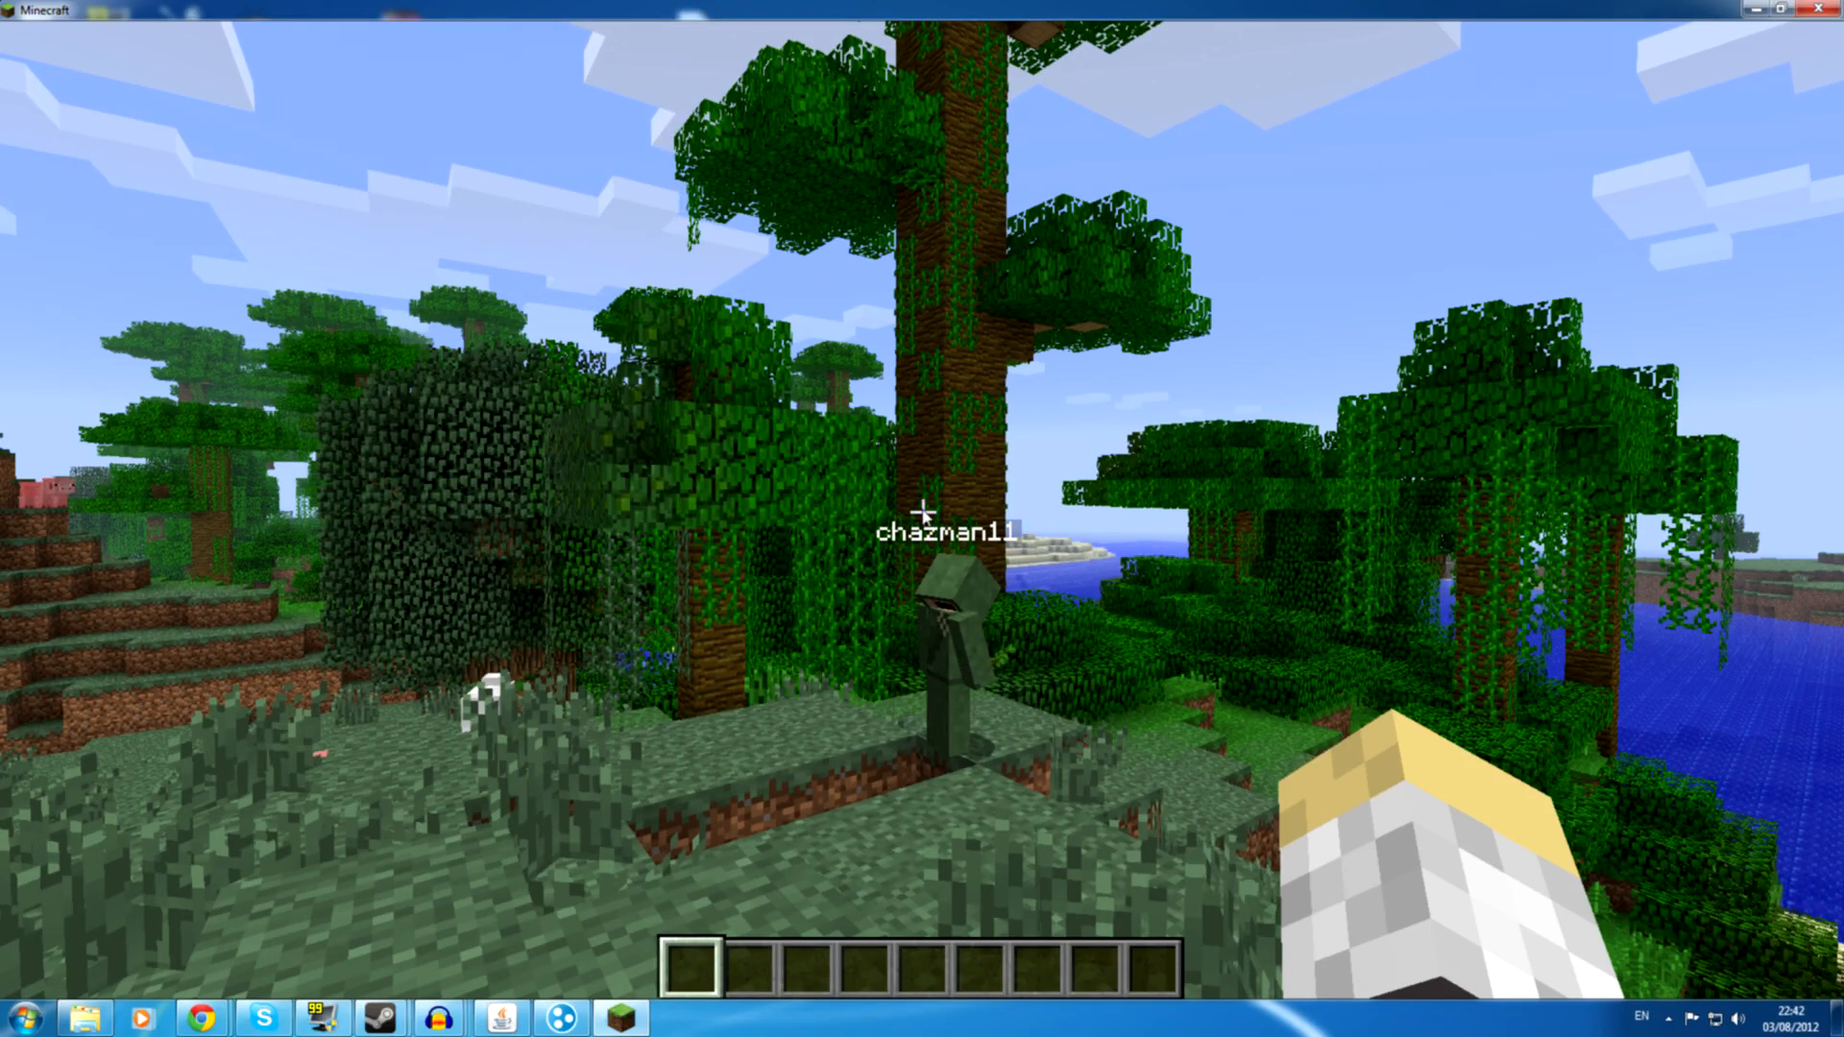
# - Remove the friend's operator rights with /deop in the server console
pyautogui.click(499, 1016)
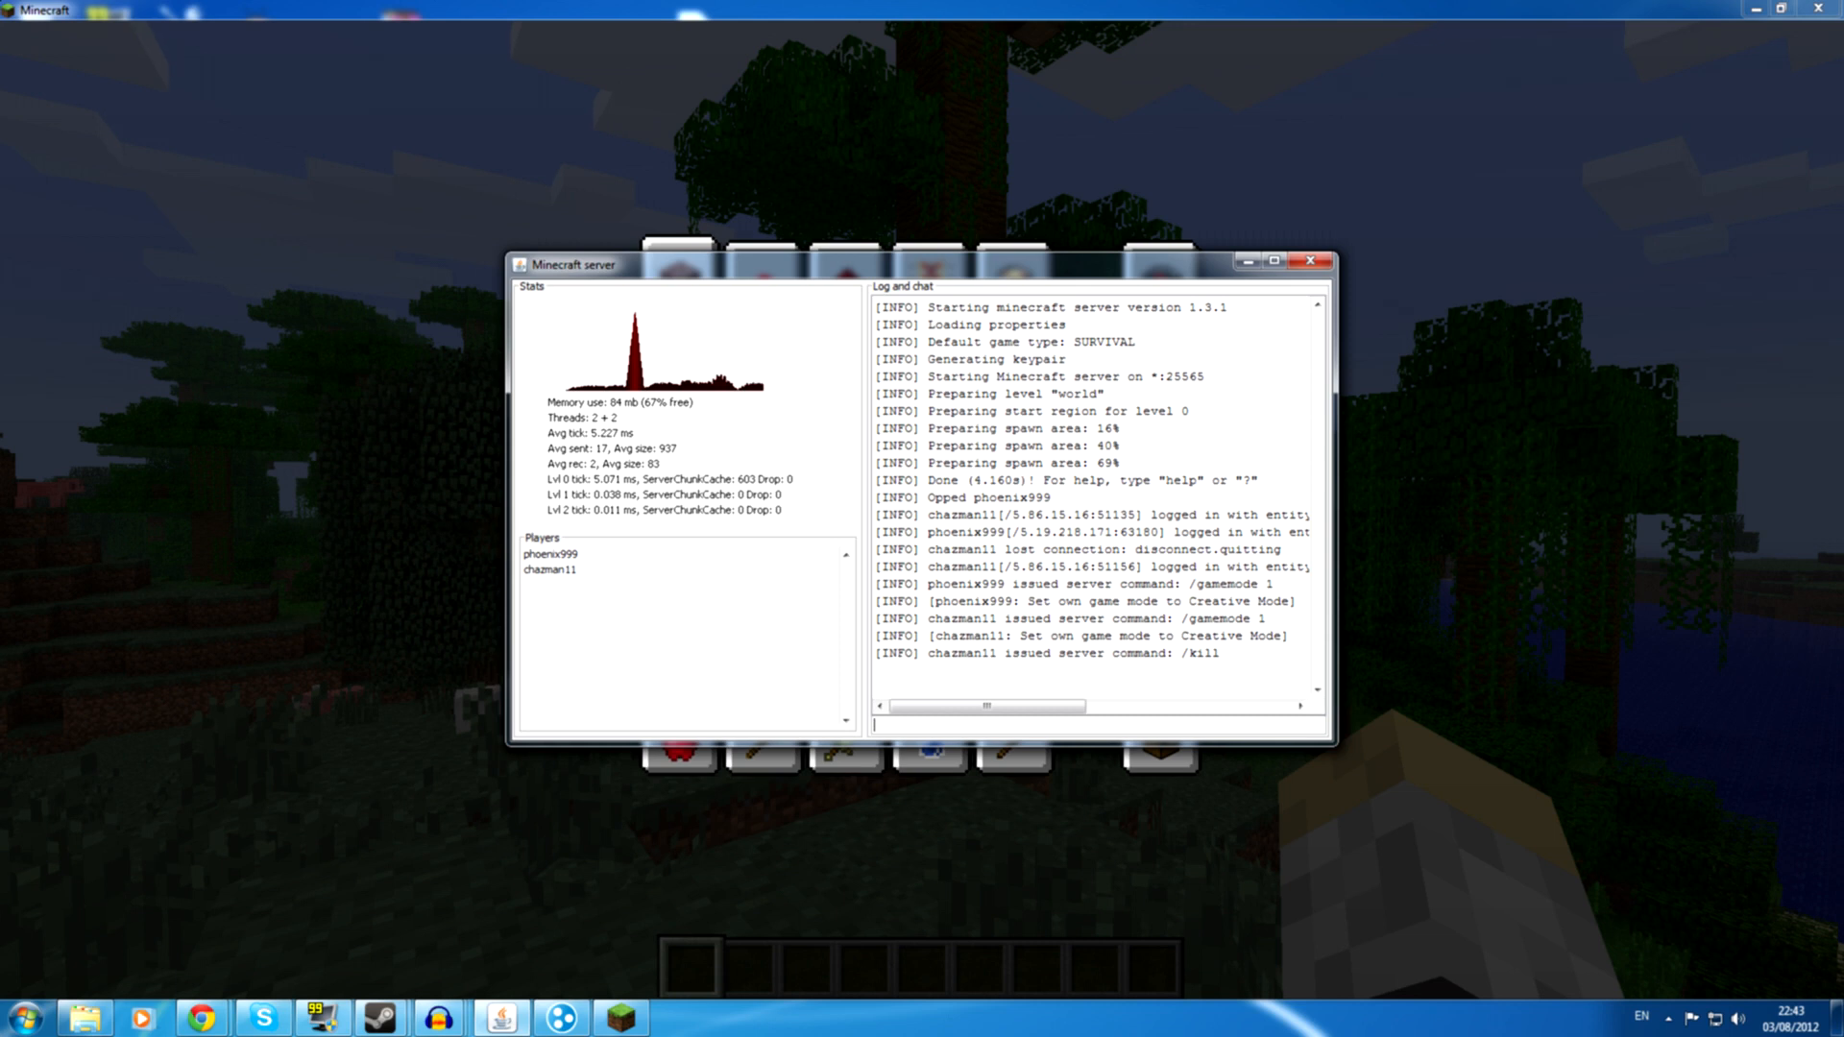
pyautogui.write('/deop ch')
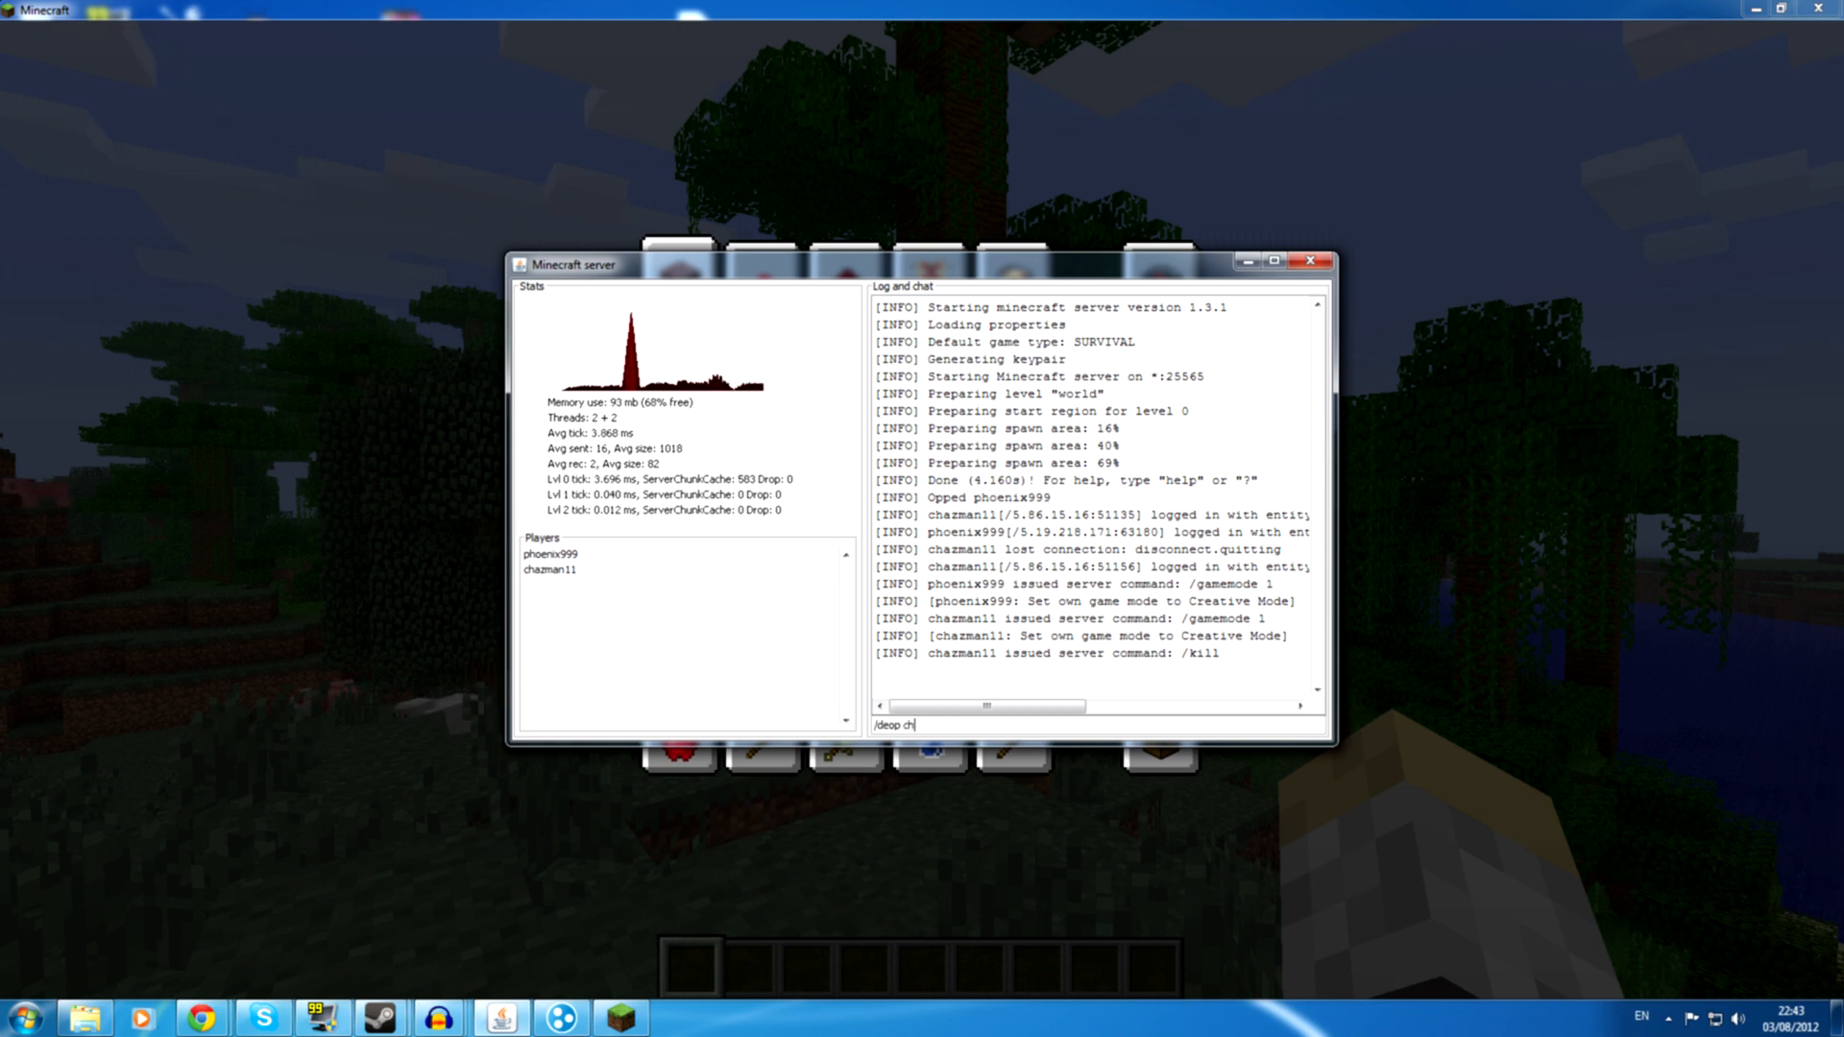
pyautogui.press('Enter')
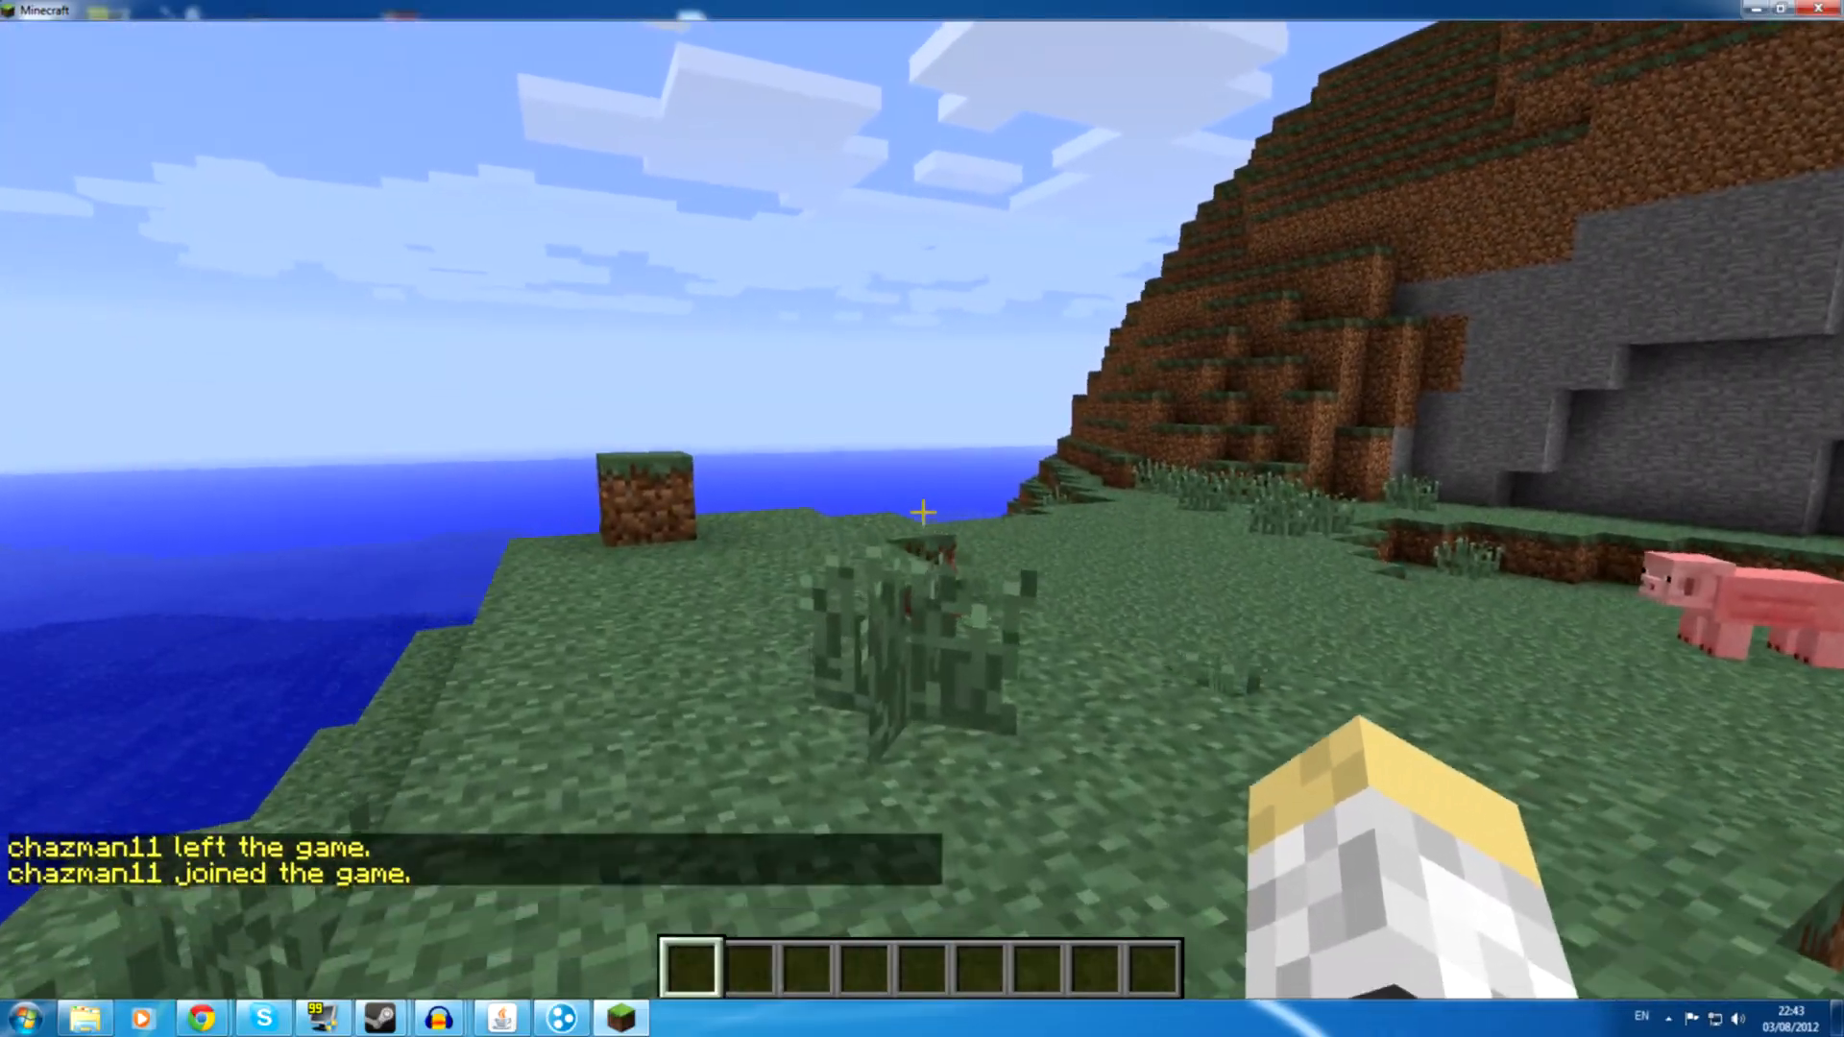
pyautogui.press('e')
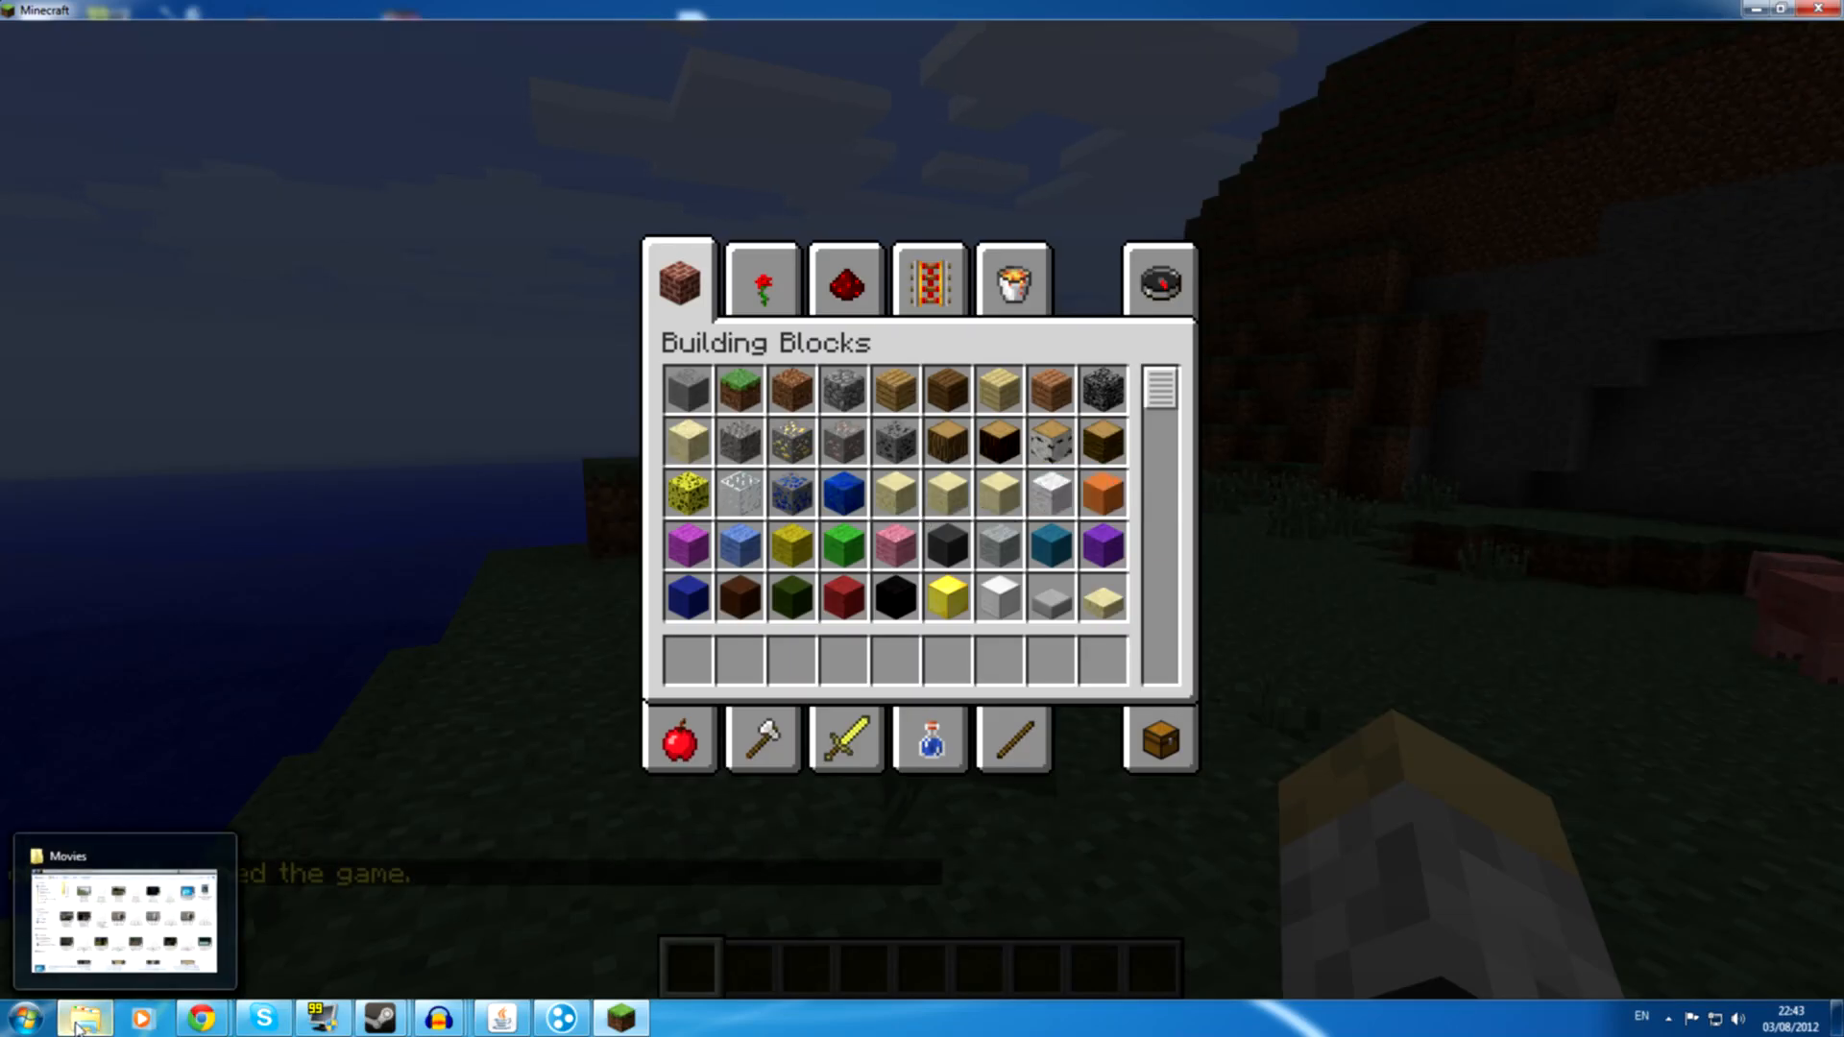
pyautogui.click(83, 1016)
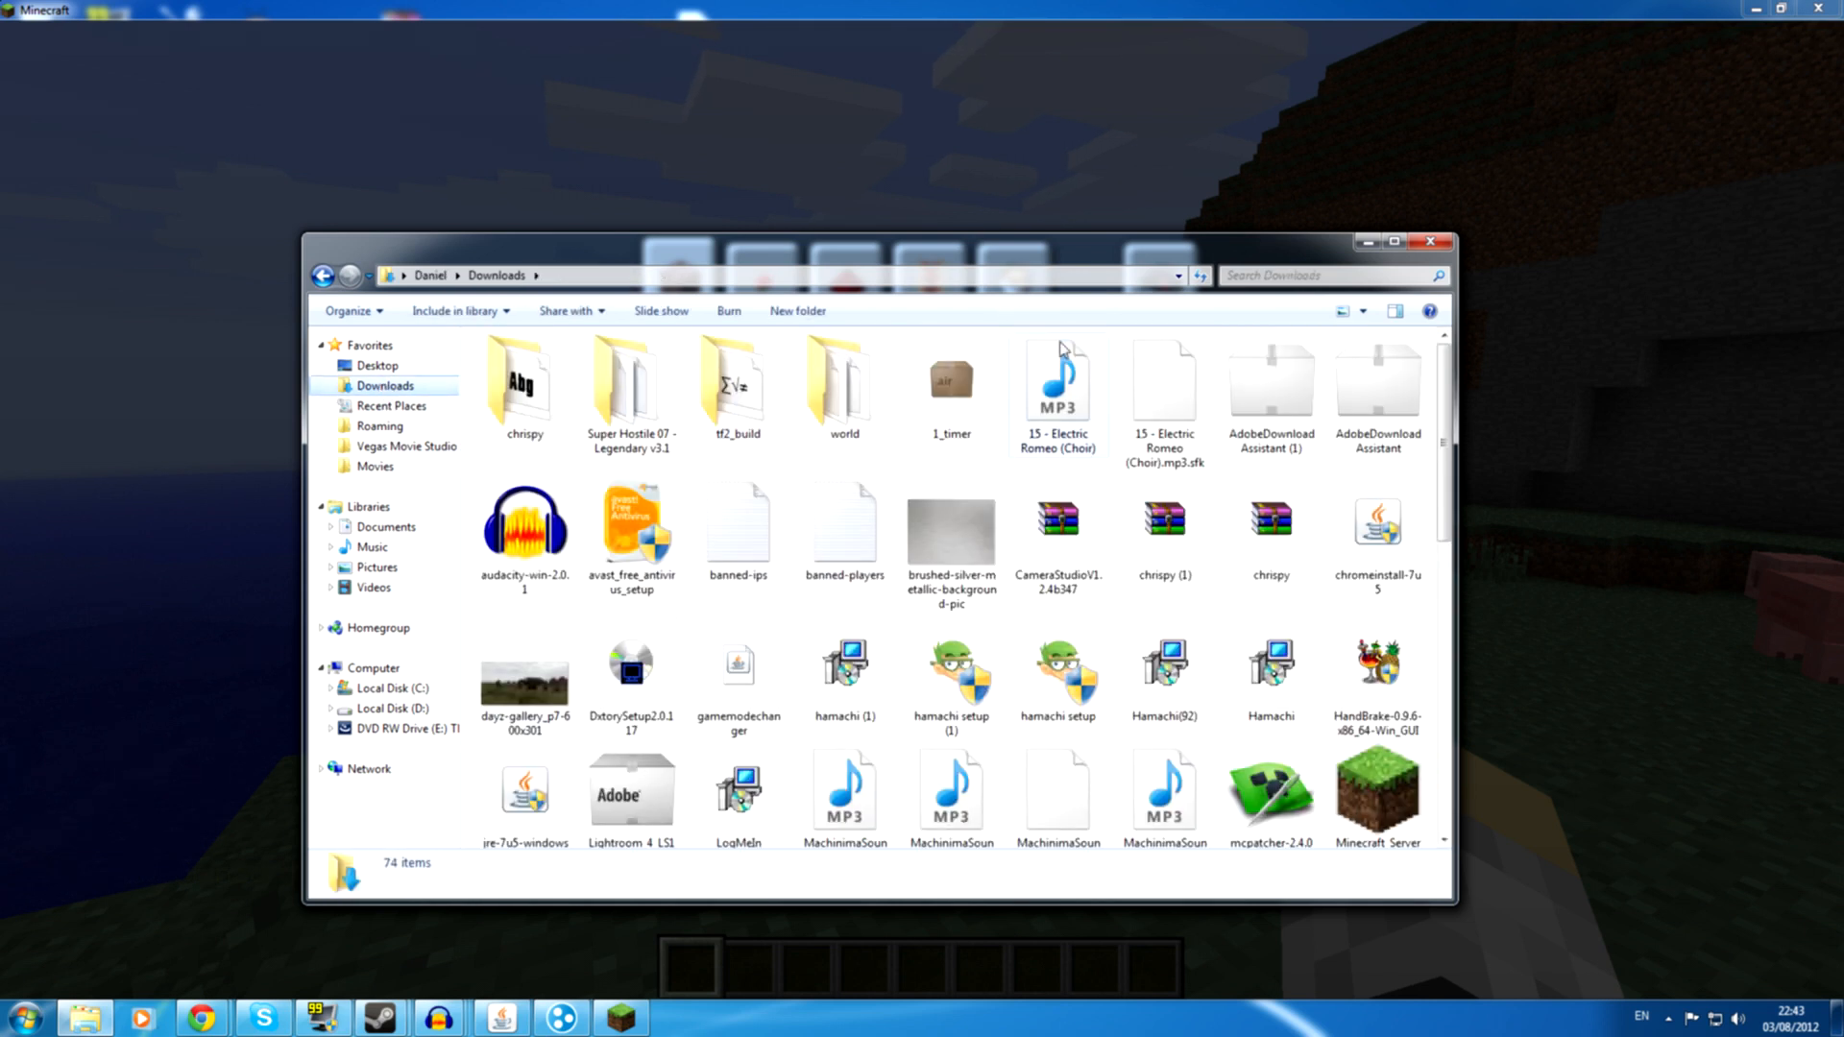
pyautogui.moveTo(845, 388)
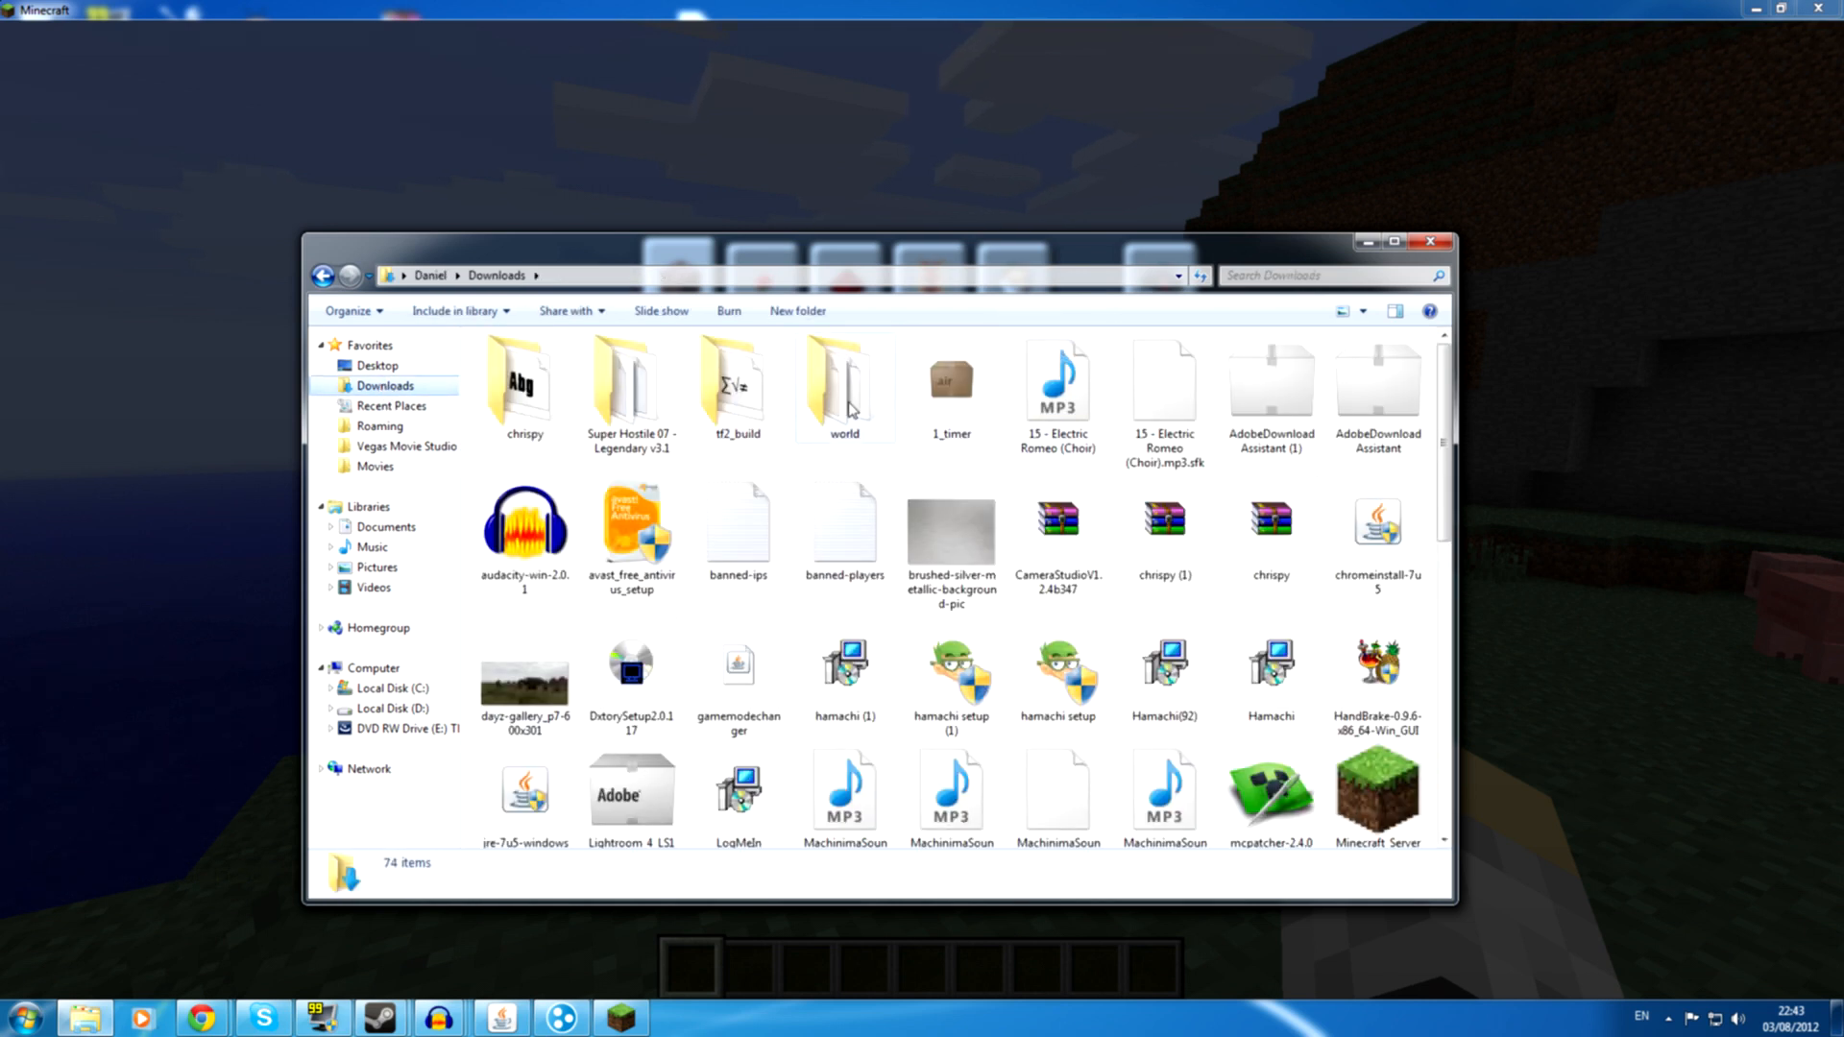
pyautogui.click(845, 382)
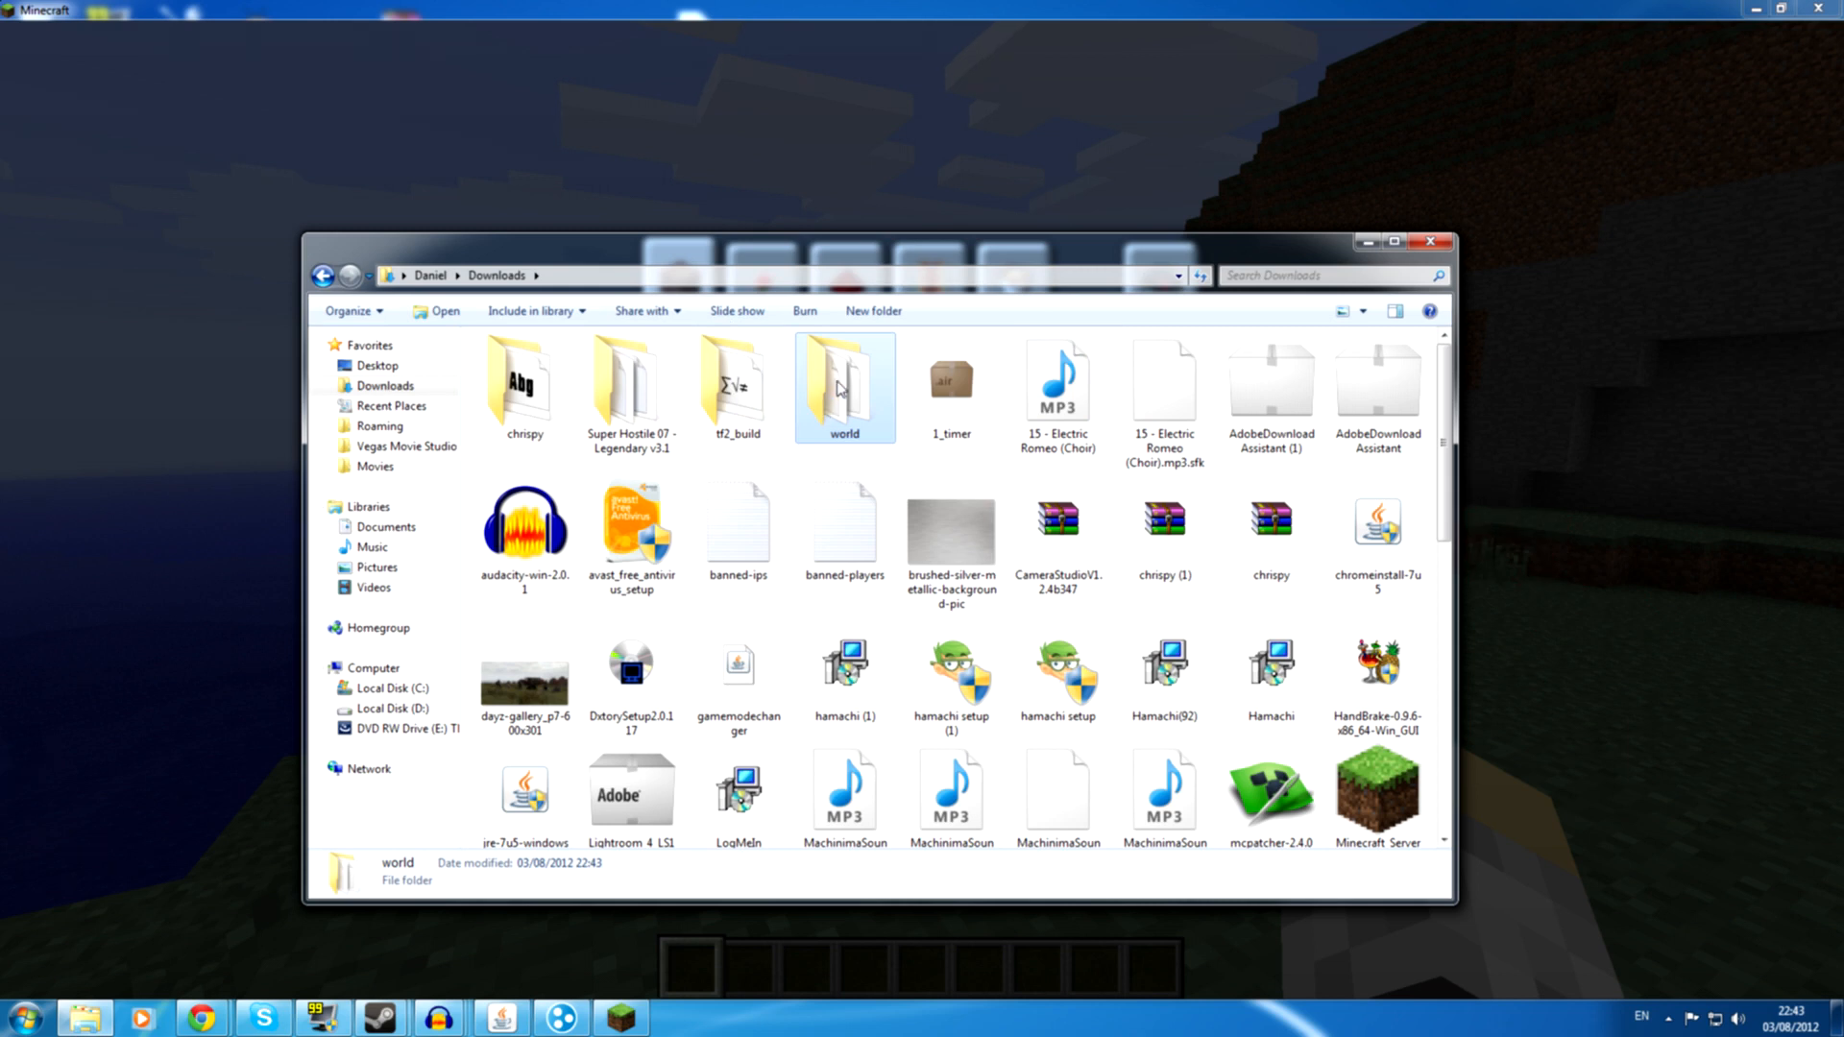
pyautogui.doubleClick(843, 380)
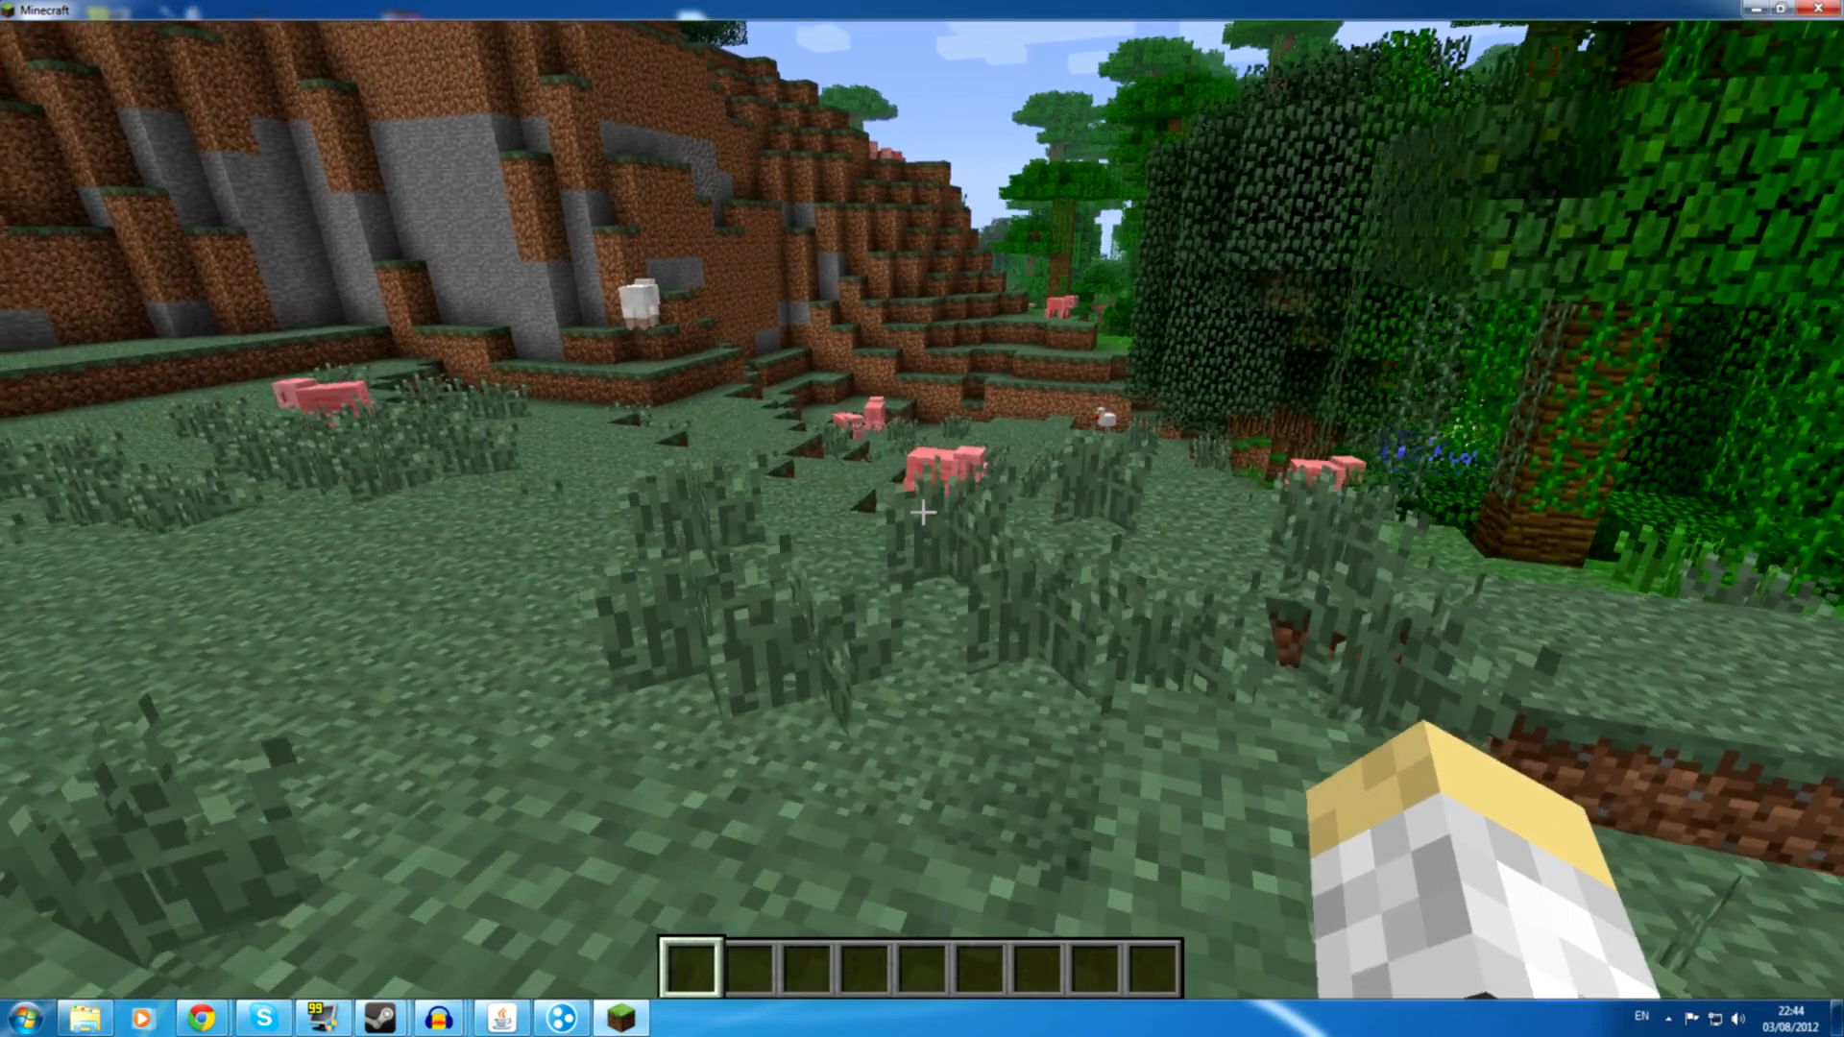
pyautogui.moveTo(922, 511)
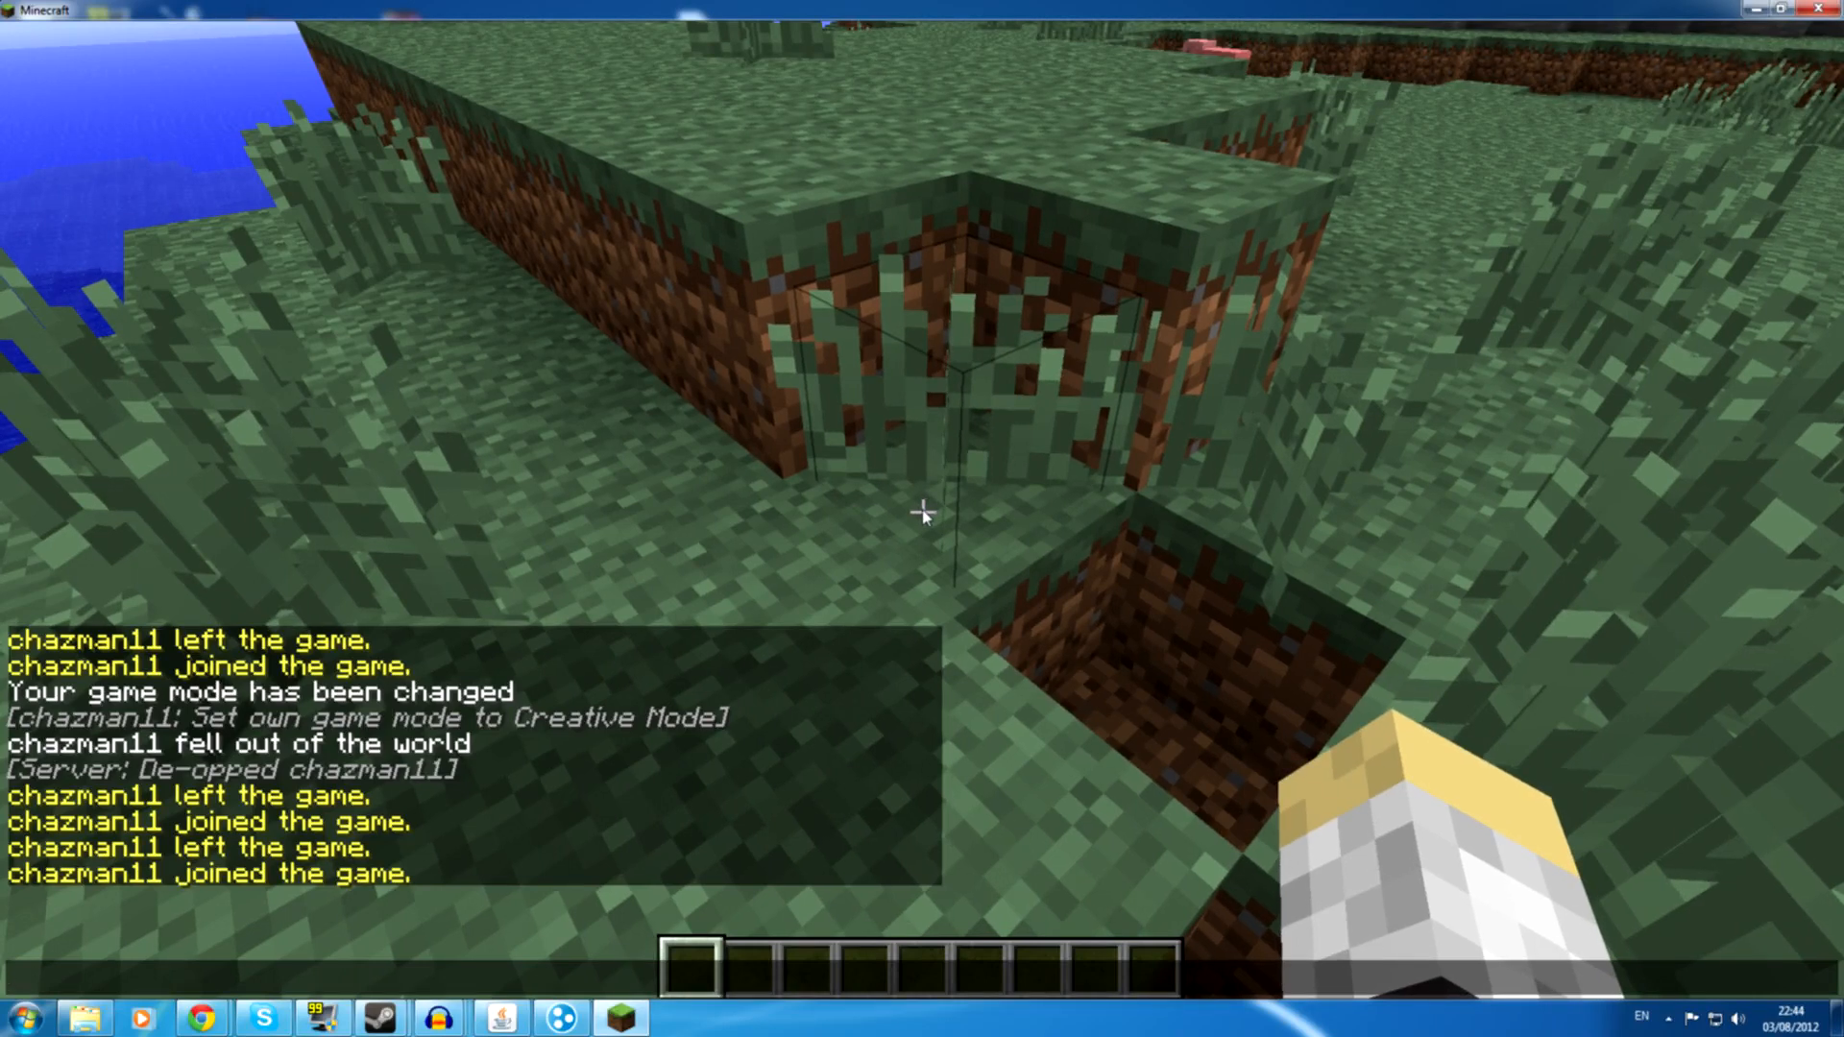
# - Attempt /gamemode hazman in chat, getting a 'not a valid number' error
pyautogui.write('/gamemode c')
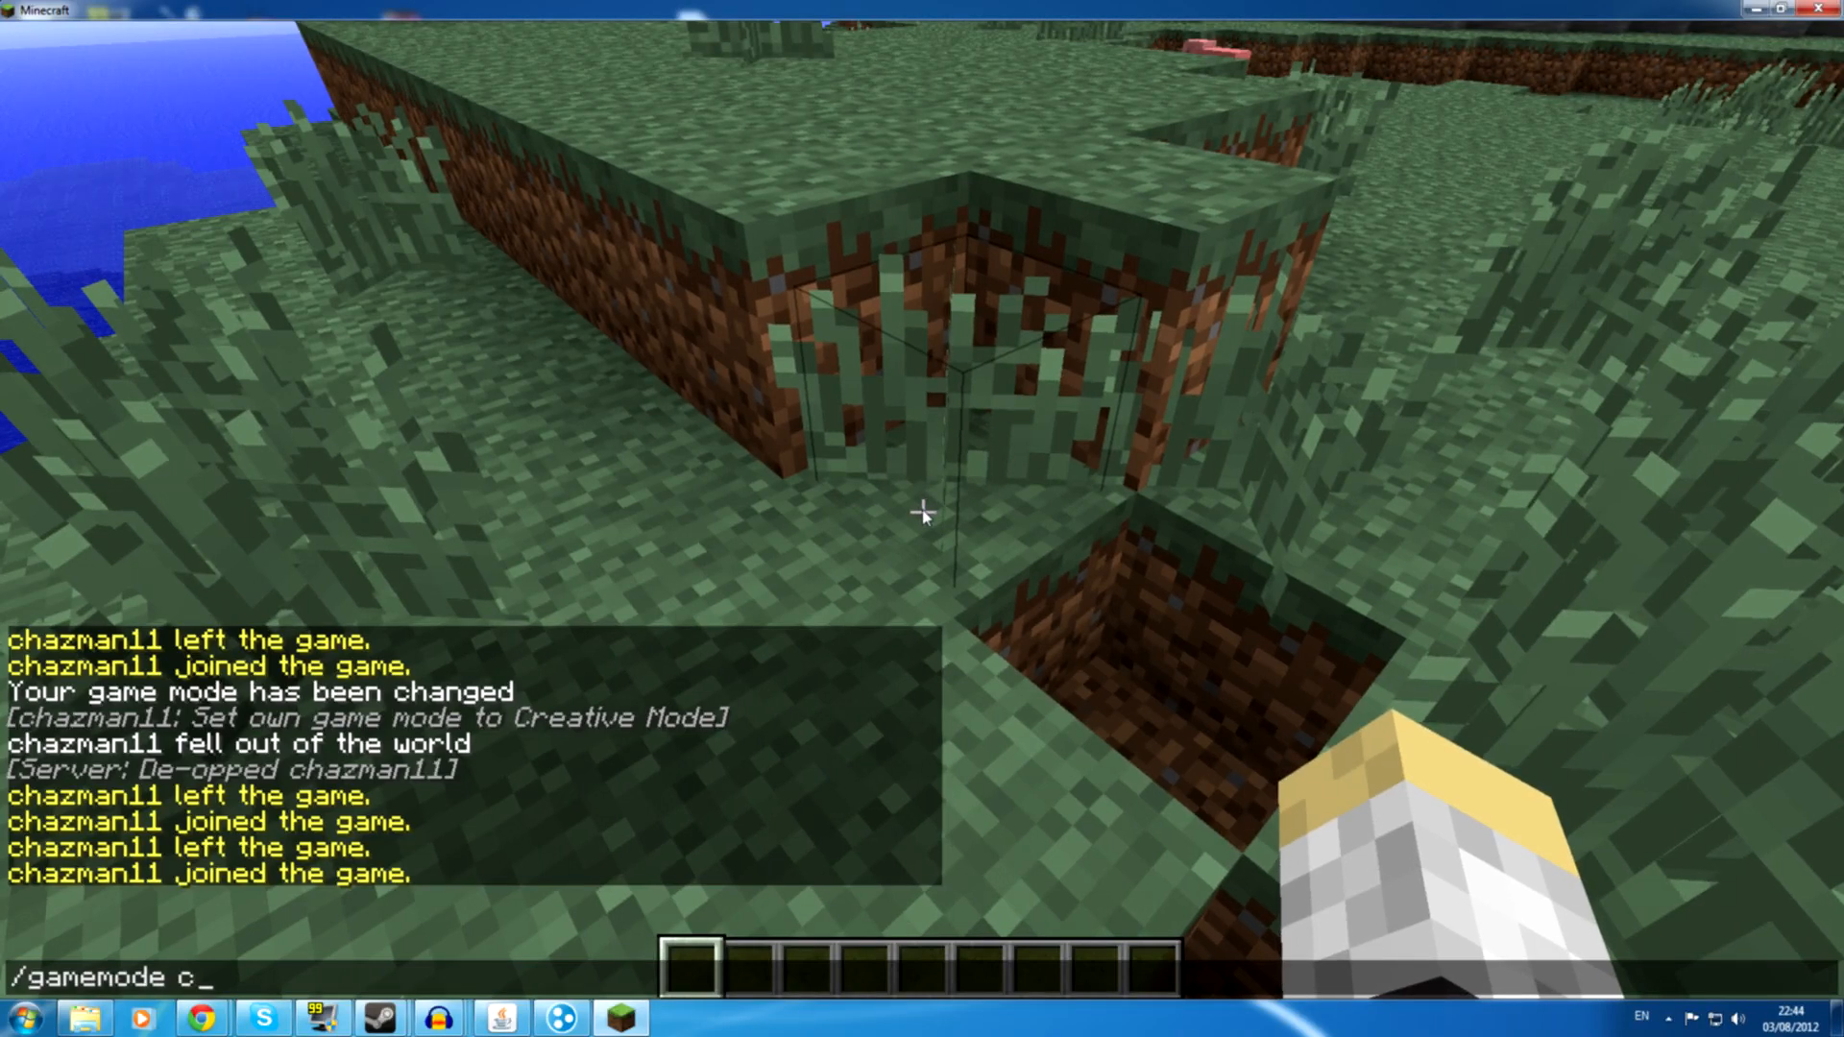
pyautogui.write('hazman')
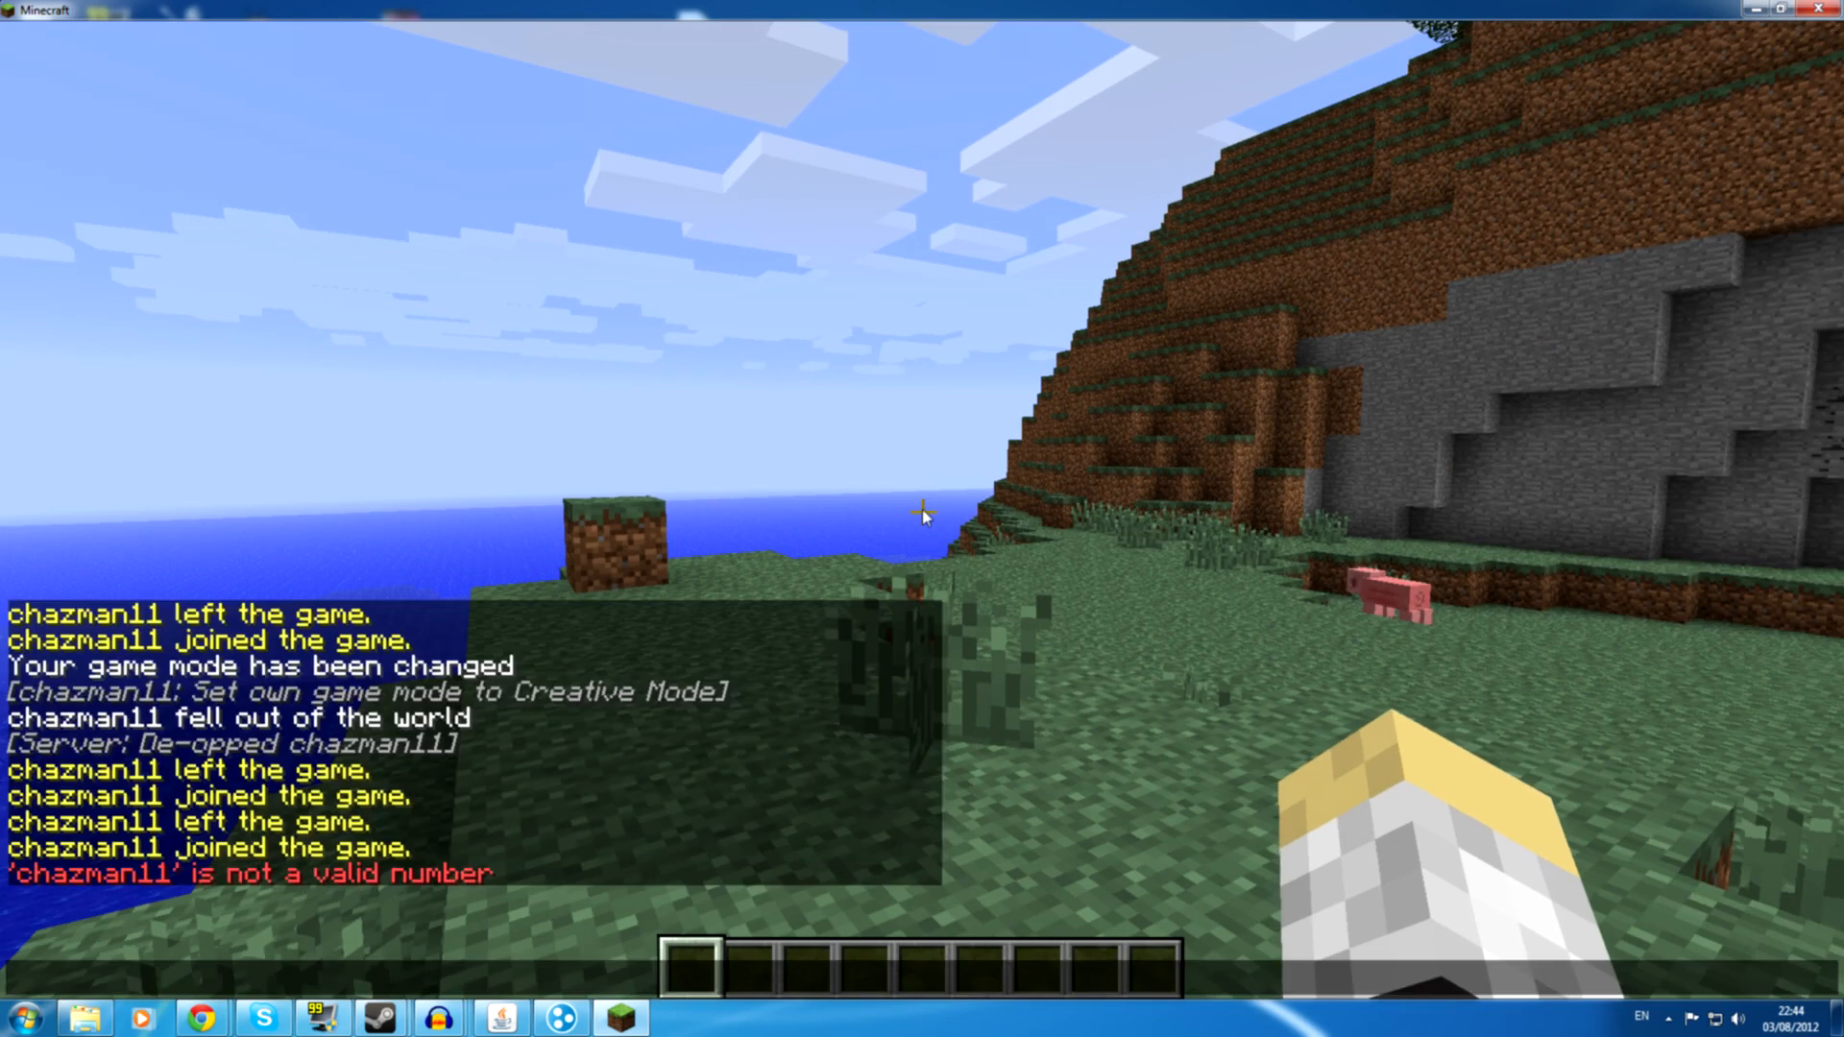
pyautogui.press('e')
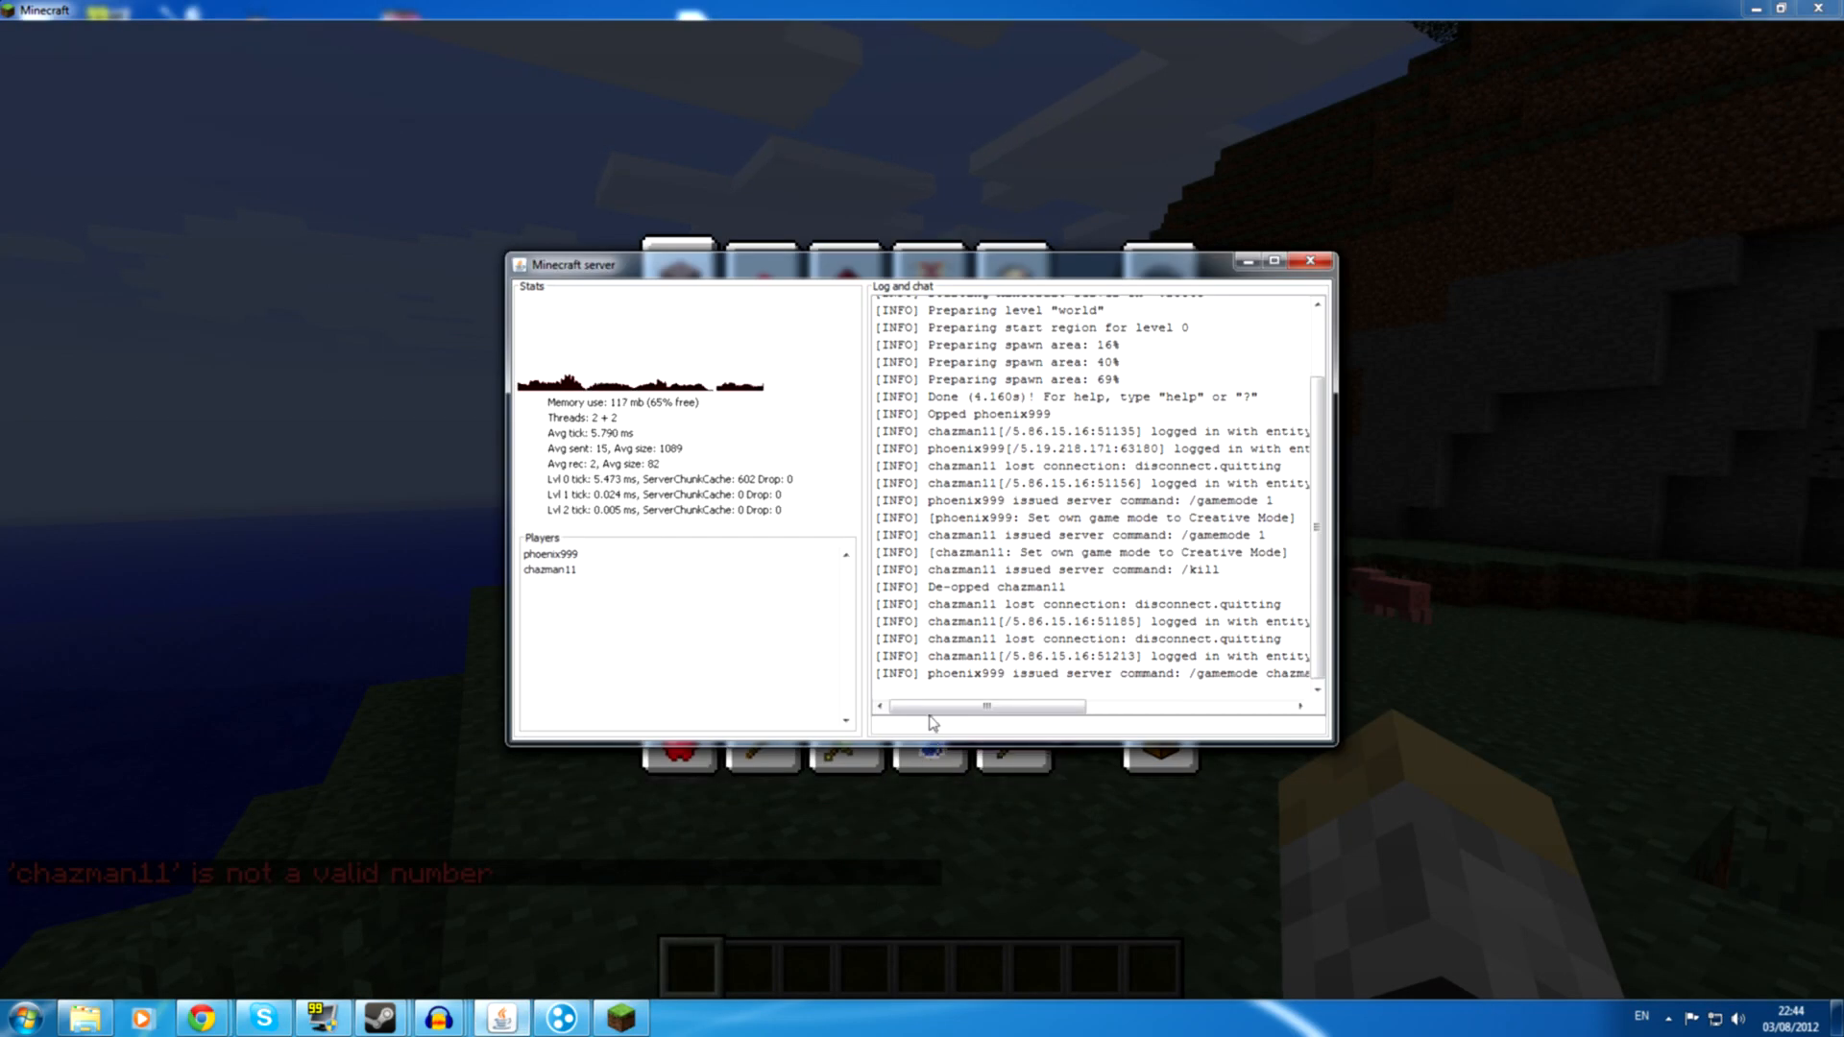
pyautogui.write('/gamemode')
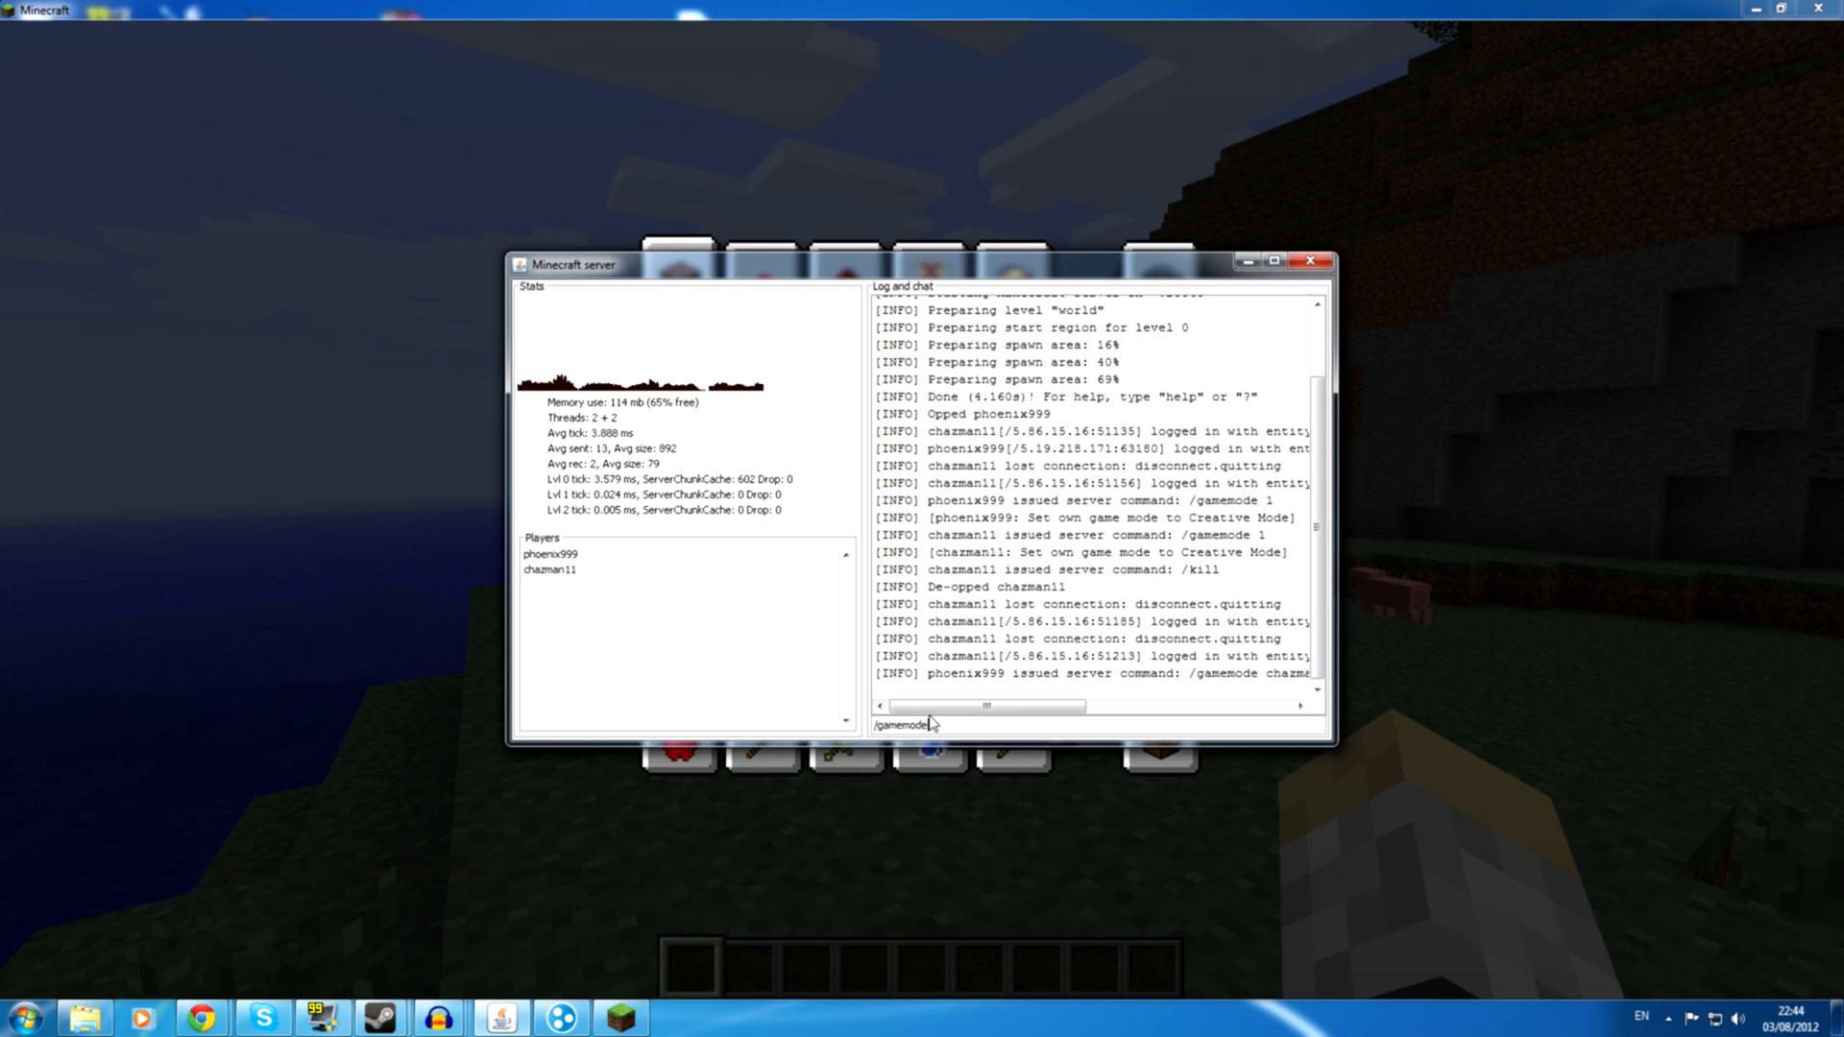
pyautogui.write('chazman')
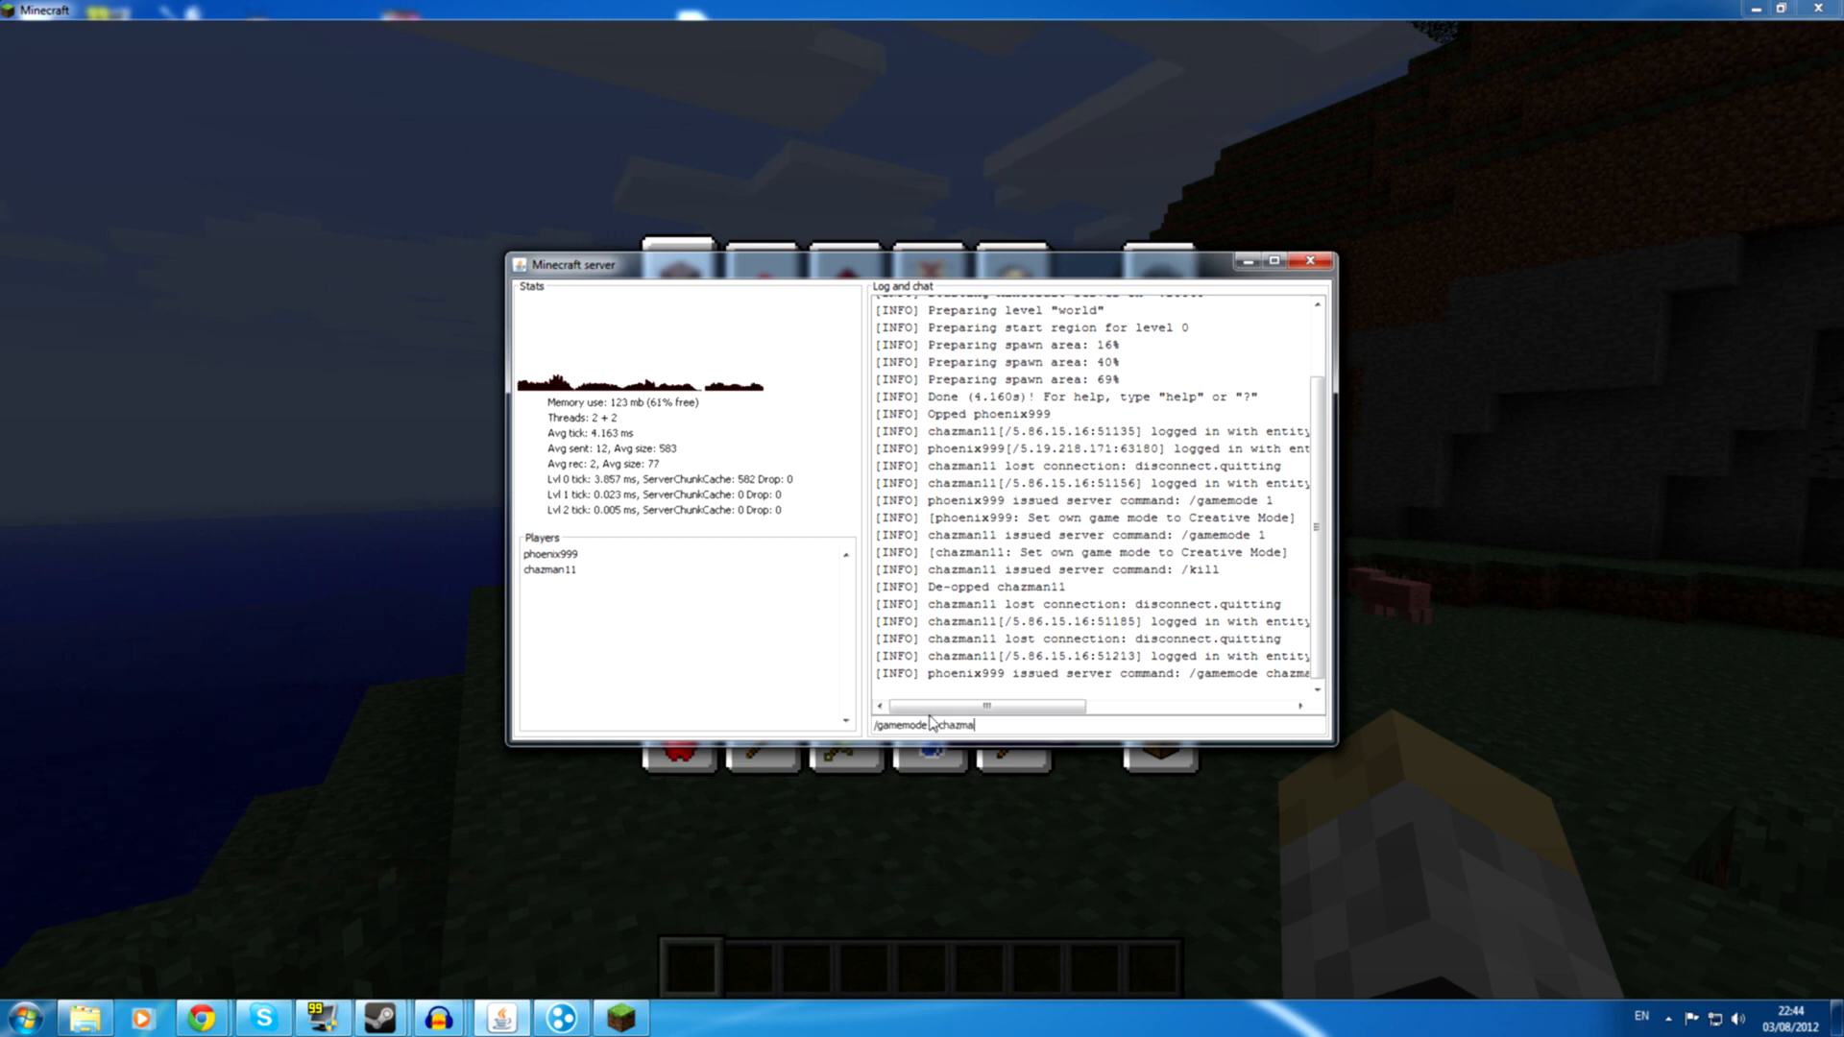
pyautogui.press('enter')
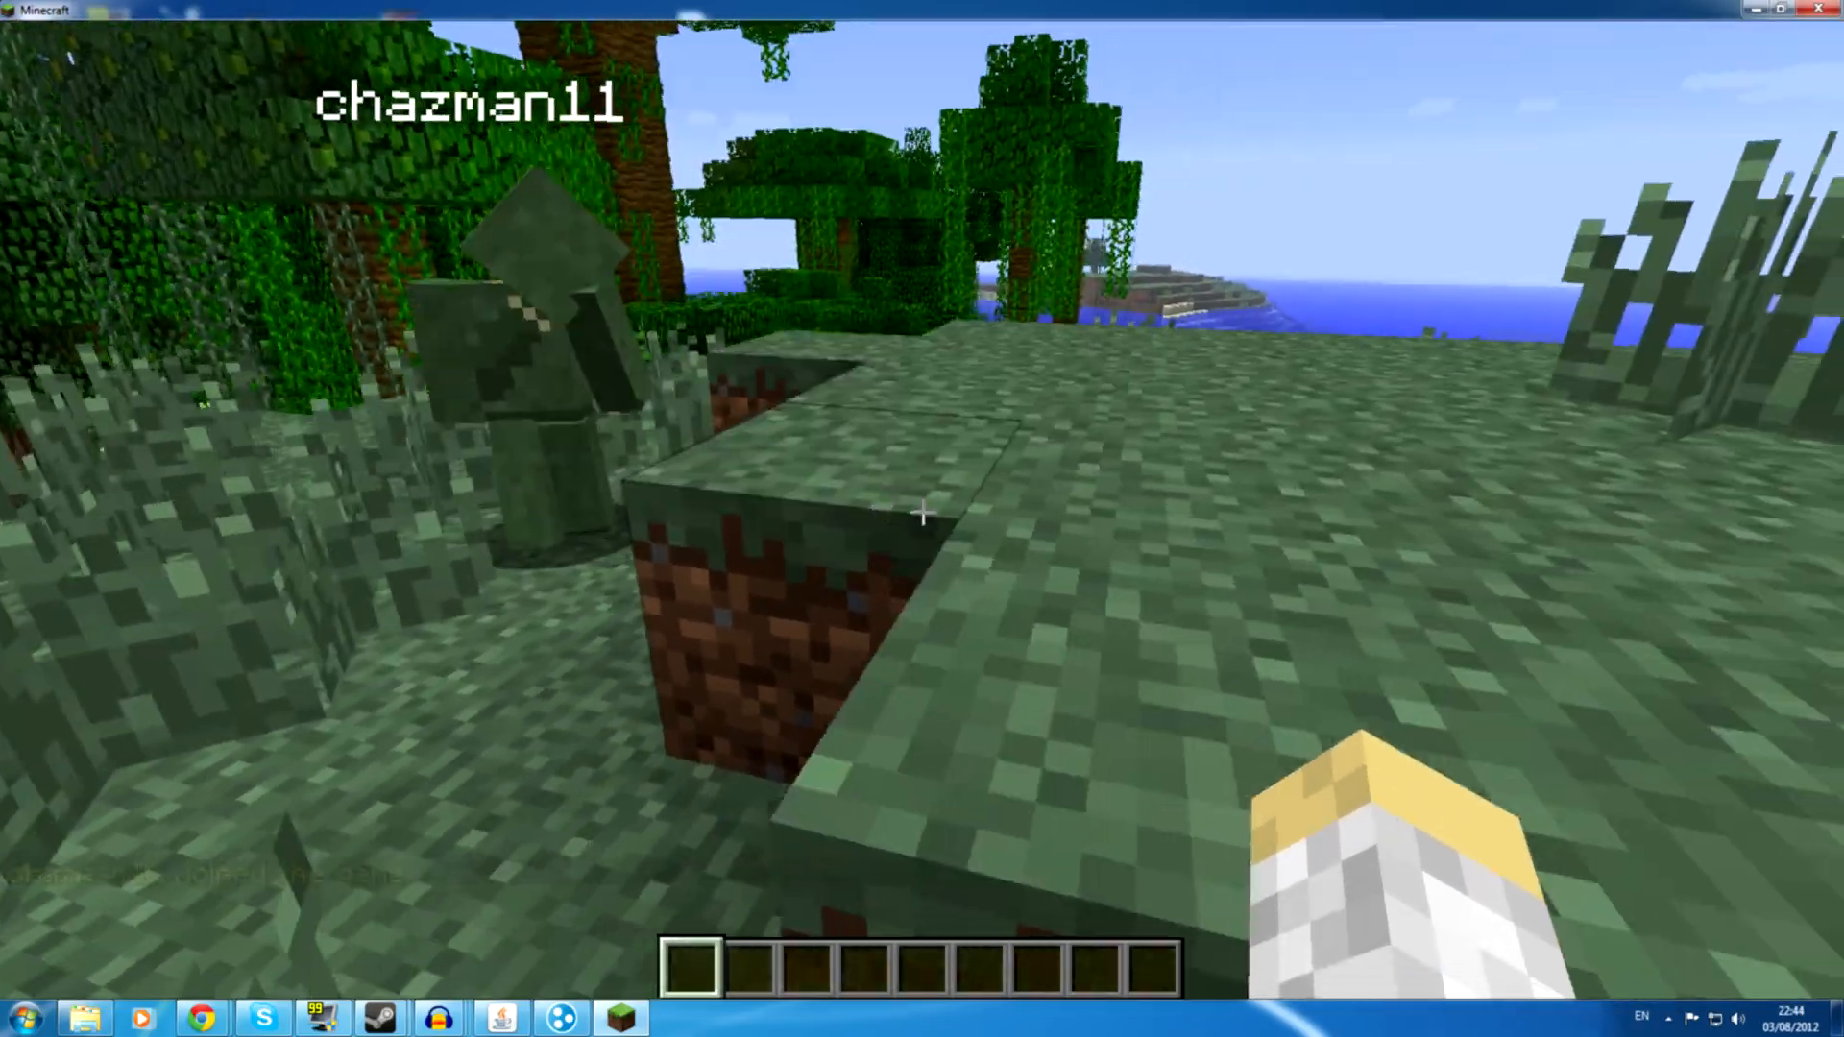
pyautogui.moveTo(922, 516)
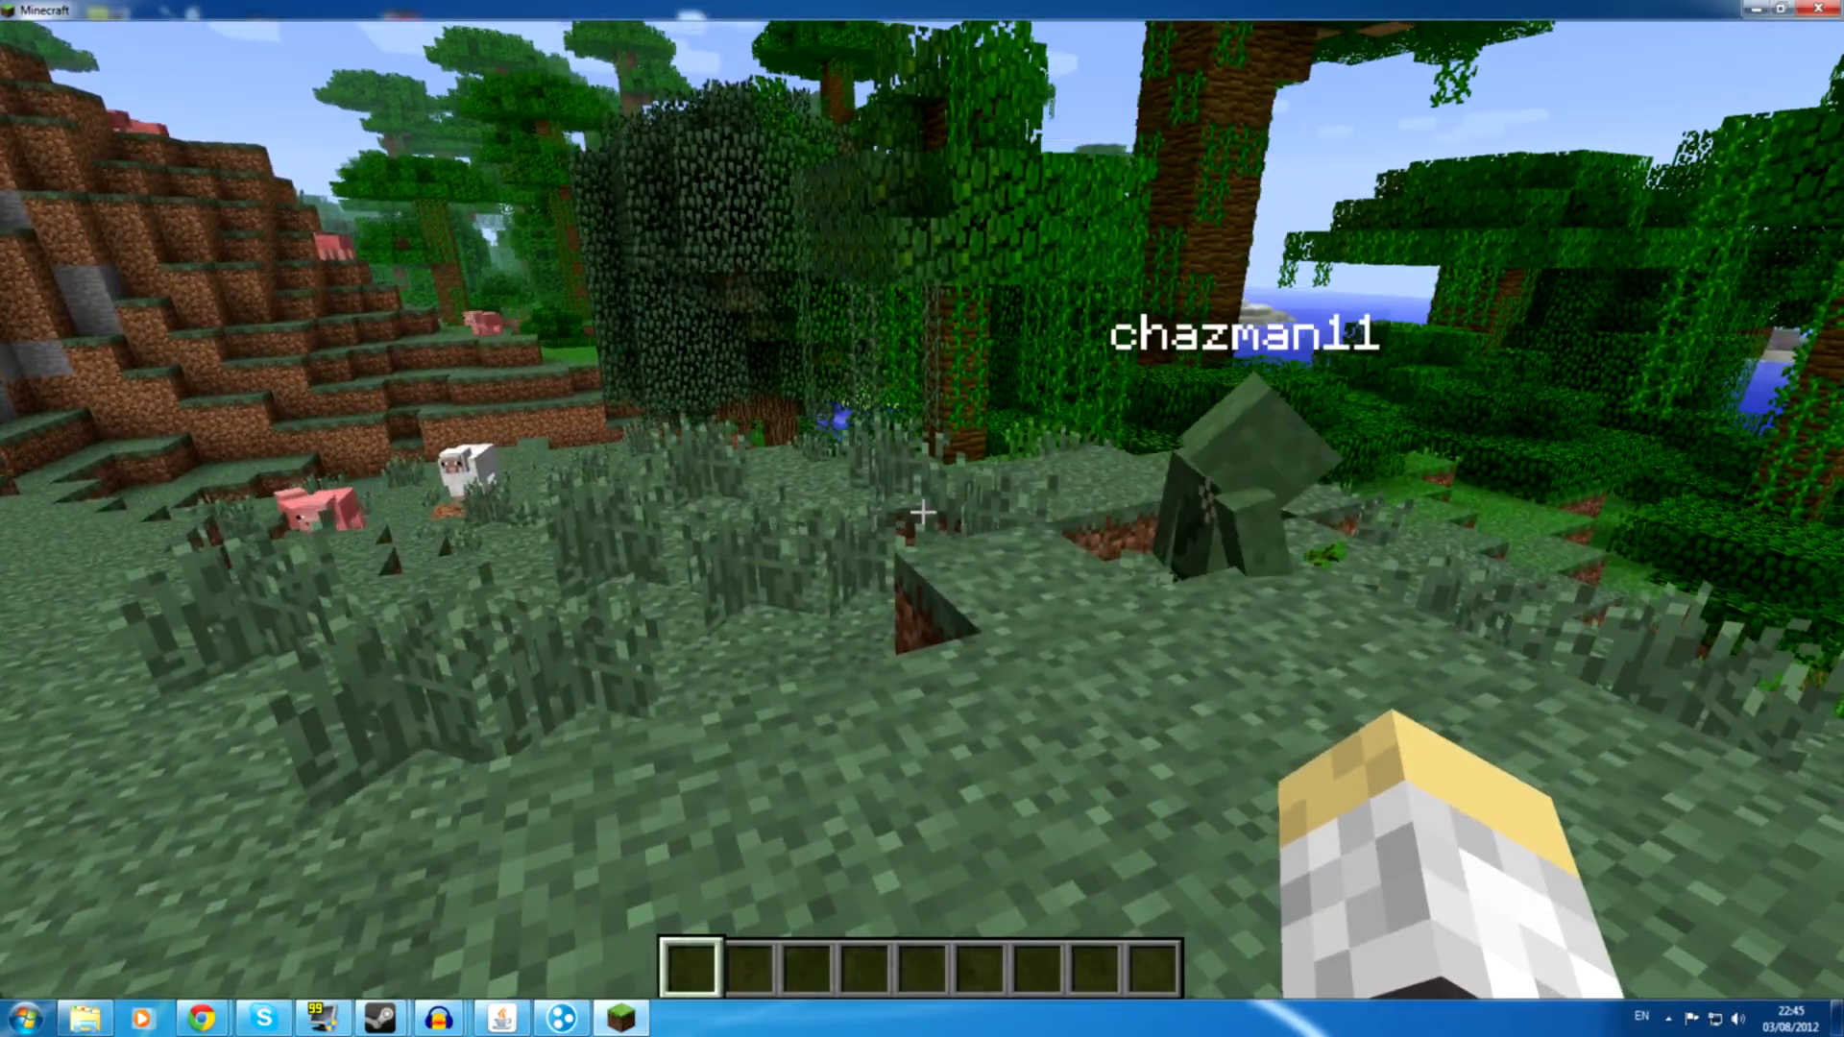